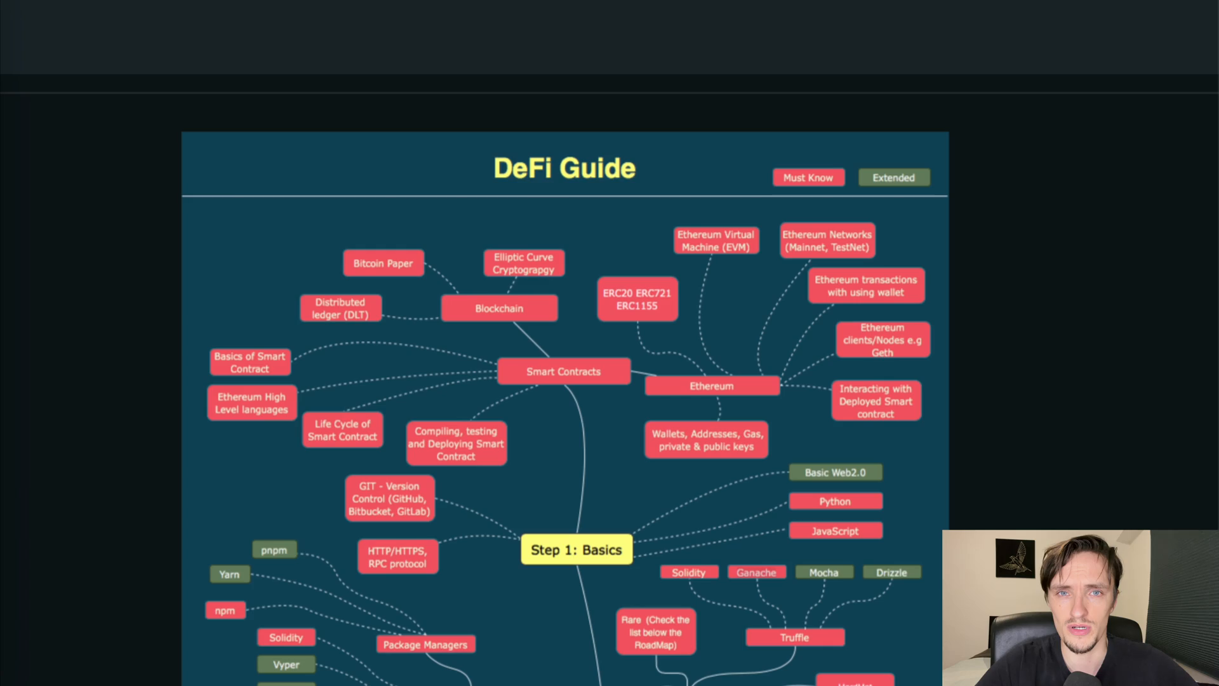
pyautogui.scroll(-3)
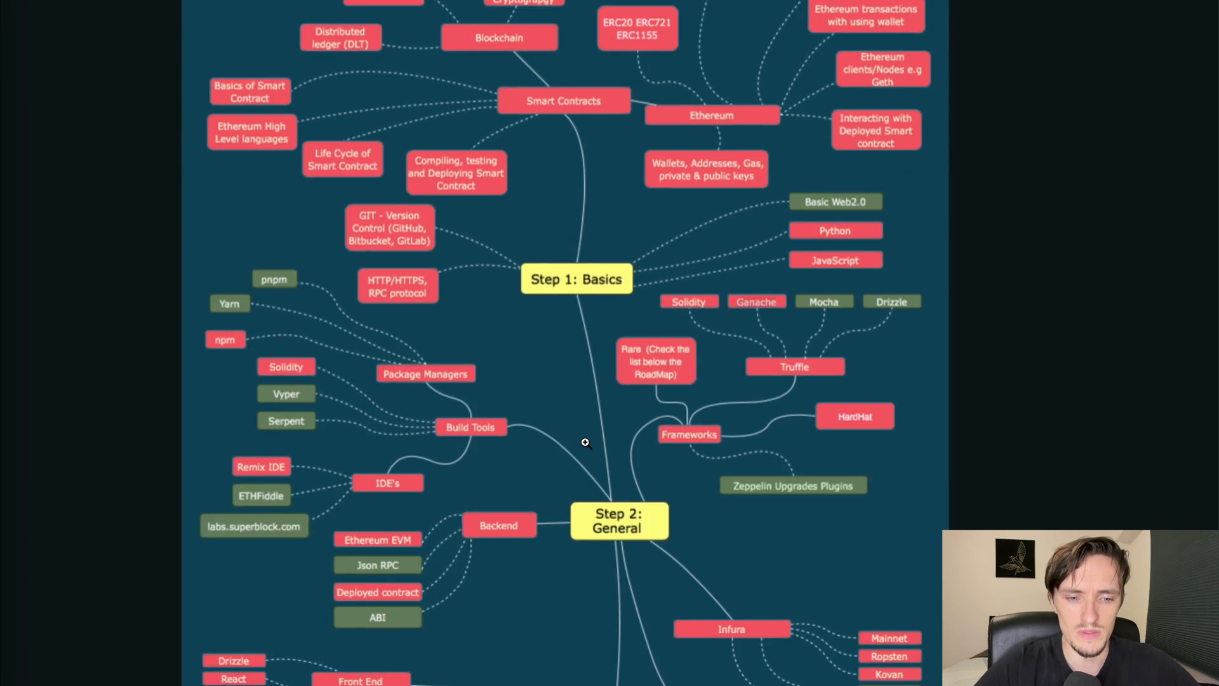
pyautogui.scroll(3)
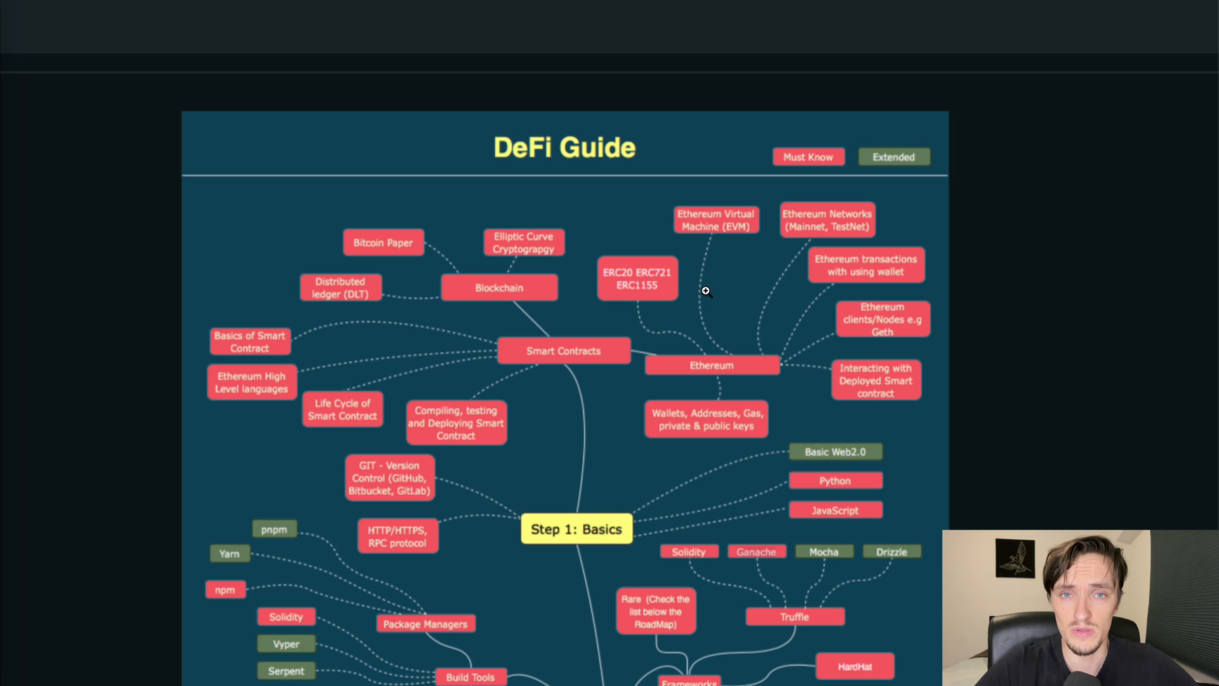
pyautogui.scroll(3)
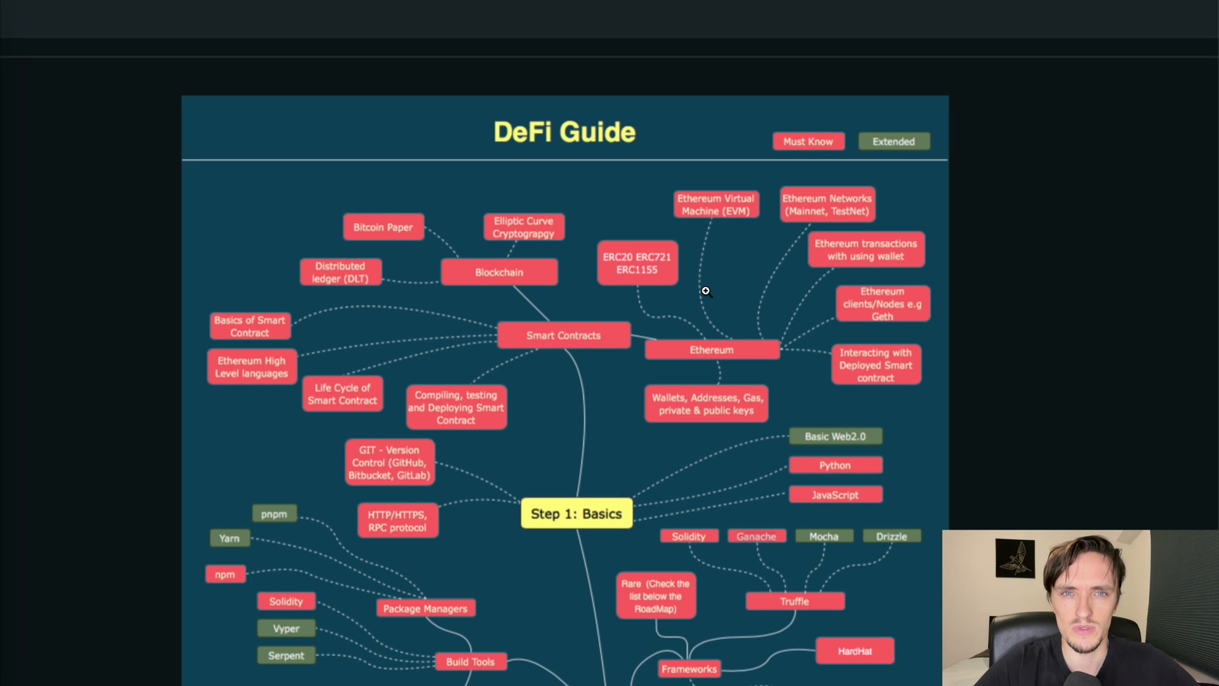
pyautogui.scroll(-3)
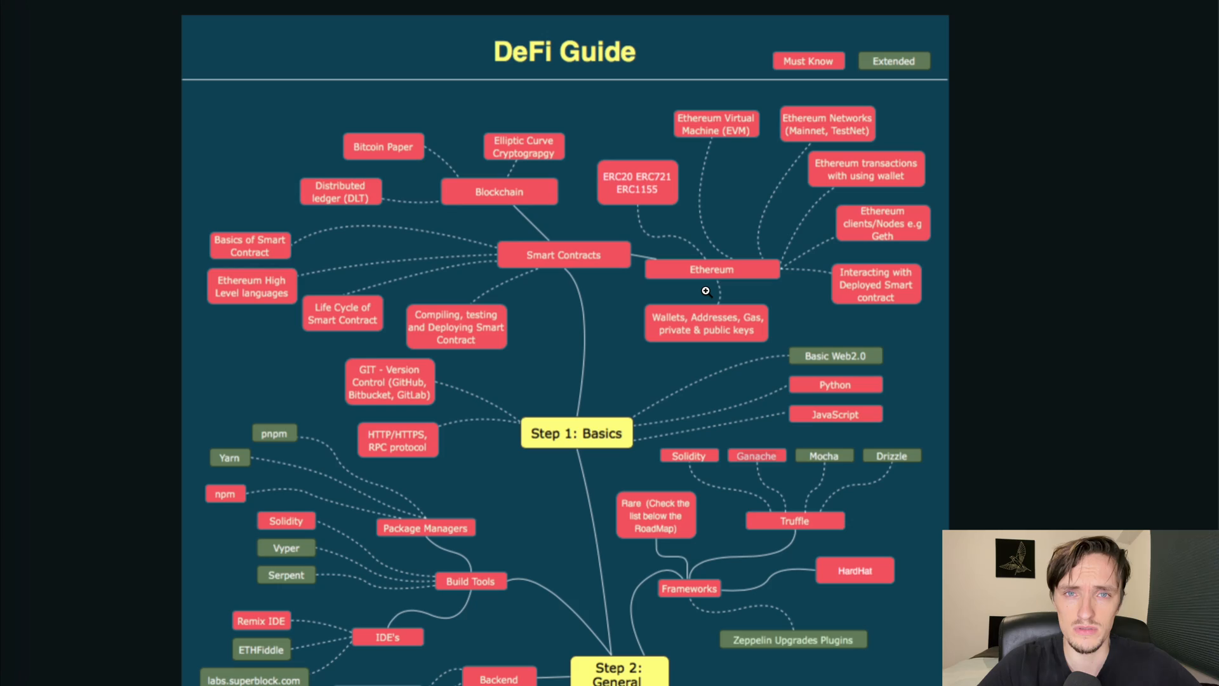
pyautogui.scroll(-3)
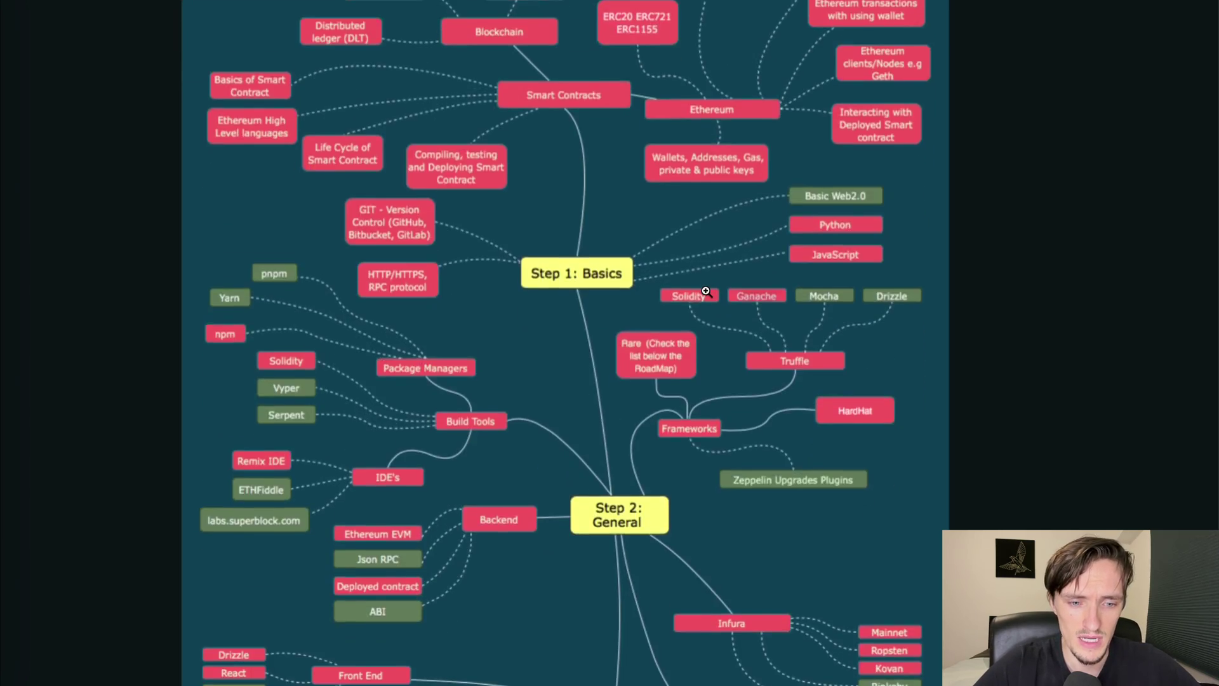
pyautogui.scroll(-3)
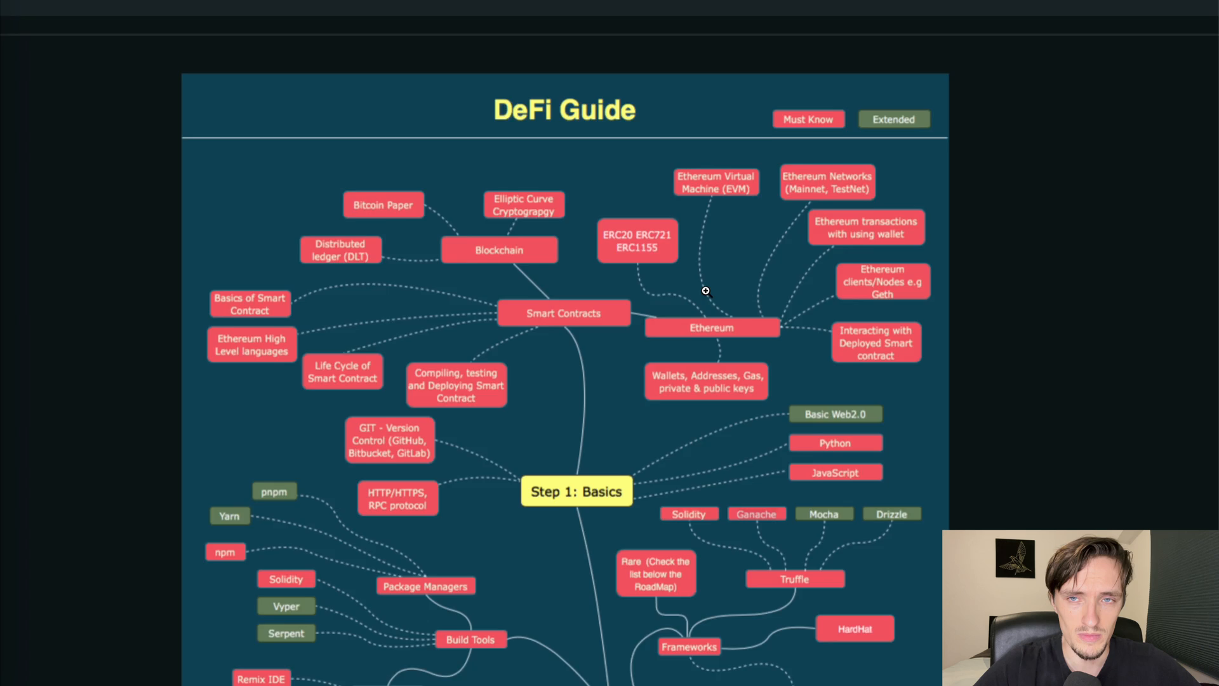
pyautogui.scroll(-3)
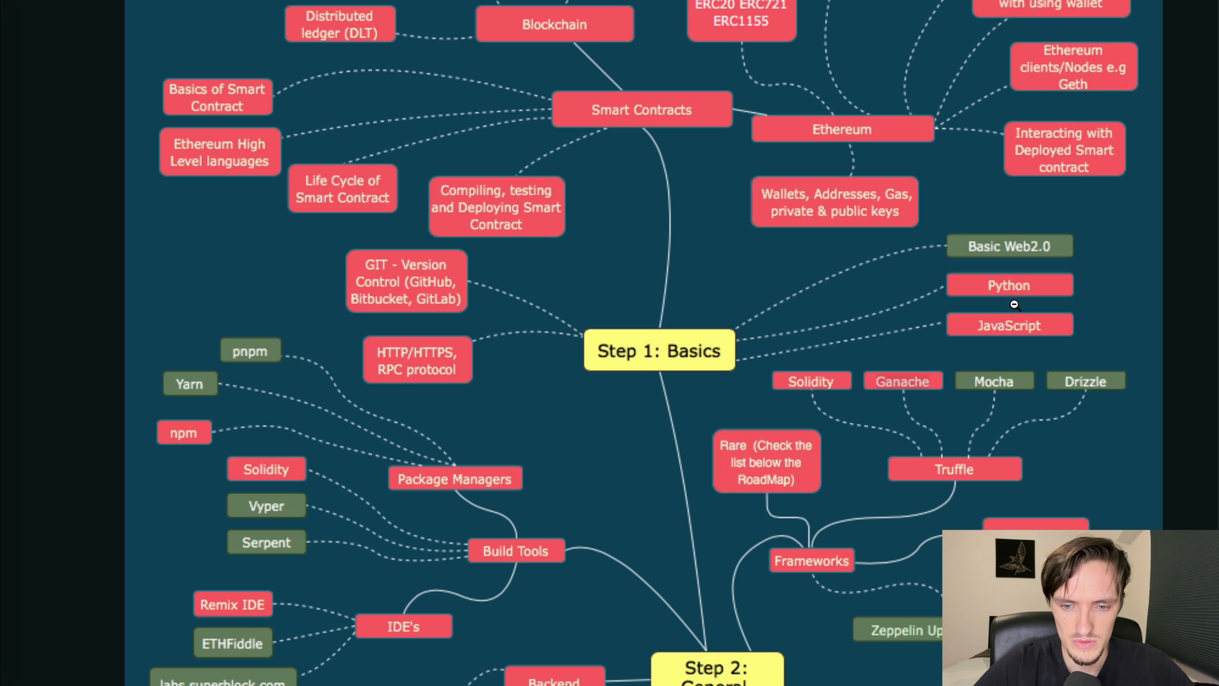
pyautogui.moveTo(1032, 256)
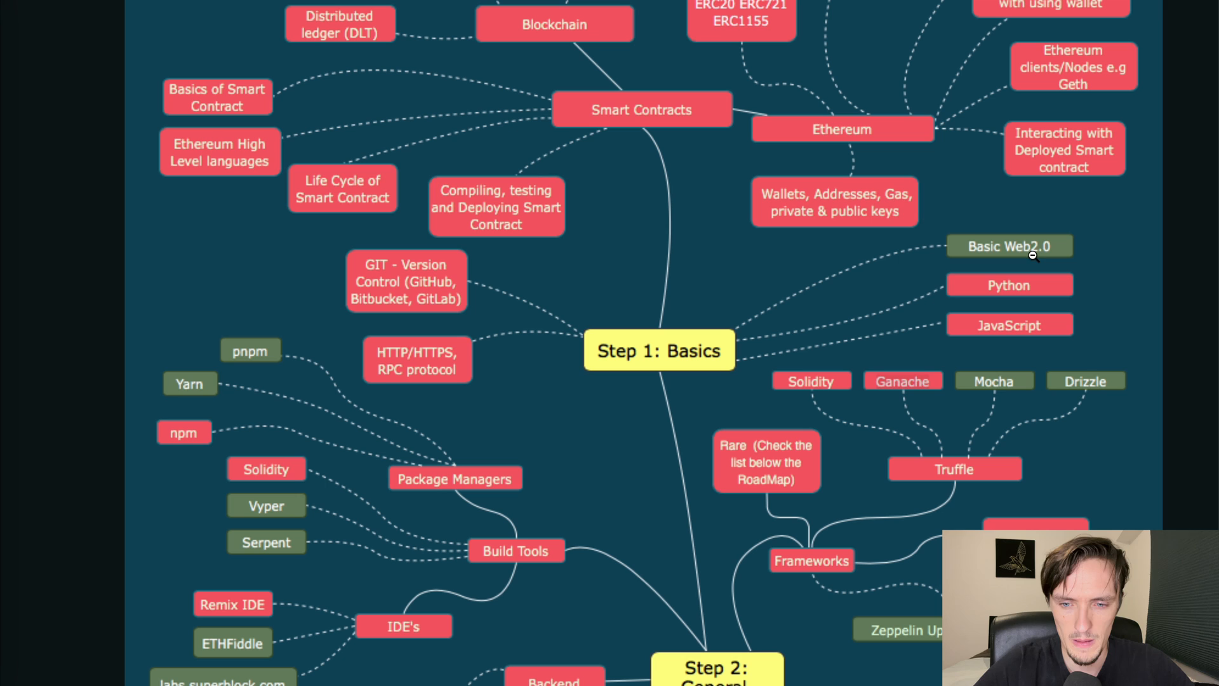
pyautogui.moveTo(1070, 278)
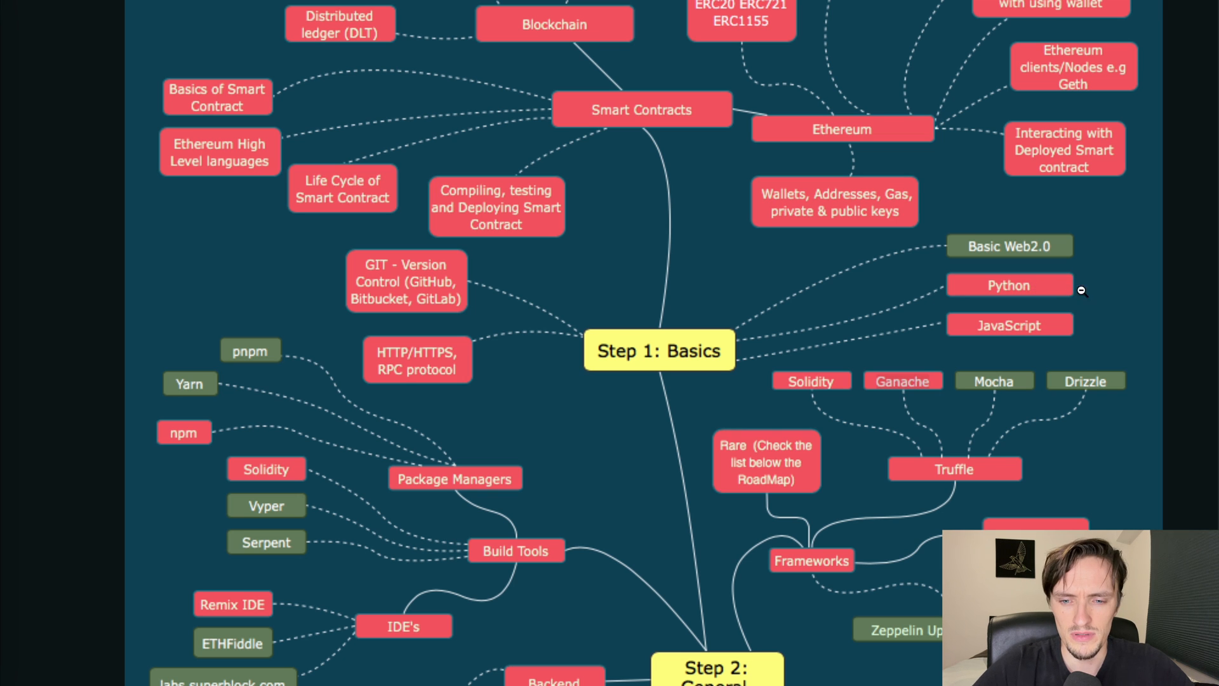
pyautogui.moveTo(1045, 352)
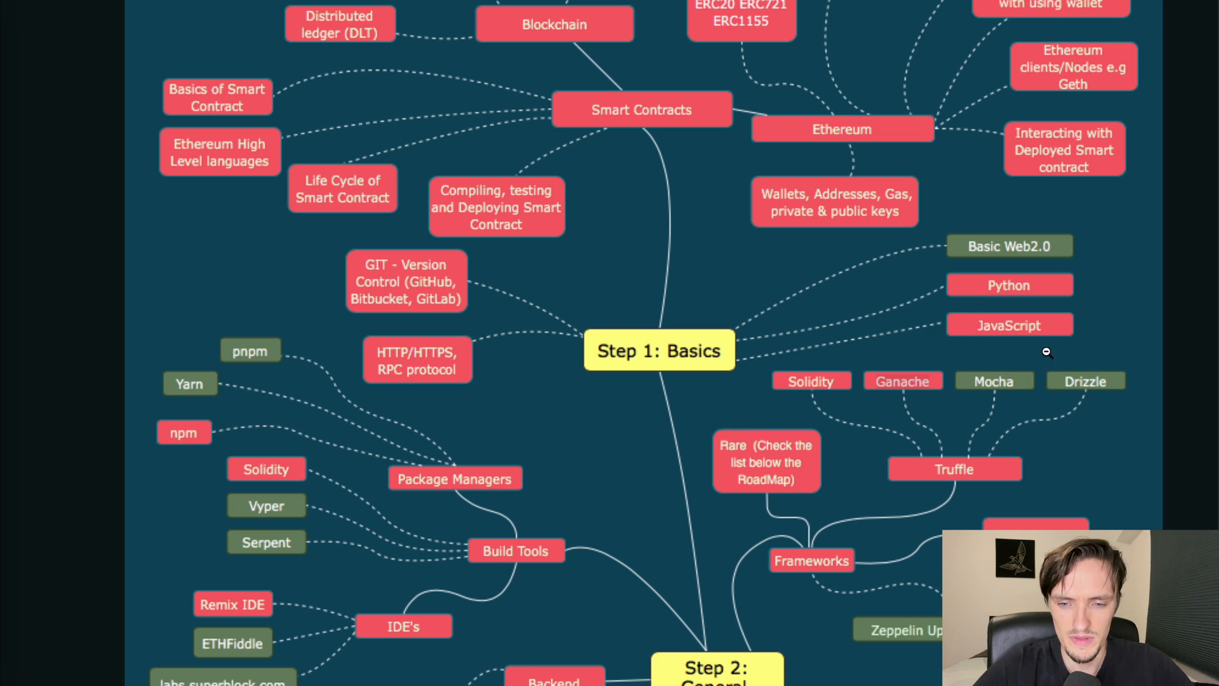
pyautogui.moveTo(1013, 316)
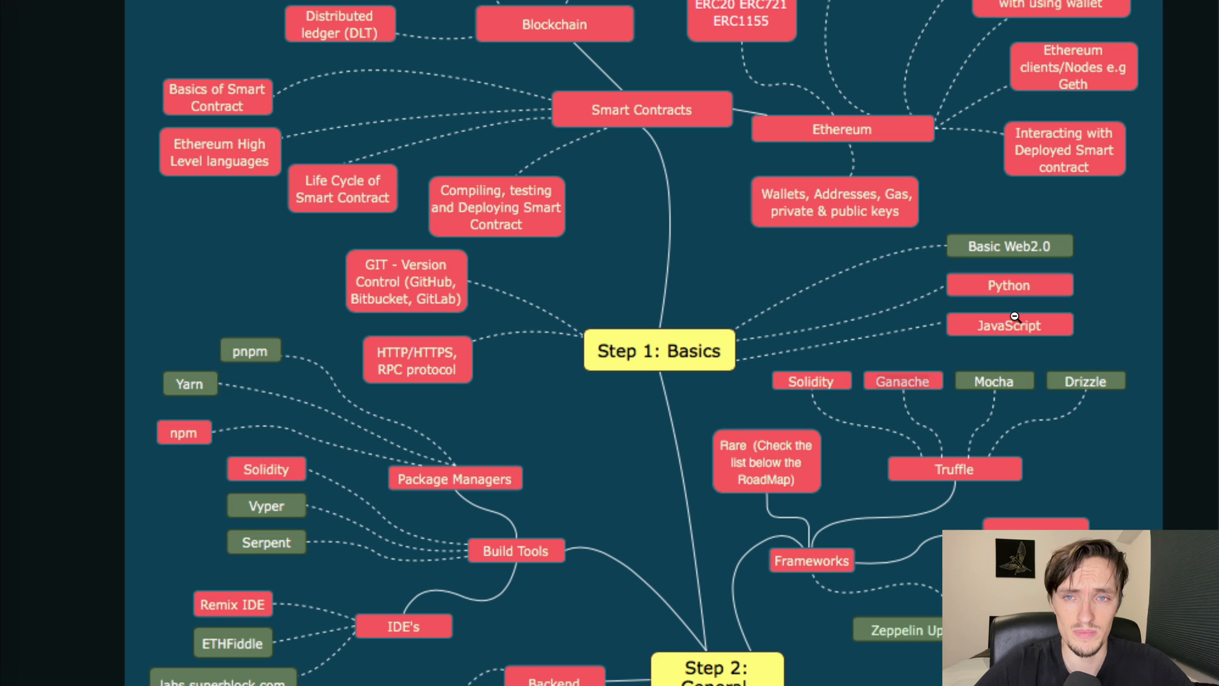
pyautogui.moveTo(1076, 306)
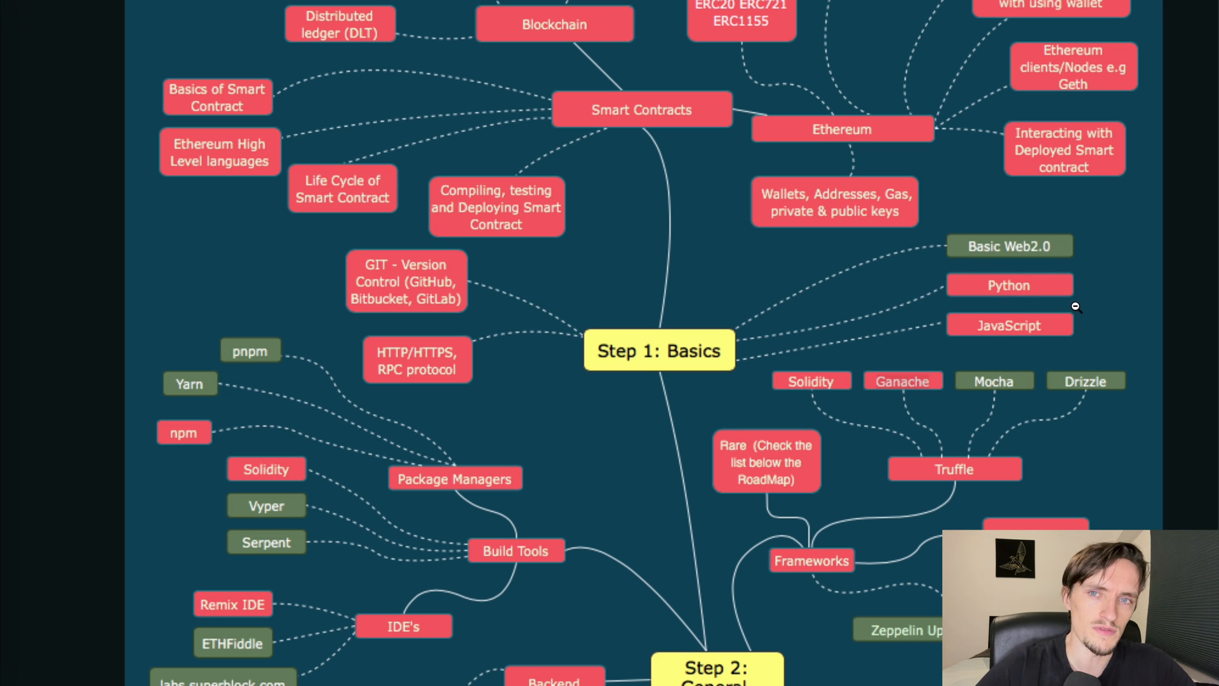
pyautogui.moveTo(1034, 327)
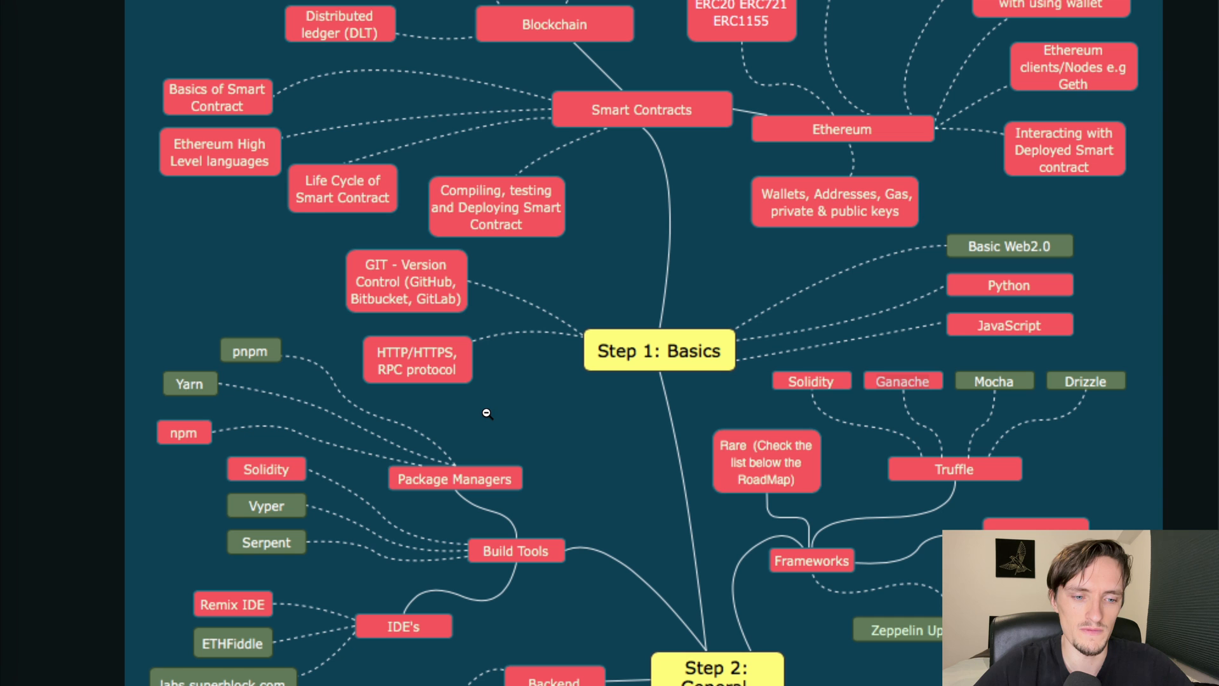
pyautogui.moveTo(346, 294)
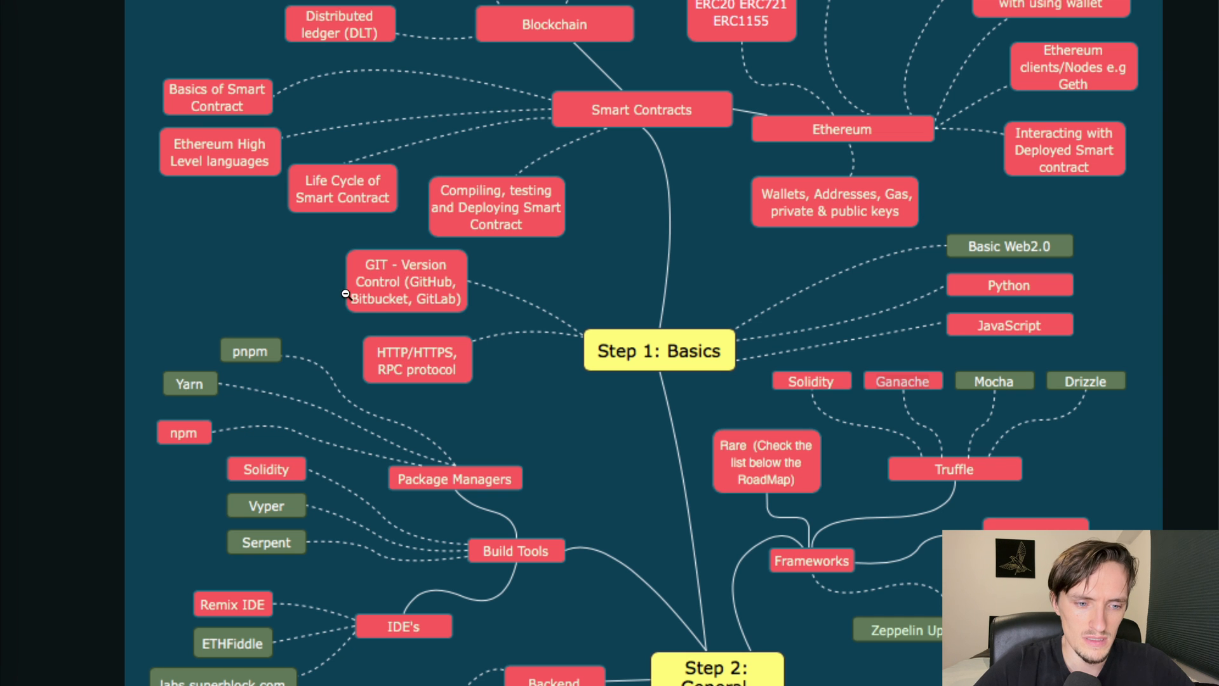
pyautogui.moveTo(628, 445)
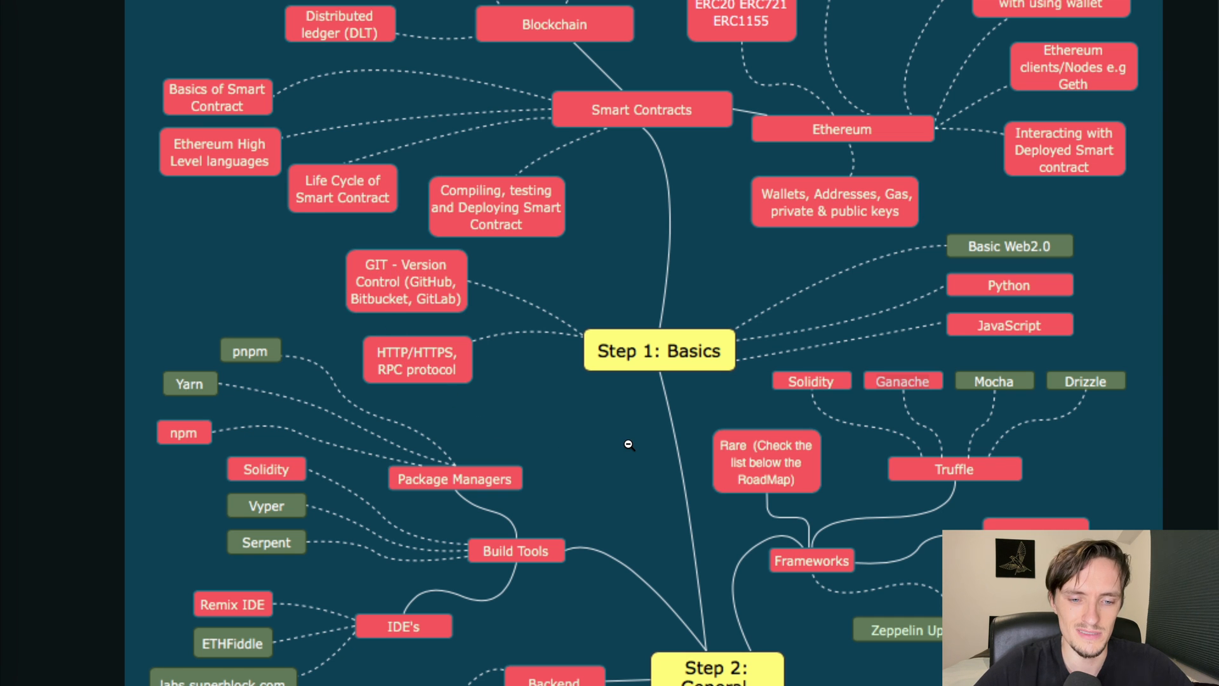
pyautogui.scroll(3)
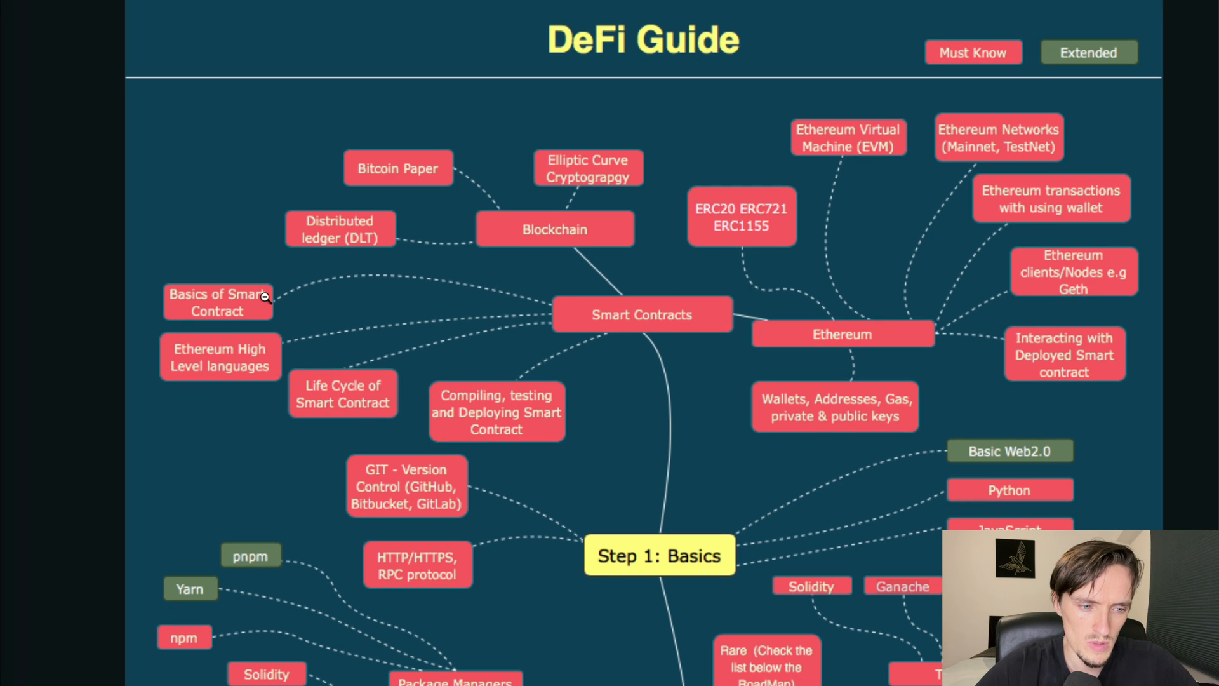
pyautogui.moveTo(178, 295)
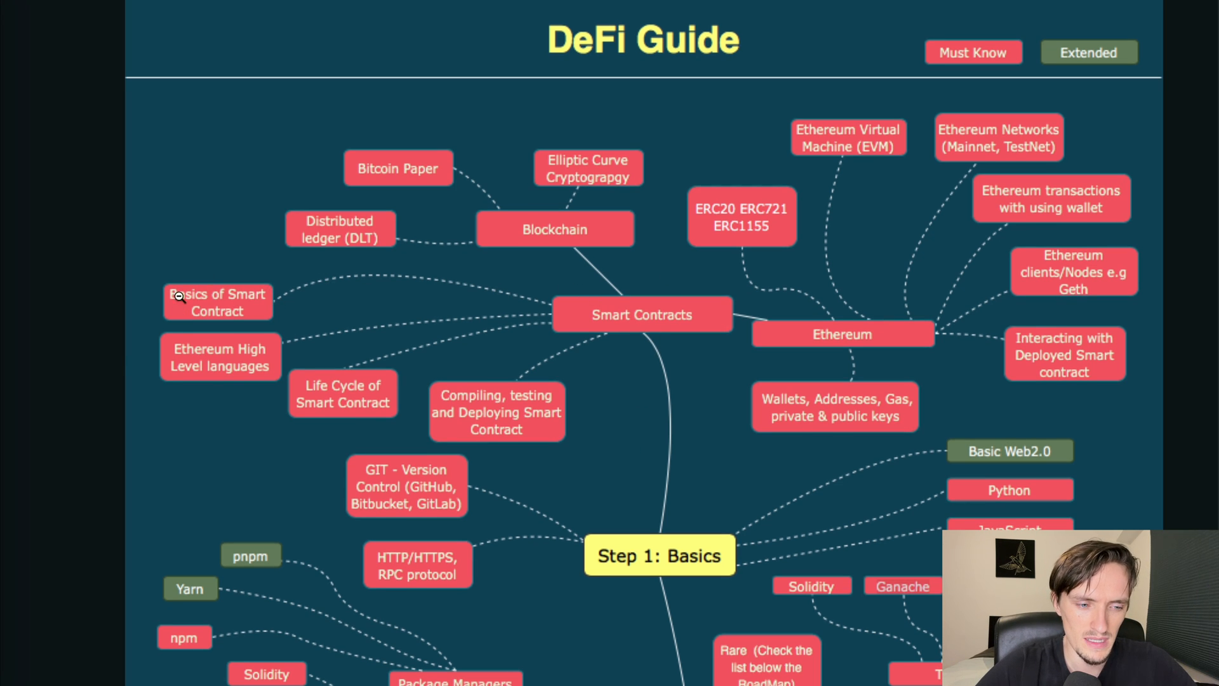
pyautogui.moveTo(262, 384)
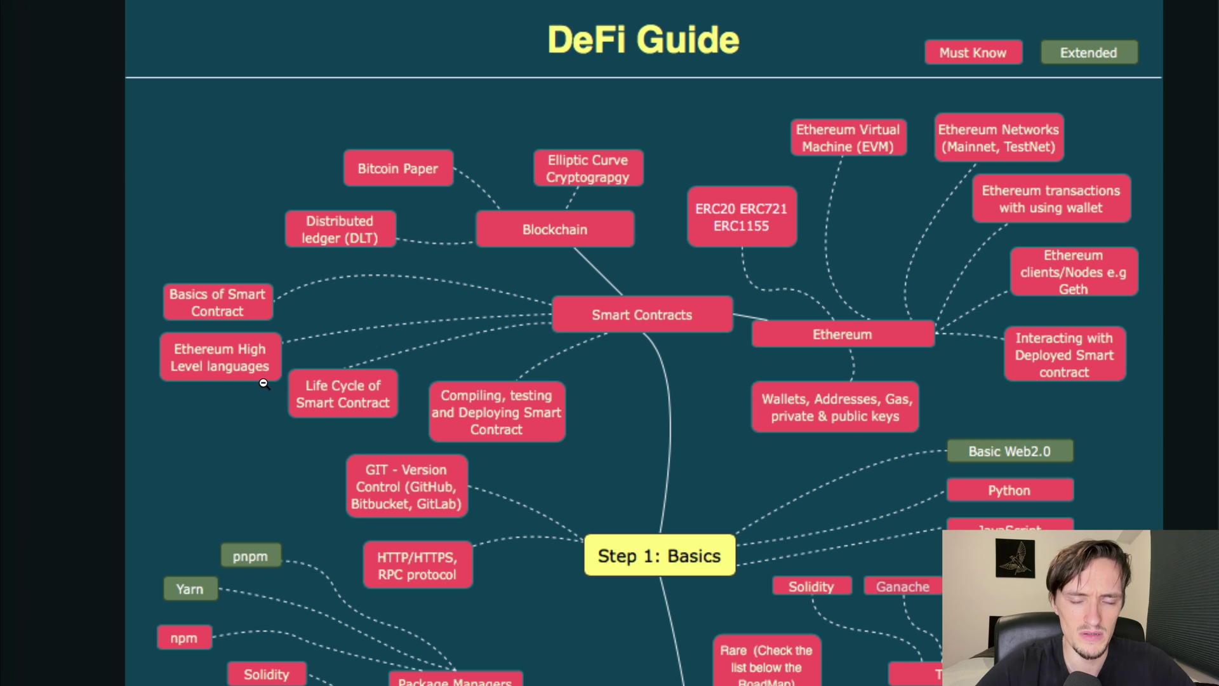
pyautogui.moveTo(329, 447)
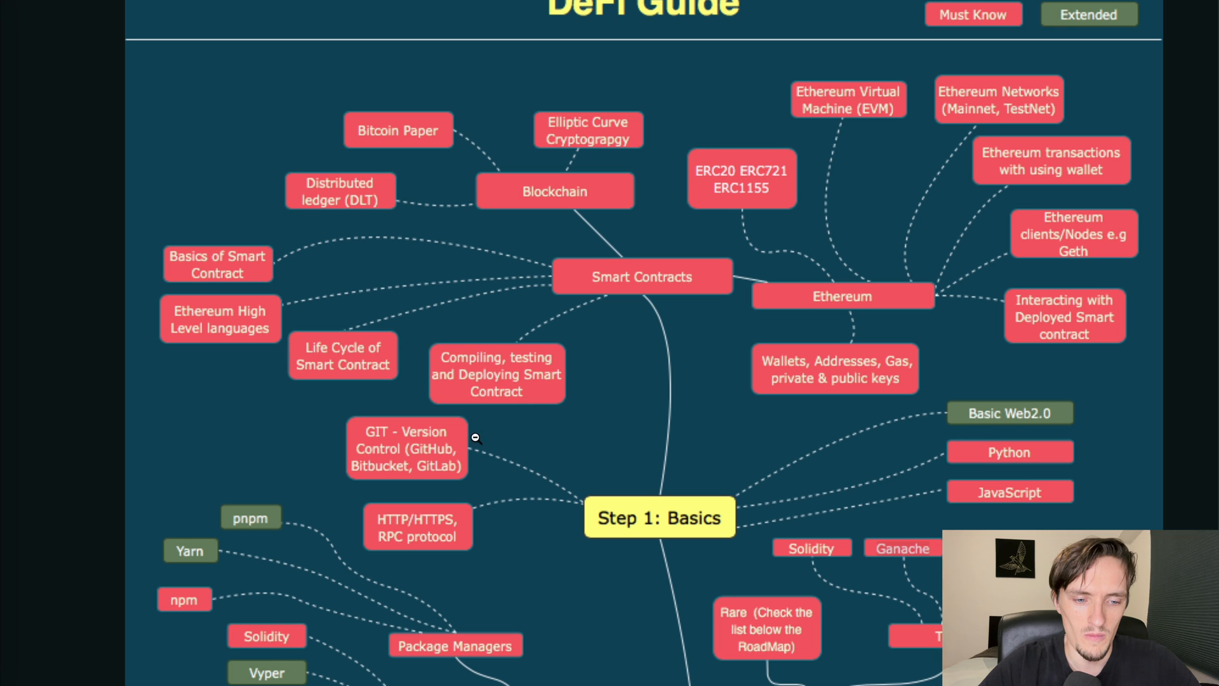
pyautogui.moveTo(550, 413)
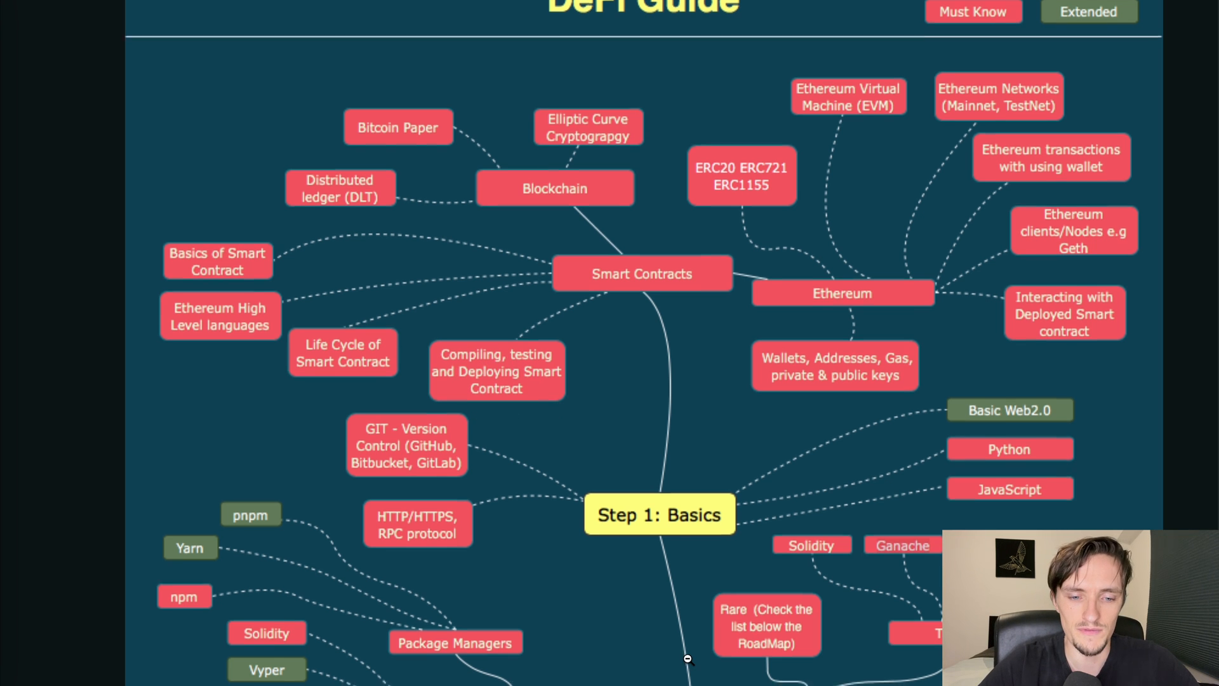
pyautogui.scroll(-3)
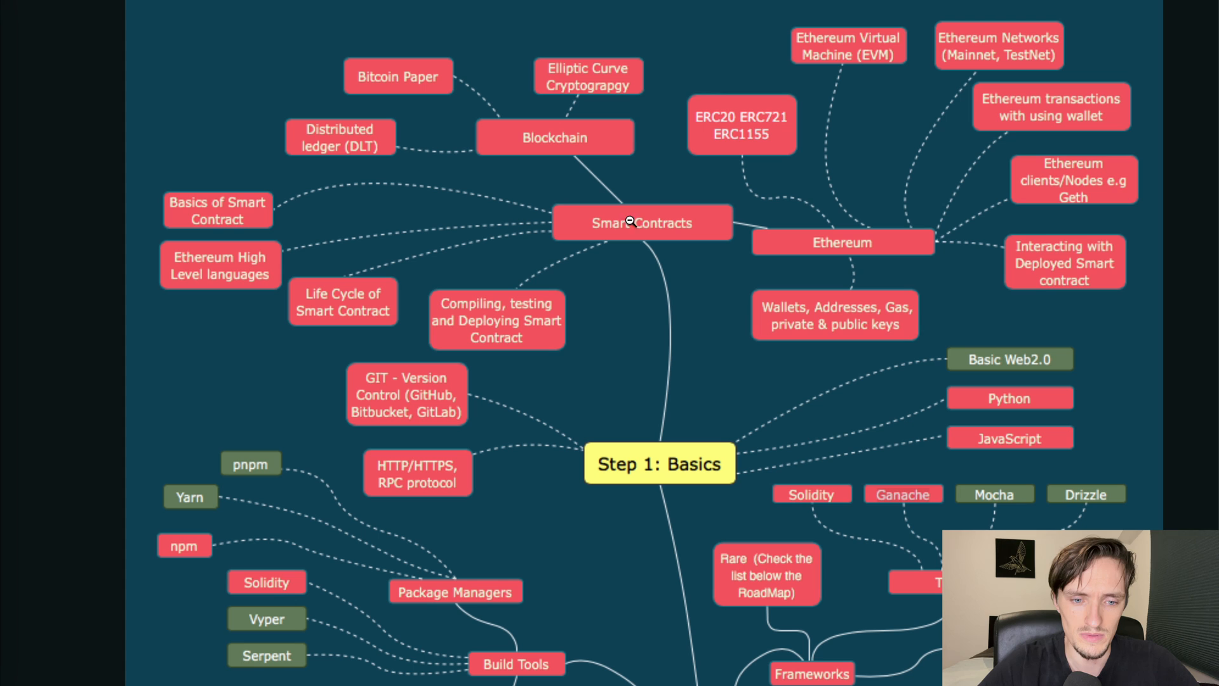
pyautogui.moveTo(548, 353)
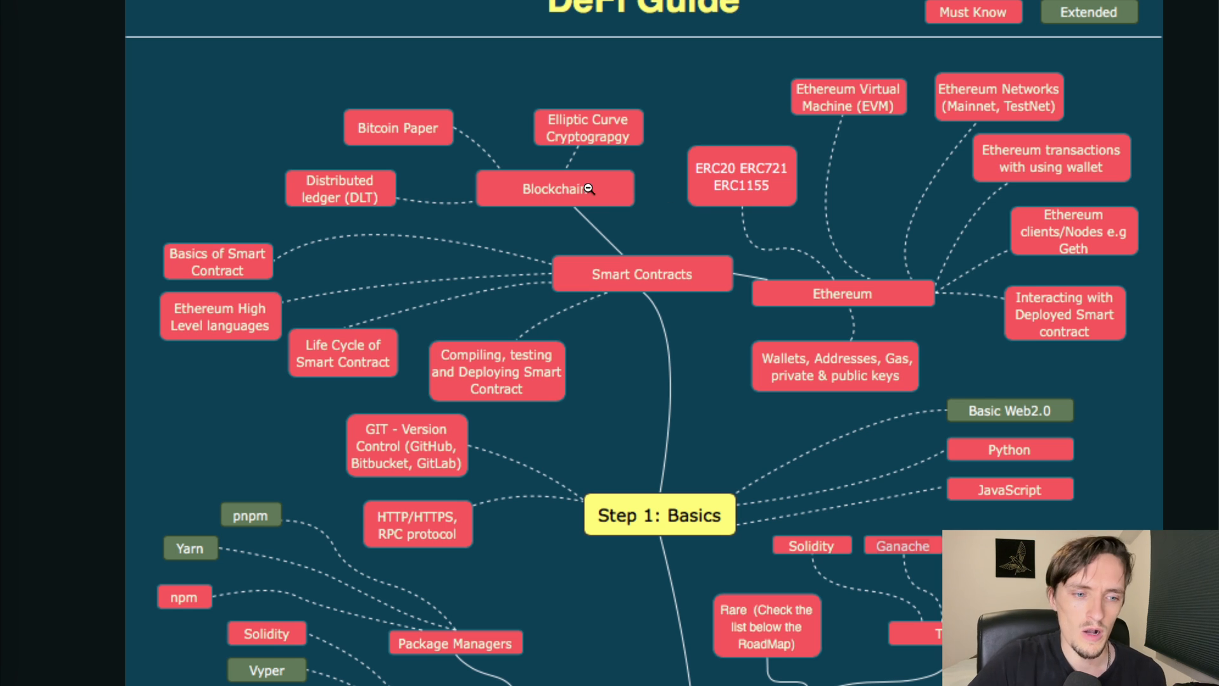
pyautogui.moveTo(446, 101)
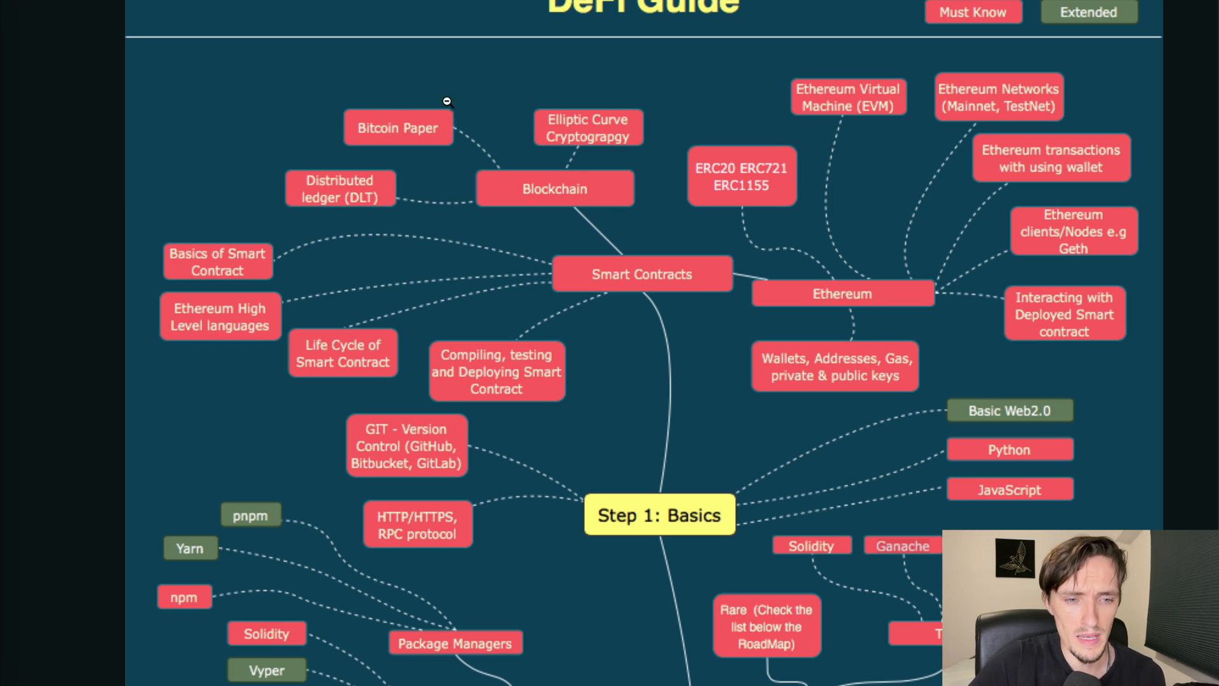
pyautogui.moveTo(488, 138)
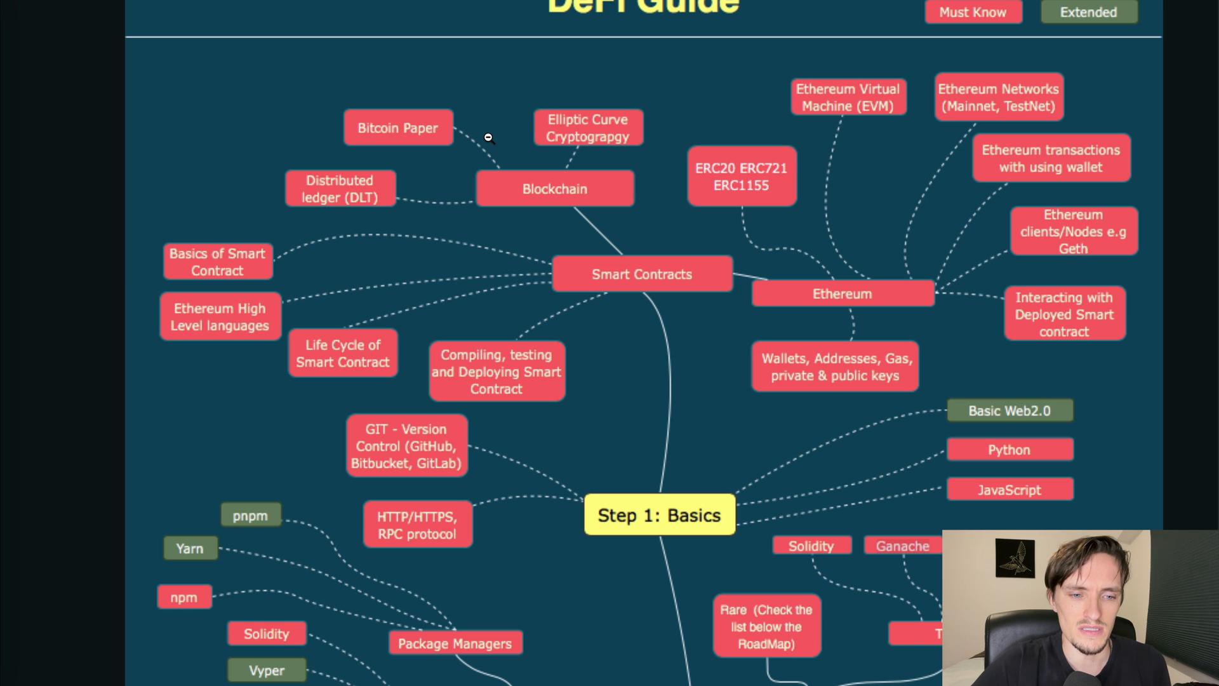
pyautogui.moveTo(327, 172)
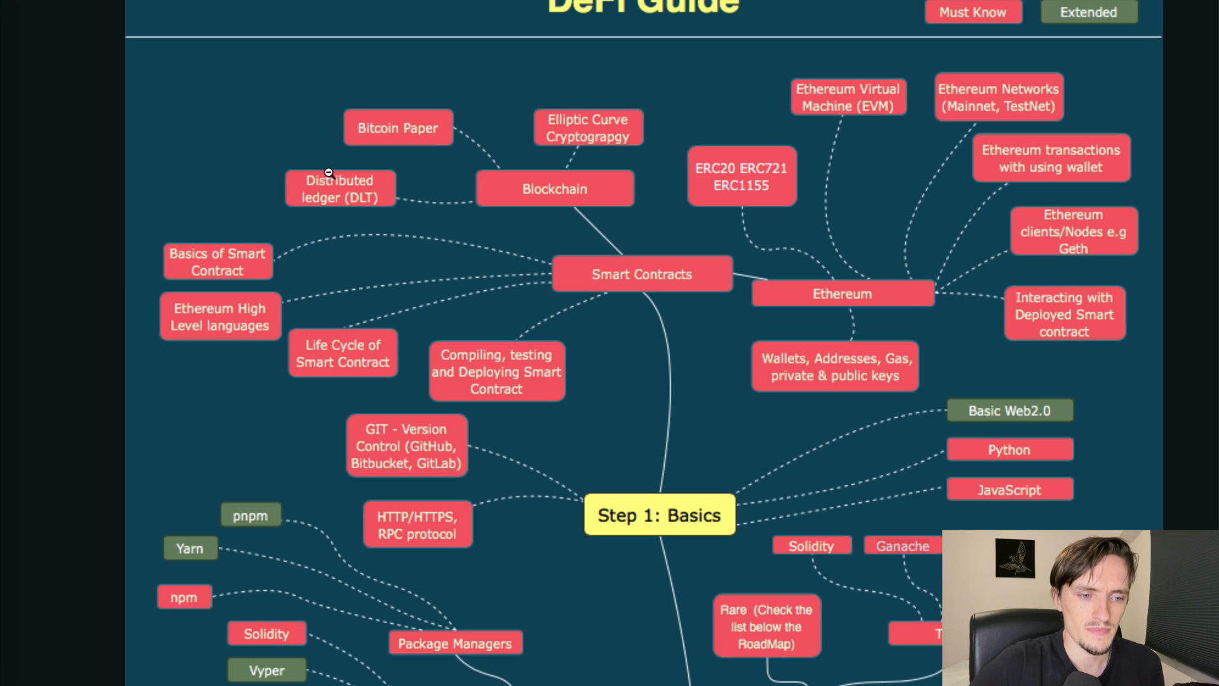
pyautogui.moveTo(506, 122)
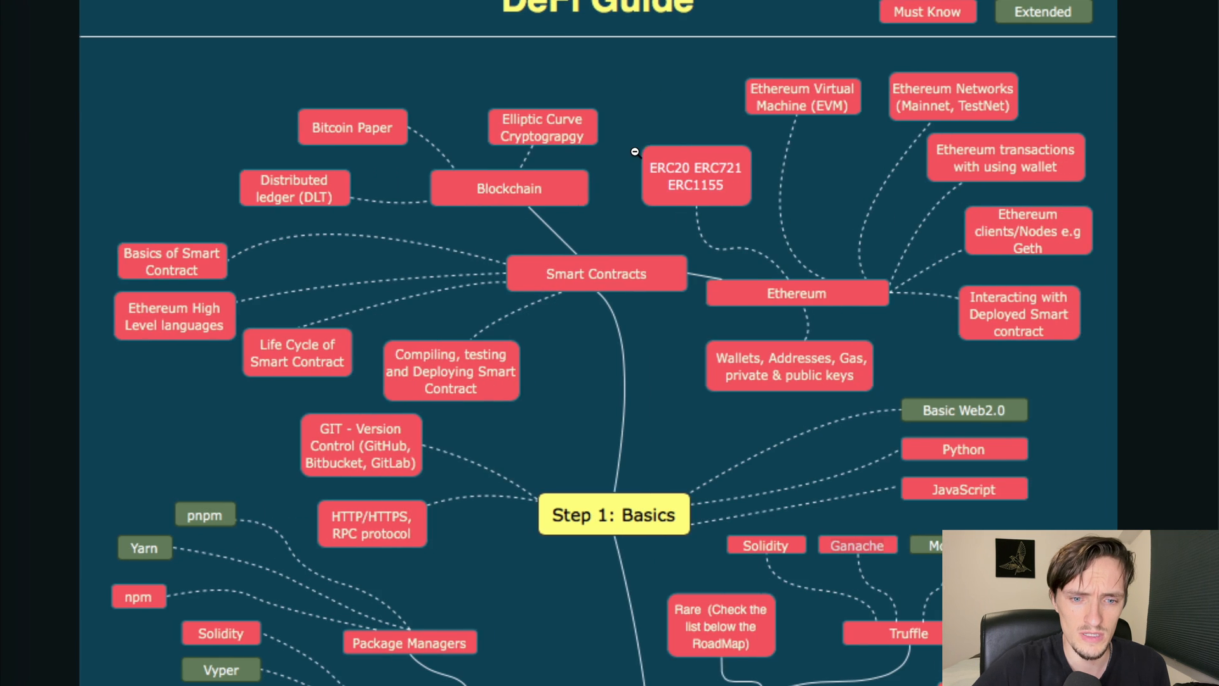
pyautogui.scroll(-3)
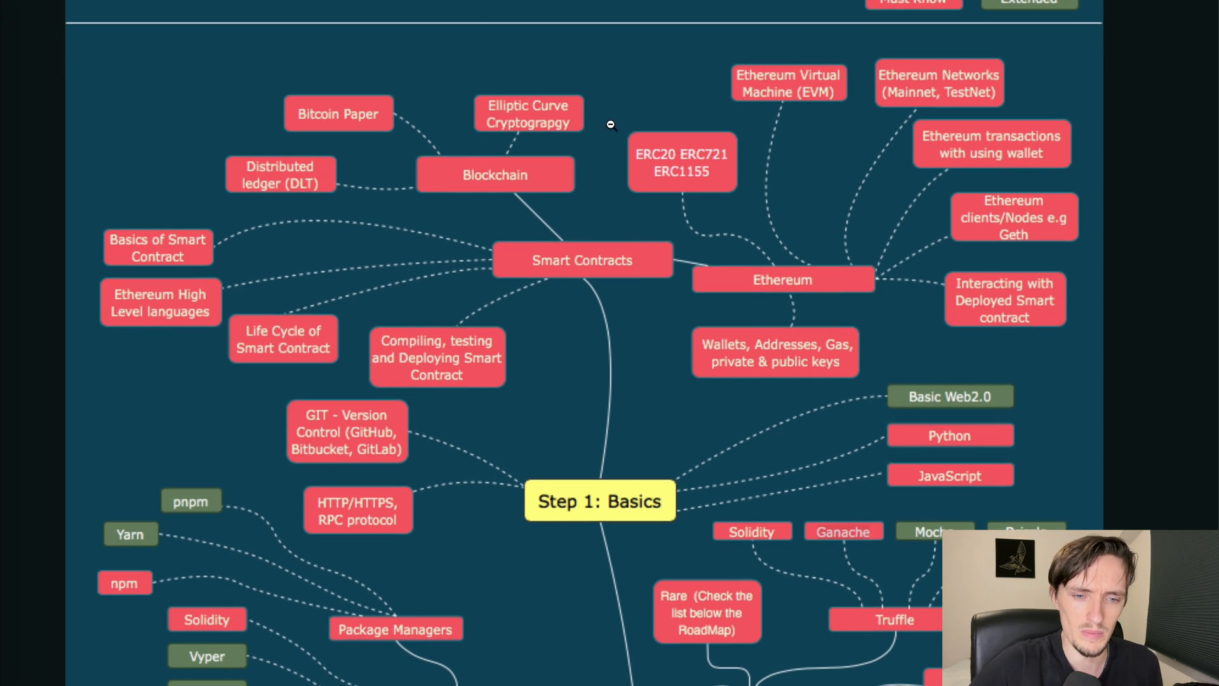
pyautogui.moveTo(666, 162)
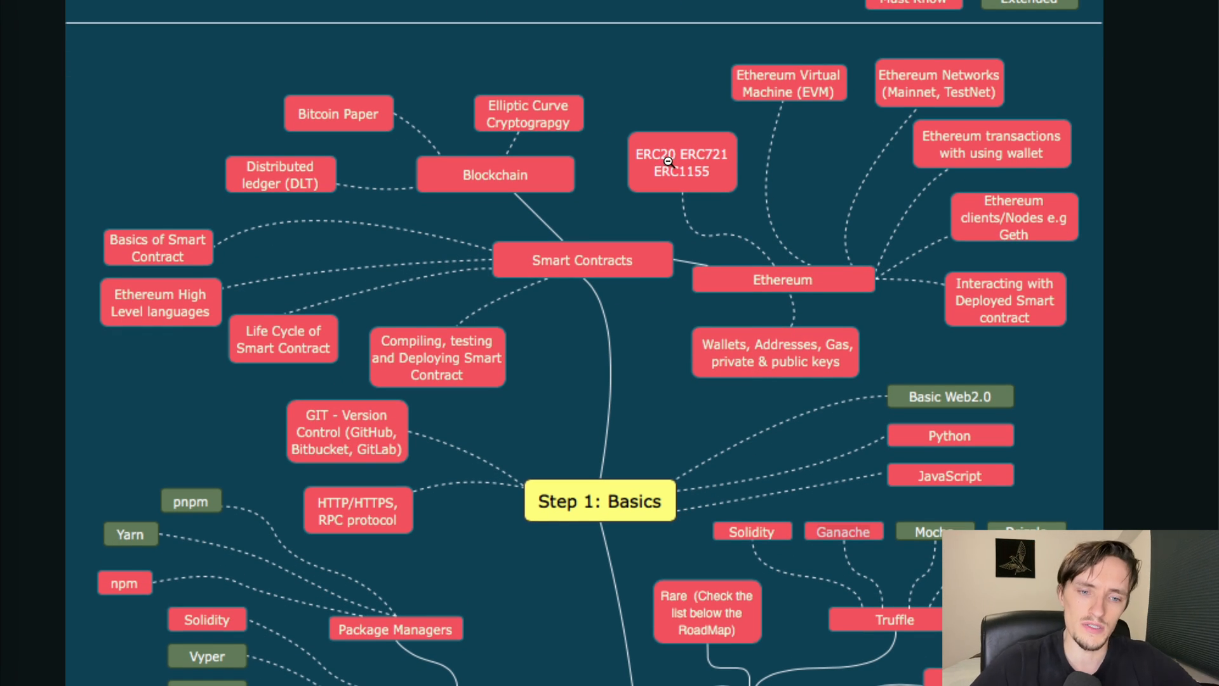
pyautogui.moveTo(664, 188)
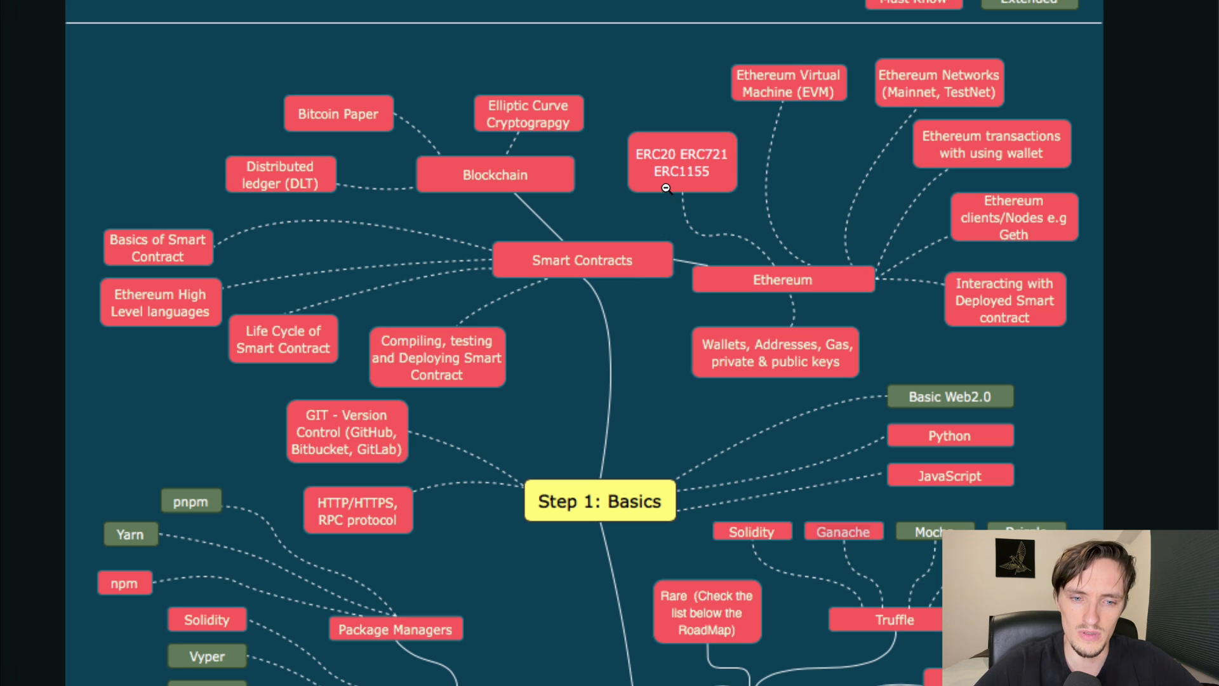
pyautogui.moveTo(707, 183)
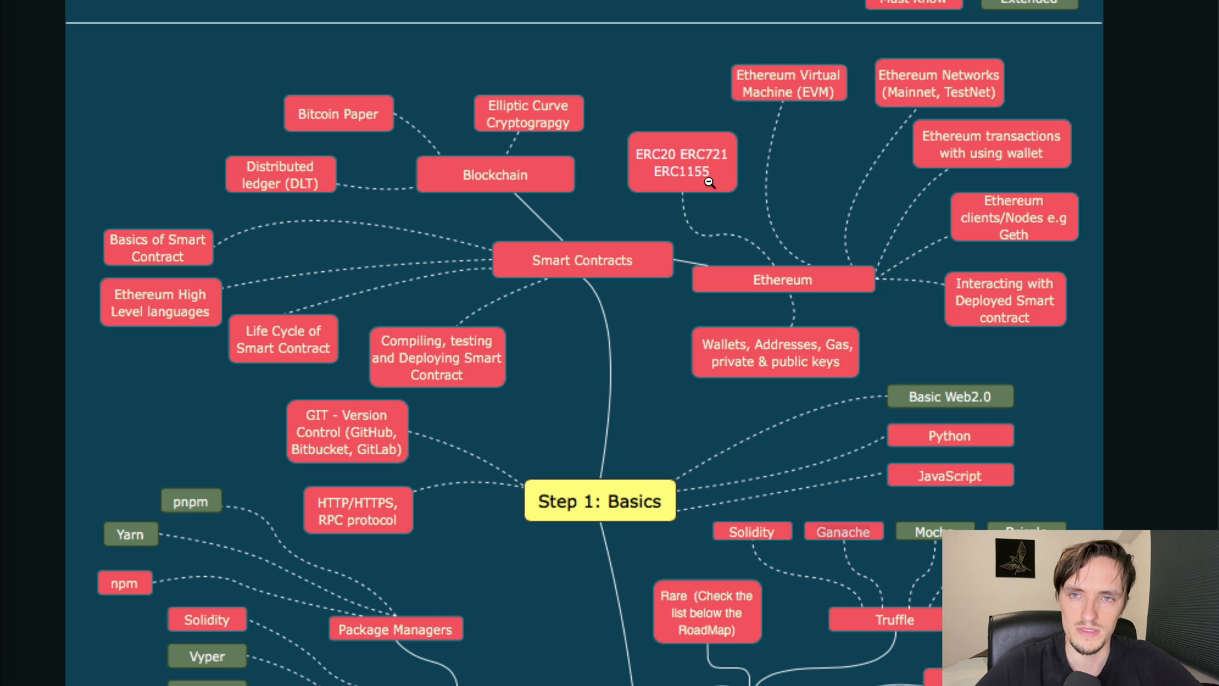
pyautogui.moveTo(728, 119)
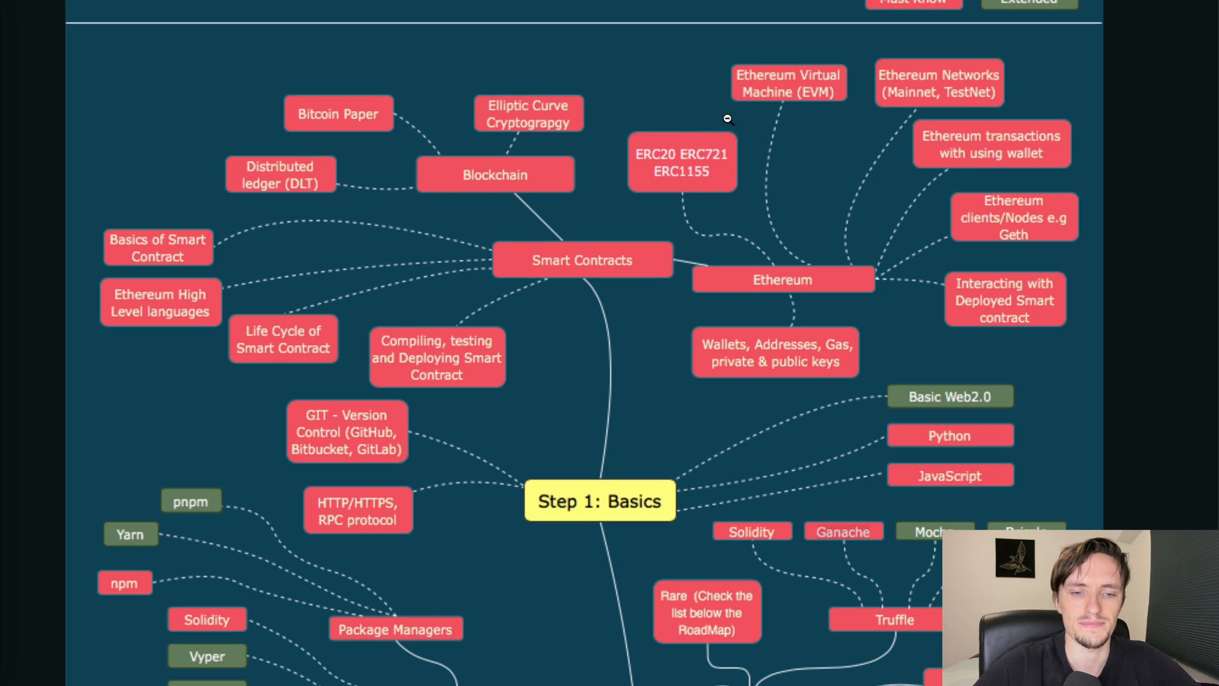
pyautogui.moveTo(717, 179)
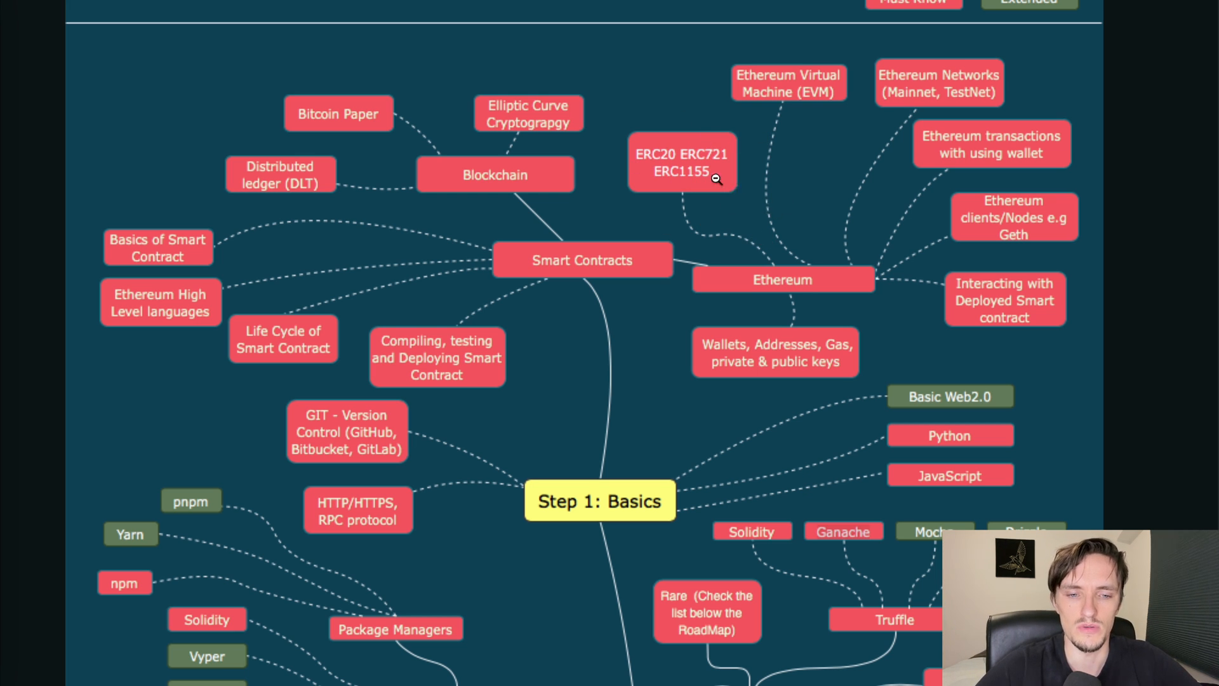
pyautogui.moveTo(679, 236)
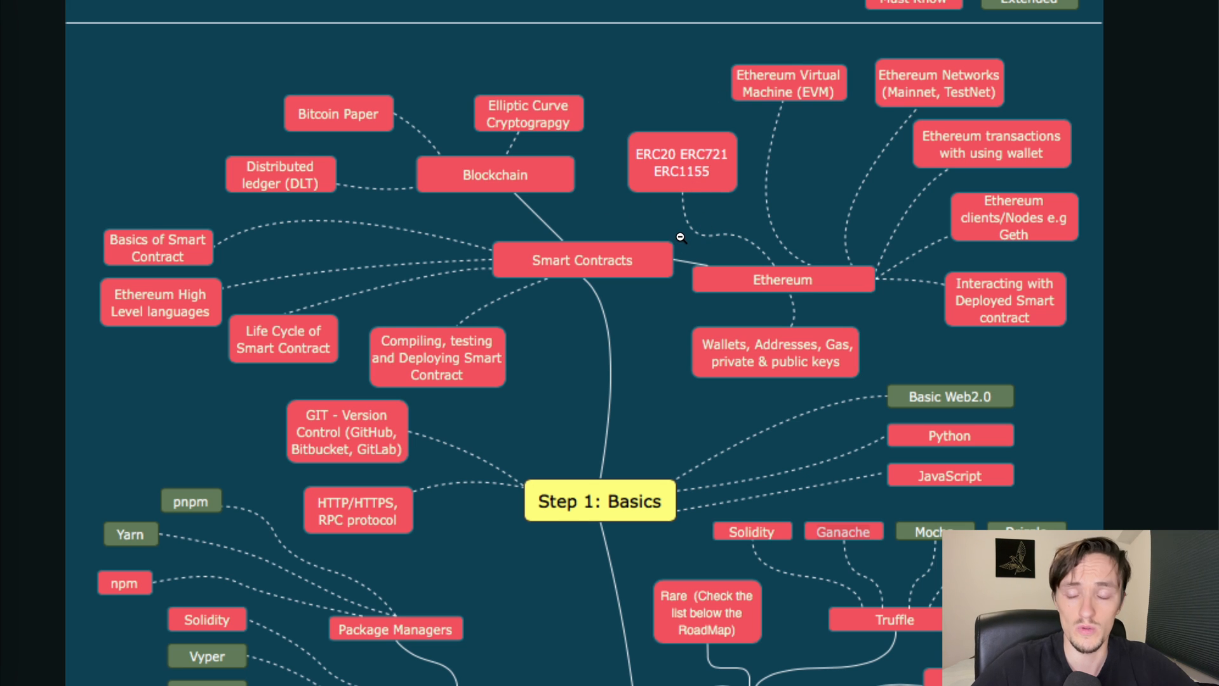
pyautogui.moveTo(661, 179)
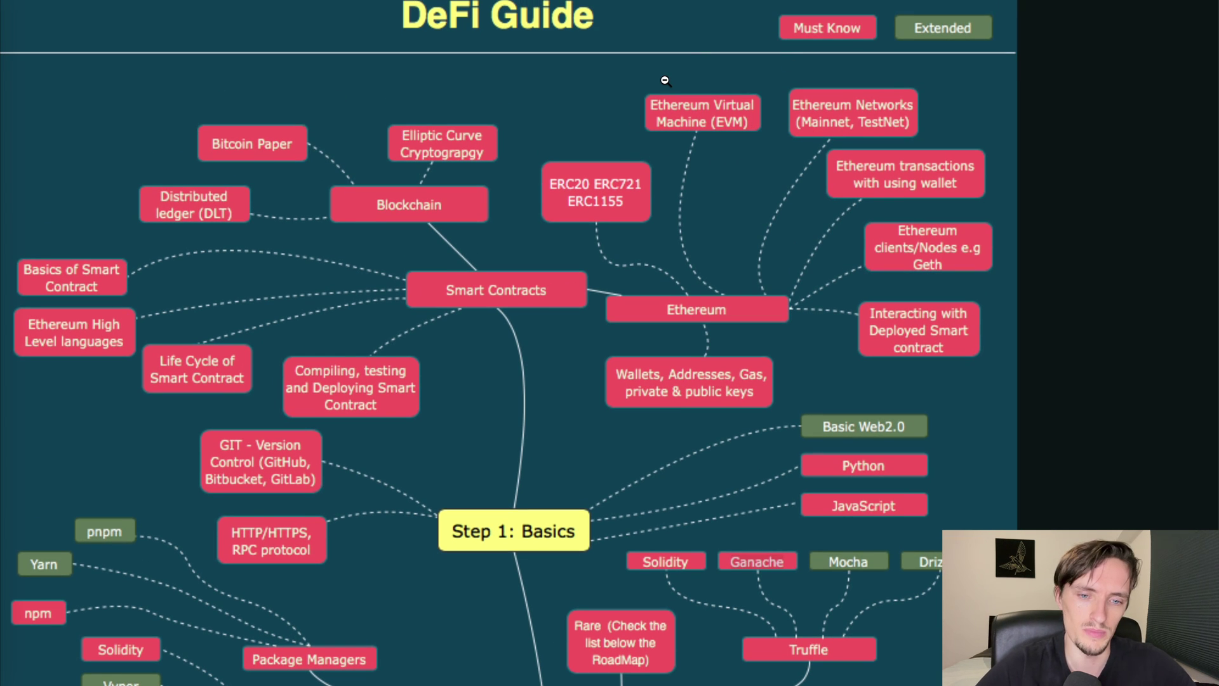
pyautogui.moveTo(921, 99)
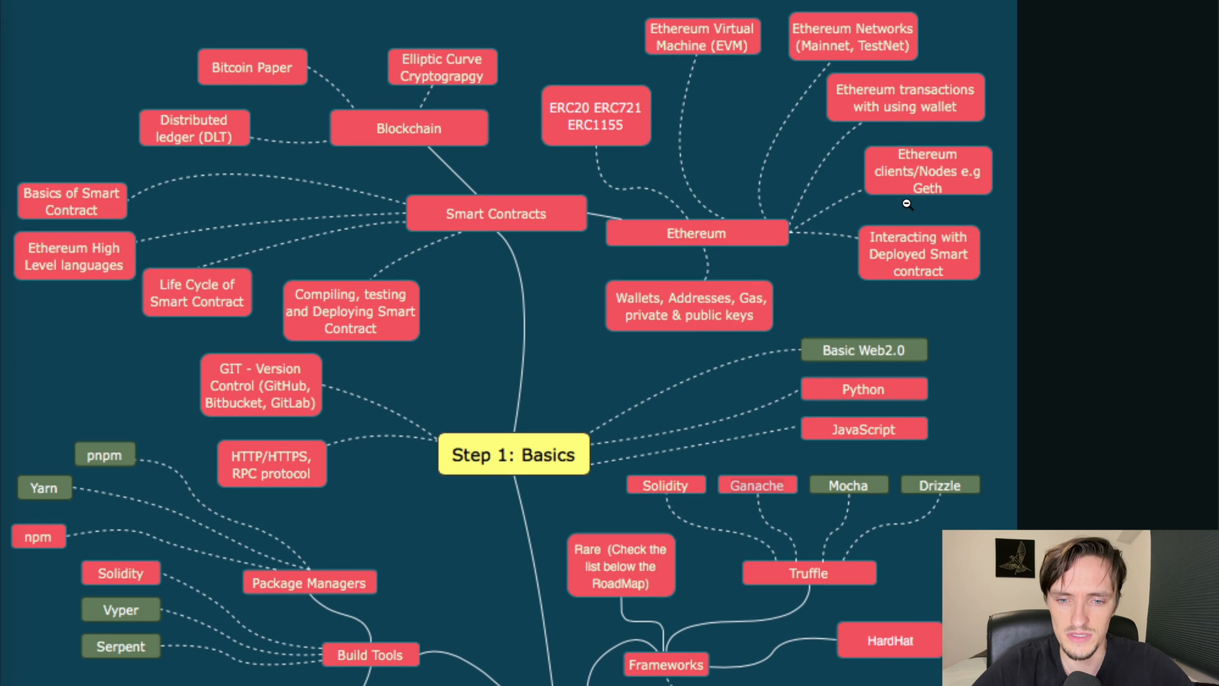
pyautogui.moveTo(1002, 245)
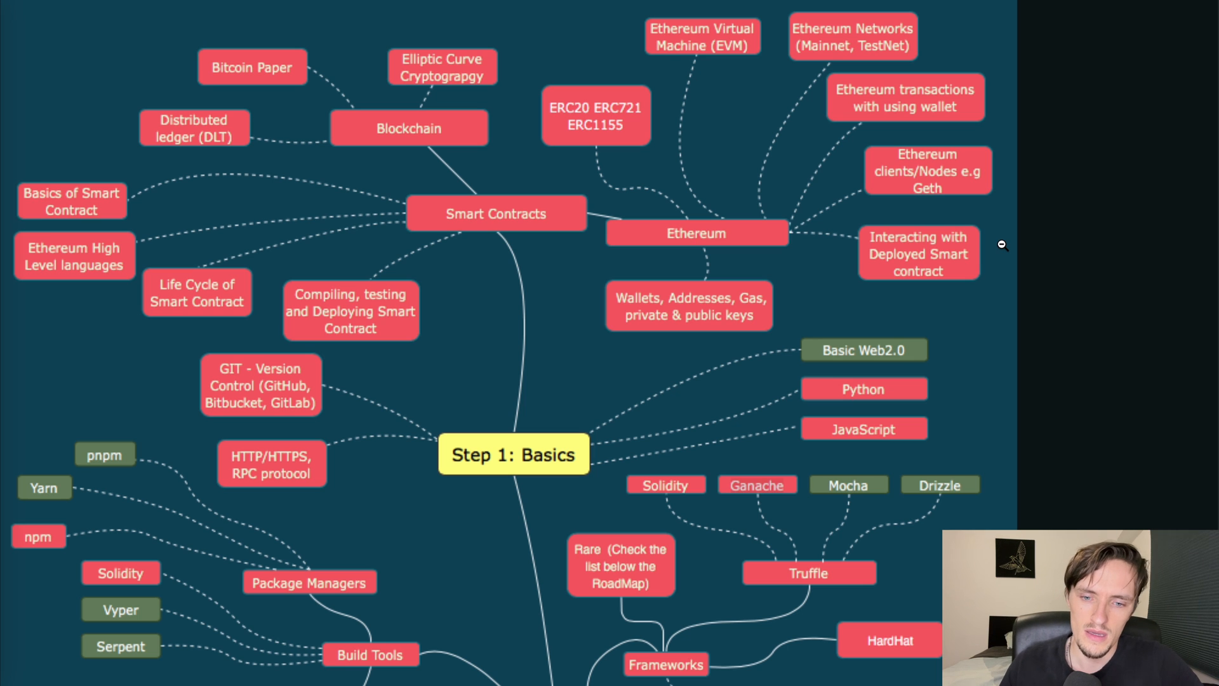
pyautogui.moveTo(1009, 273)
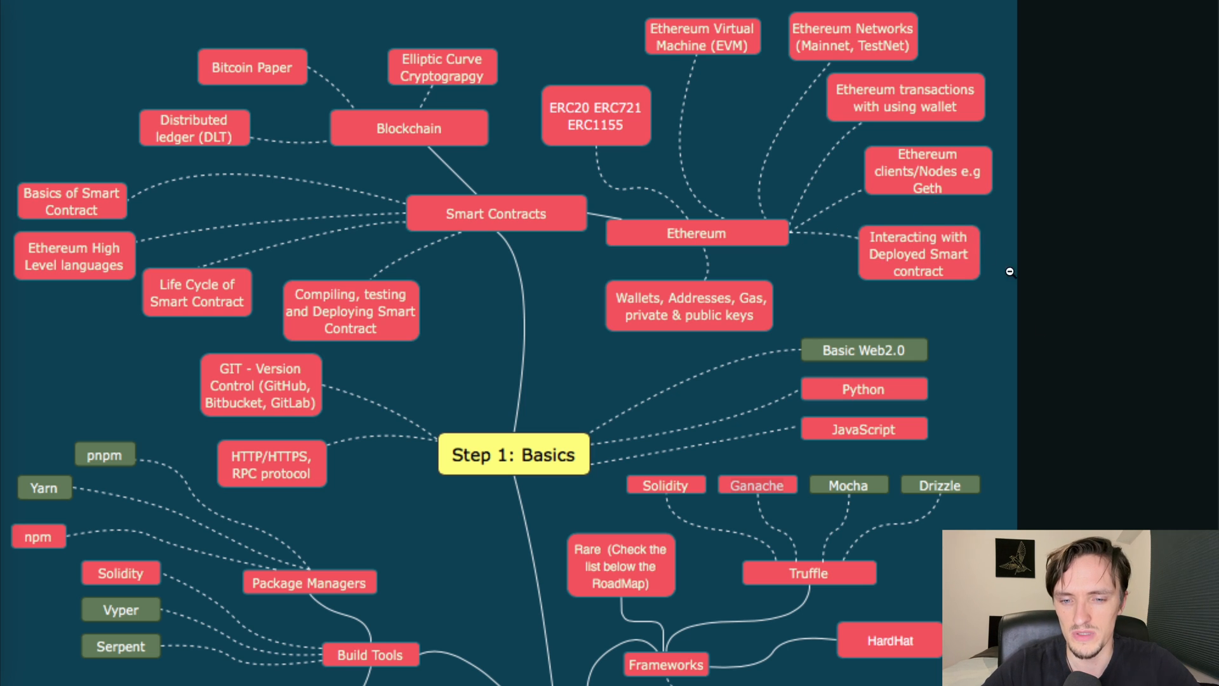
pyautogui.moveTo(971, 272)
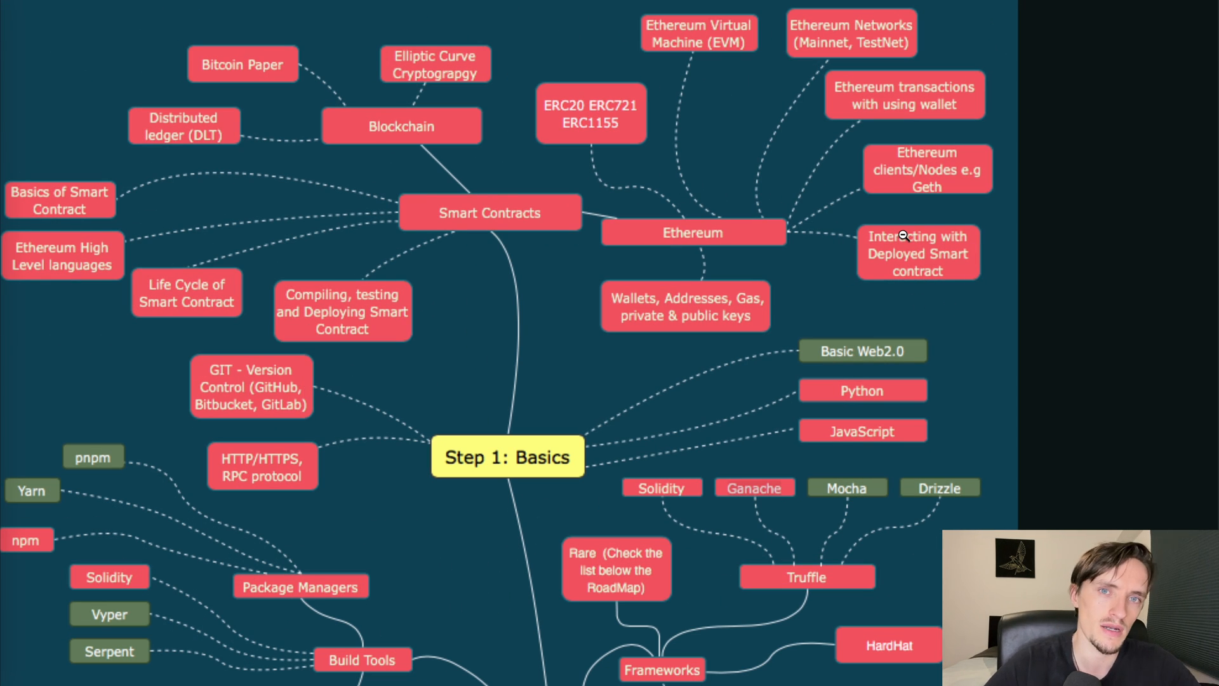
pyautogui.moveTo(680, 206)
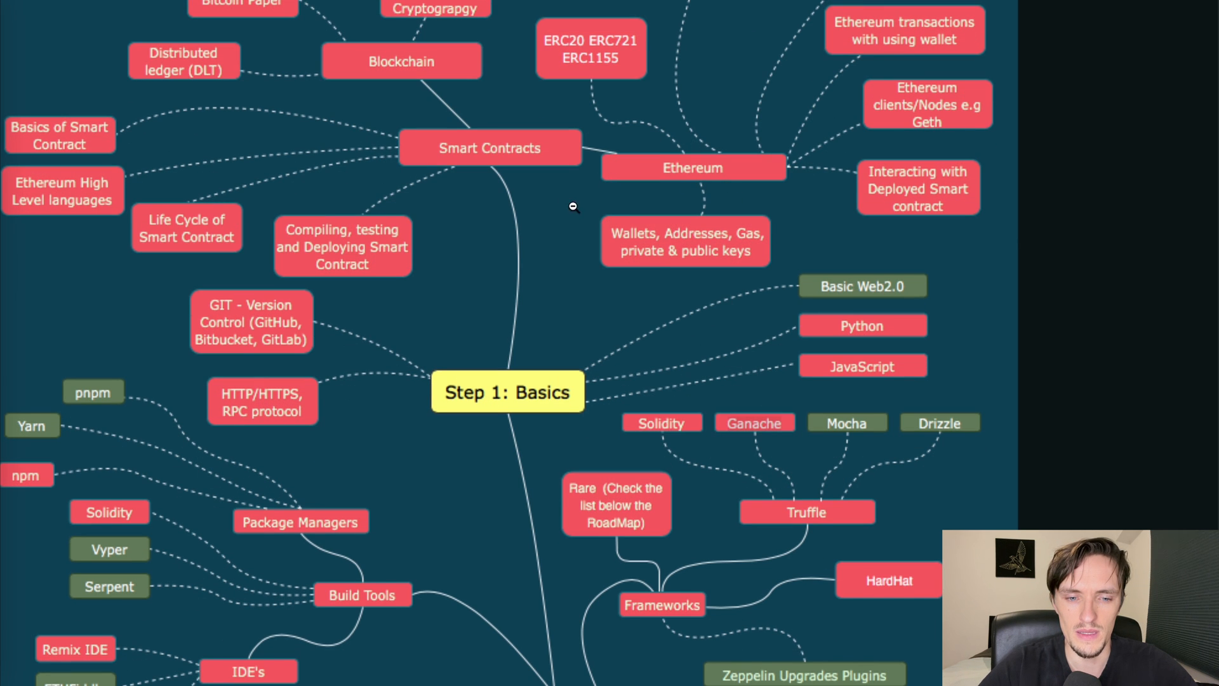
pyautogui.moveTo(743, 201)
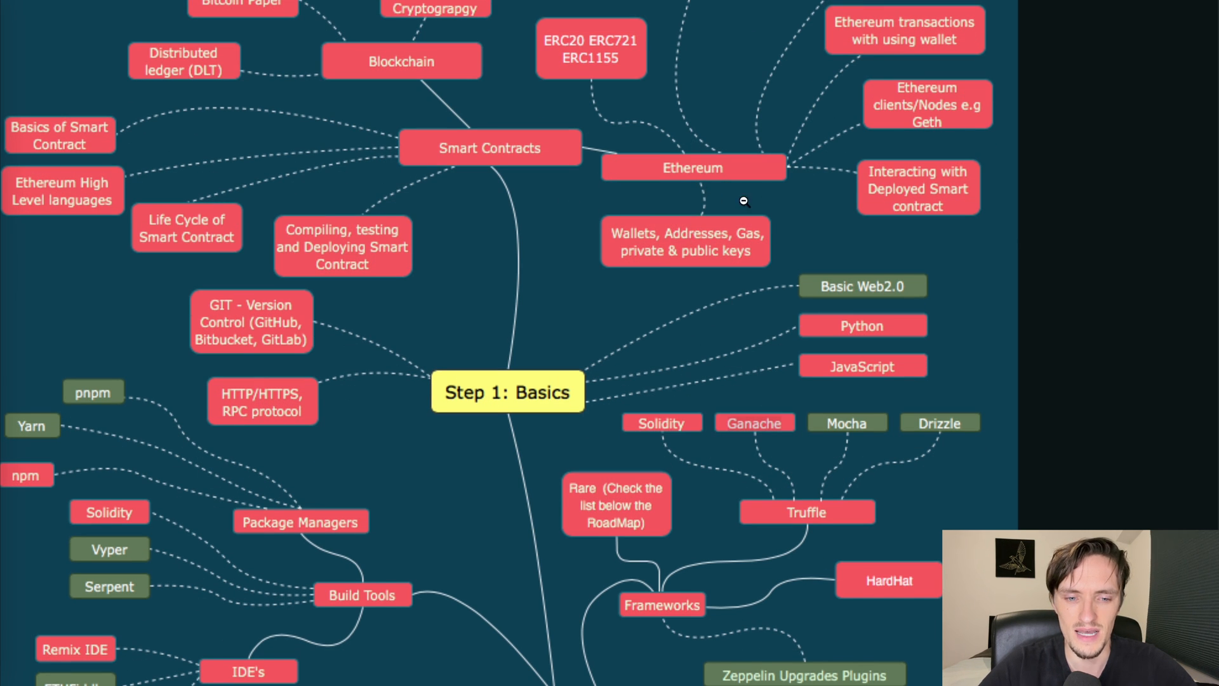
pyautogui.moveTo(724, 264)
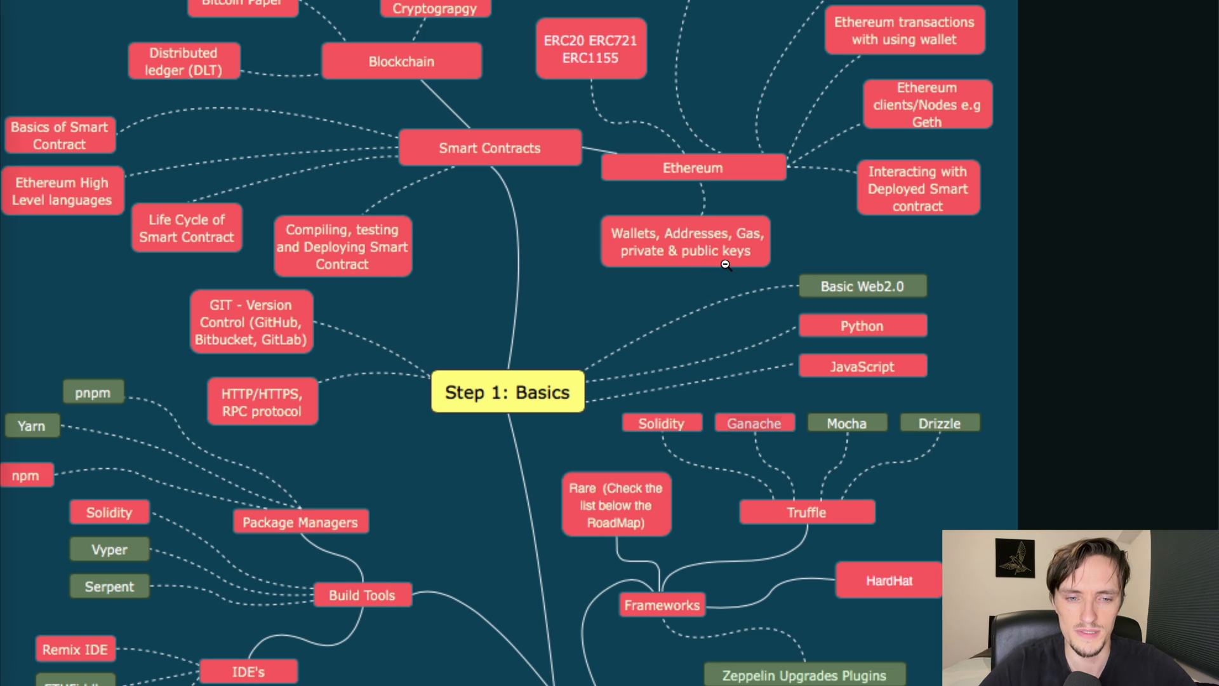
pyautogui.moveTo(753, 222)
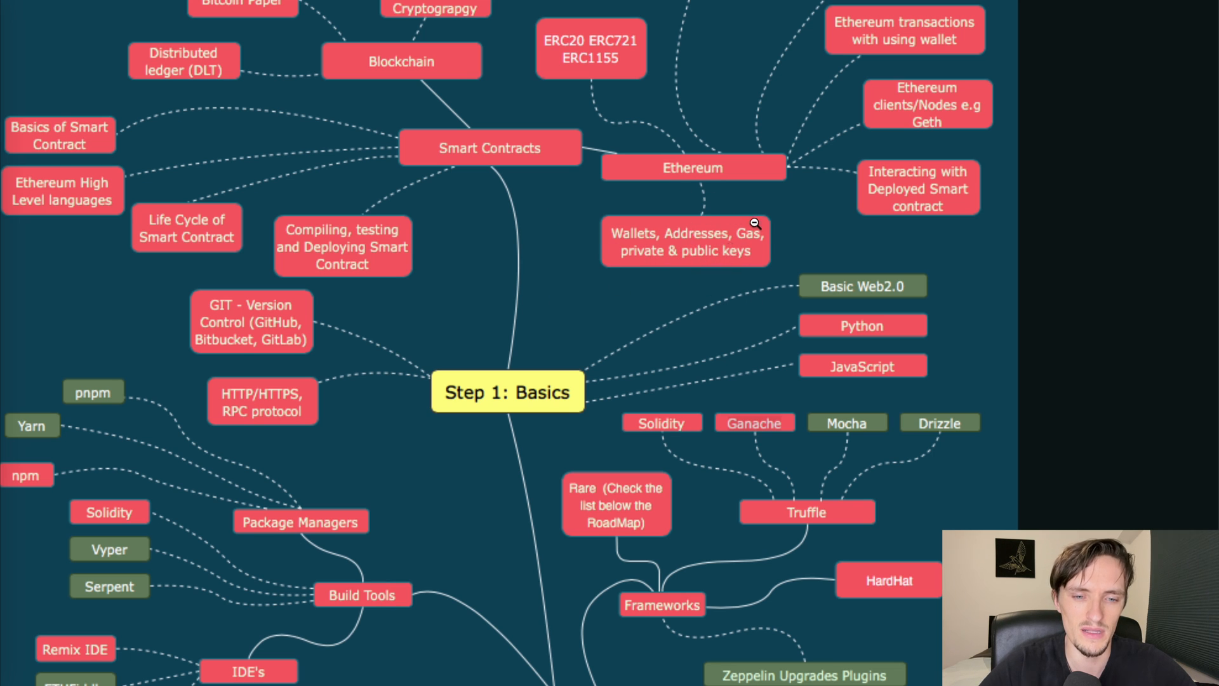
pyautogui.moveTo(422, 273)
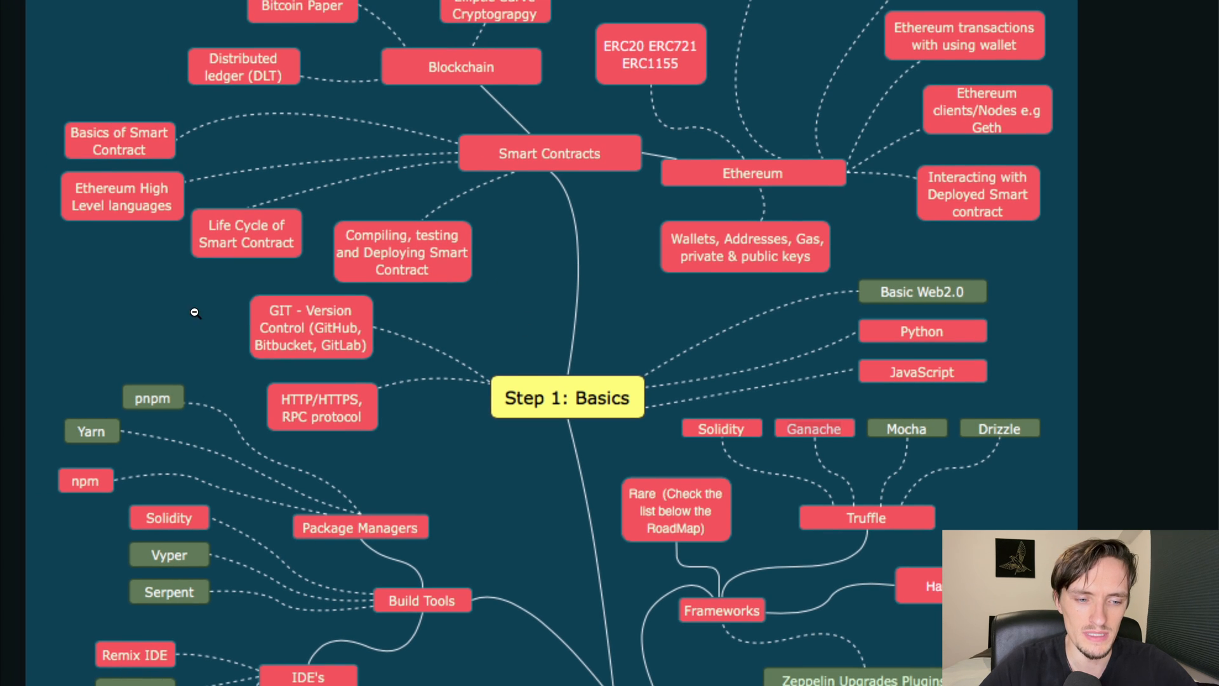
pyautogui.moveTo(859, 3)
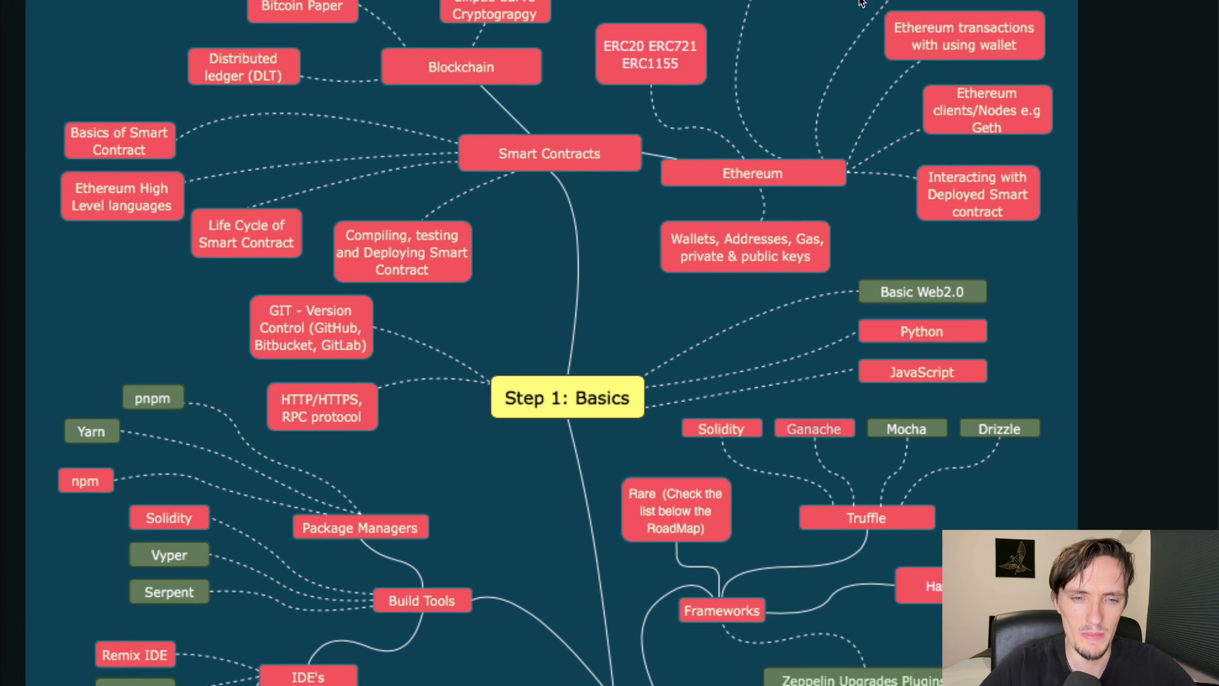
pyautogui.moveTo(584, 179)
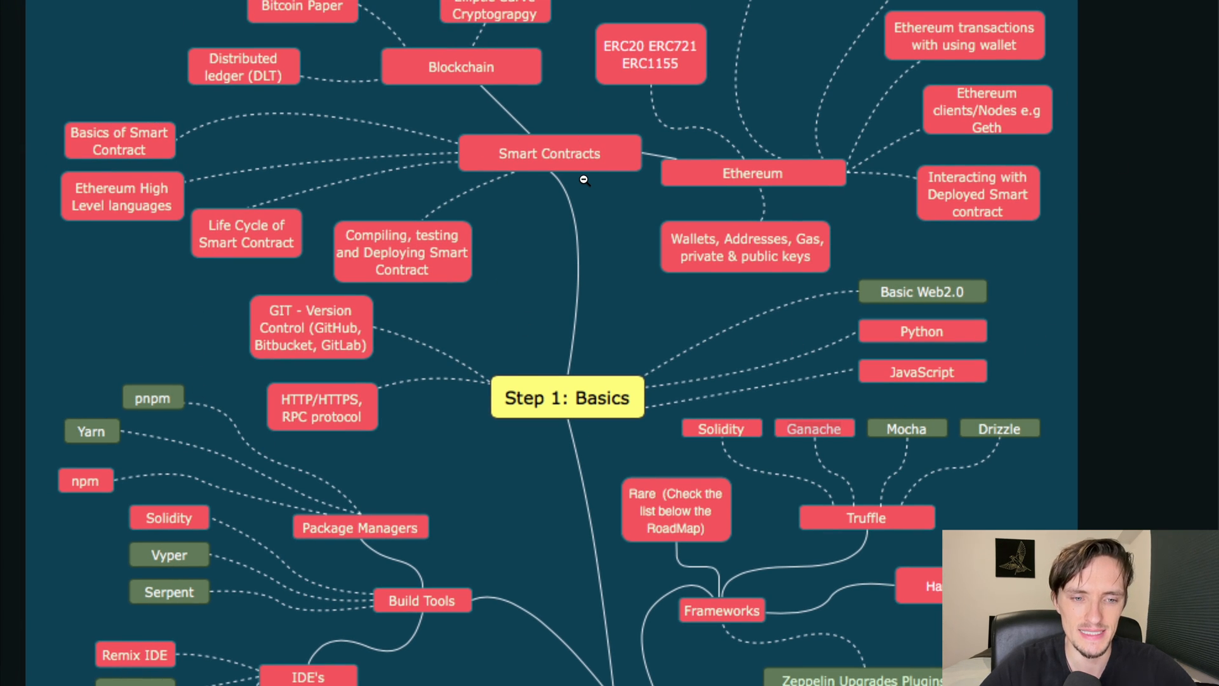
pyautogui.scroll(-3)
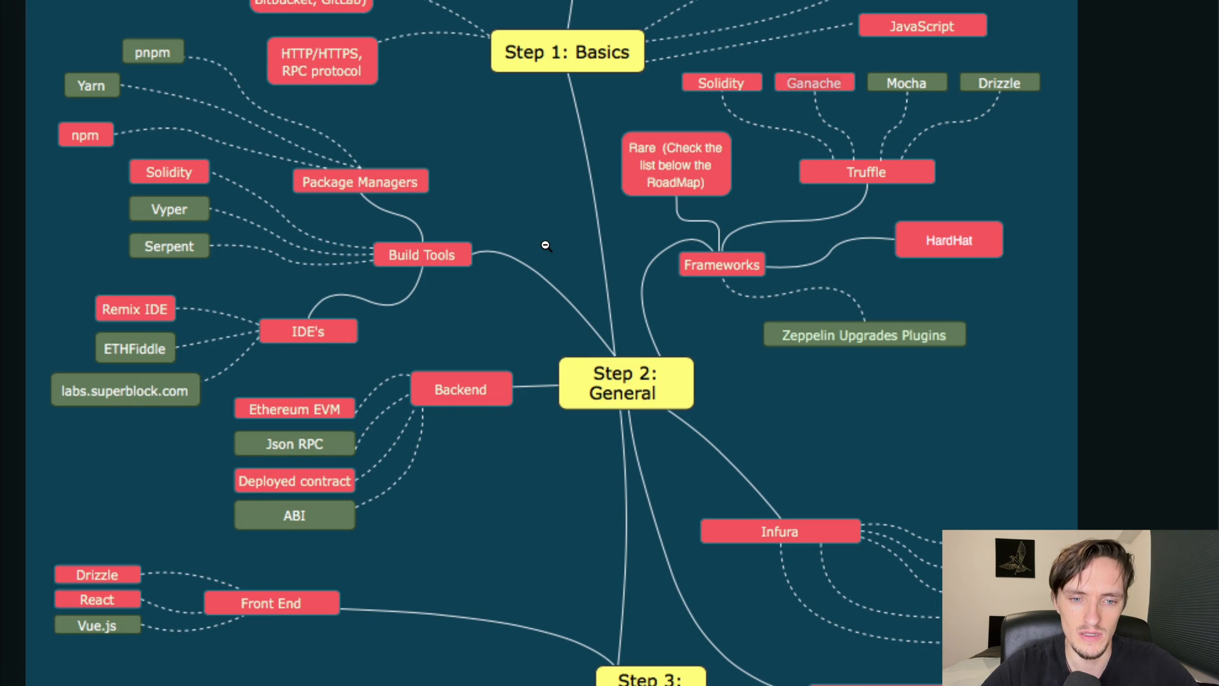
pyautogui.scroll(3)
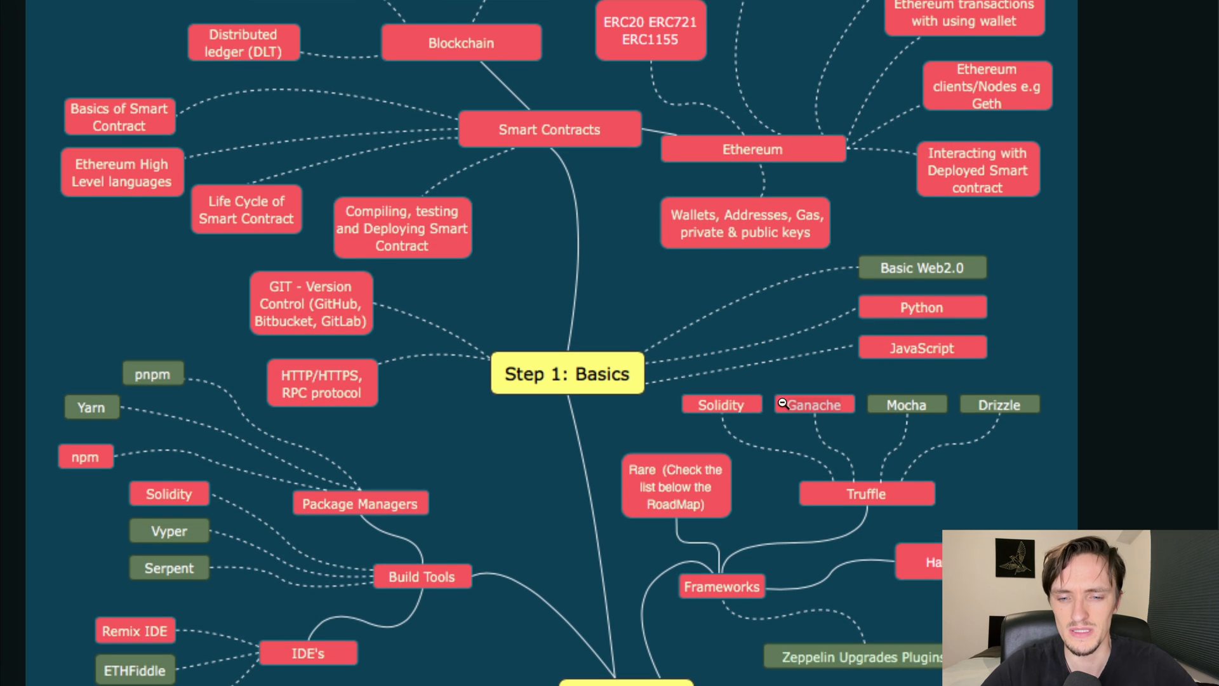
pyautogui.moveTo(558, 350)
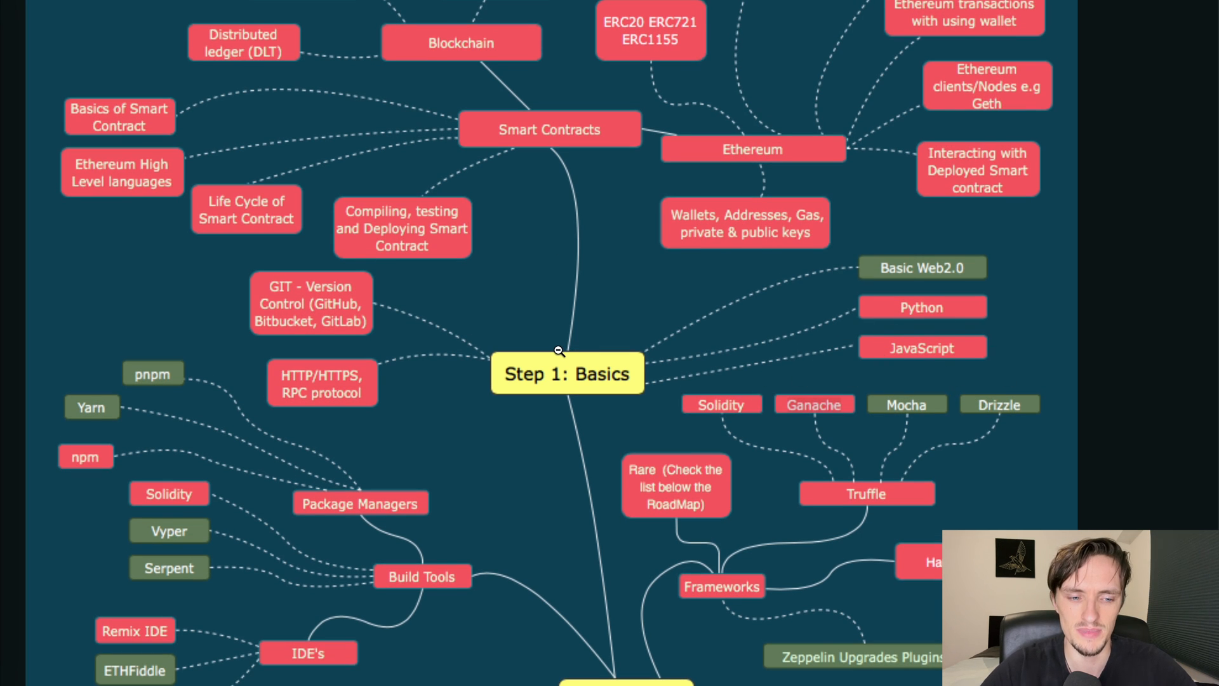
pyautogui.scroll(-3)
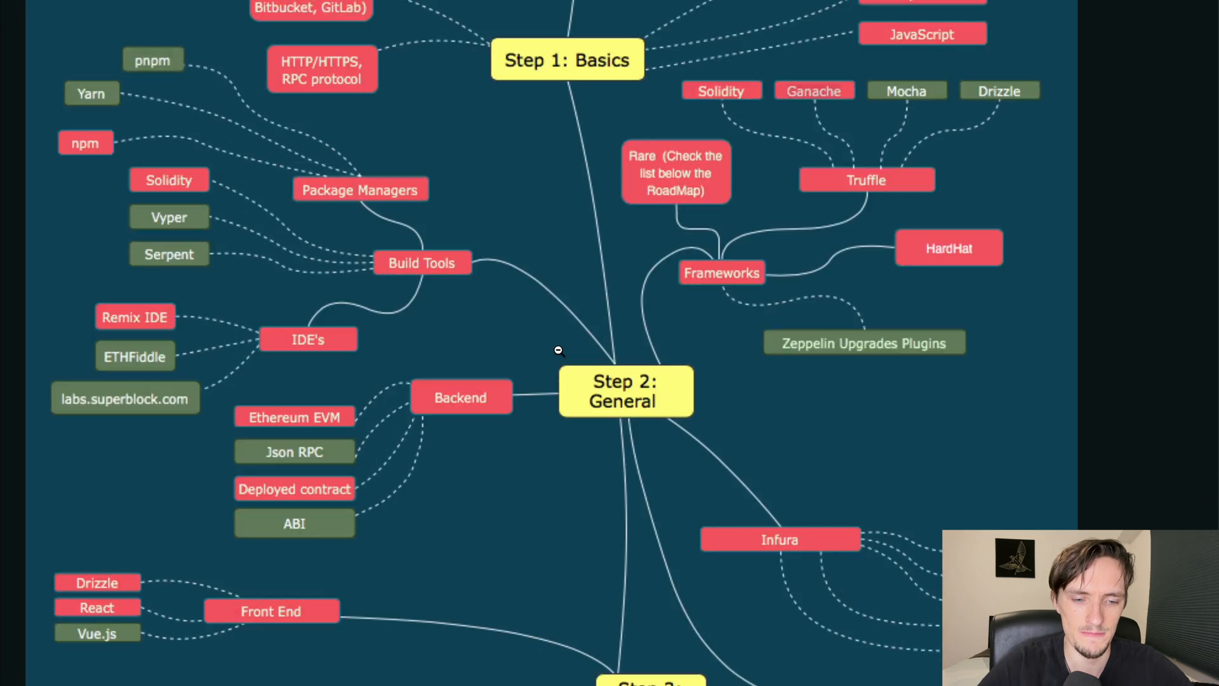
pyautogui.scroll(-3)
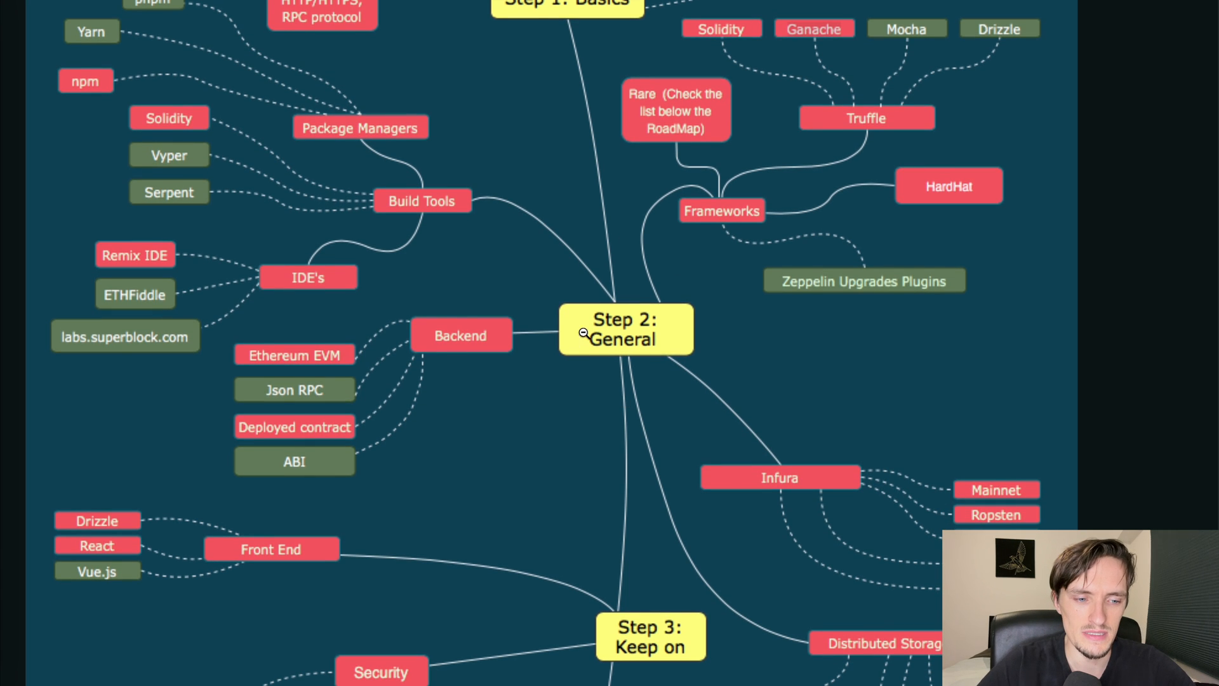
pyautogui.scroll(-3)
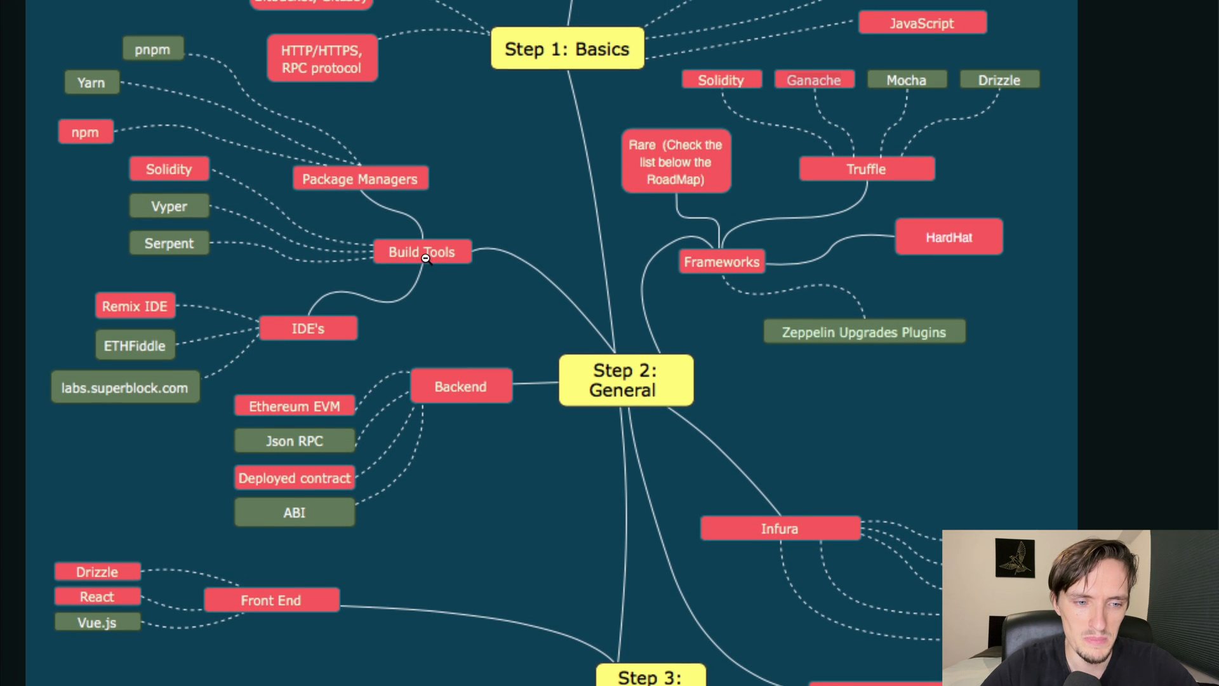
pyautogui.moveTo(685, 270)
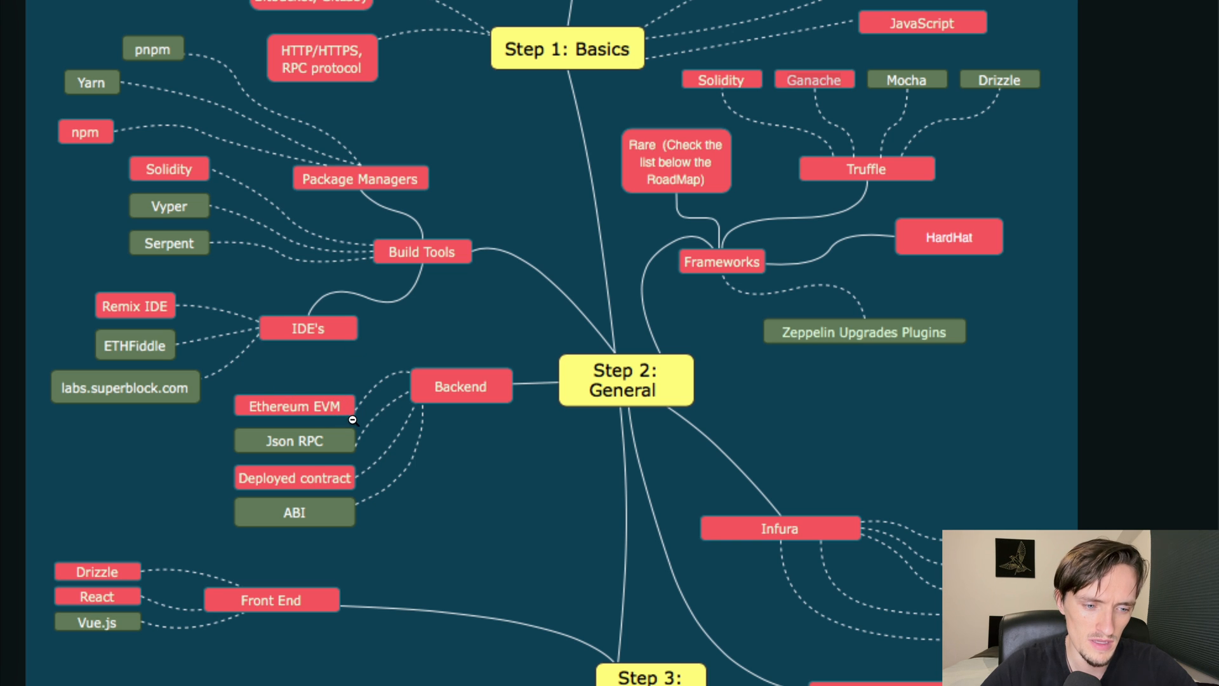
pyautogui.scroll(-3)
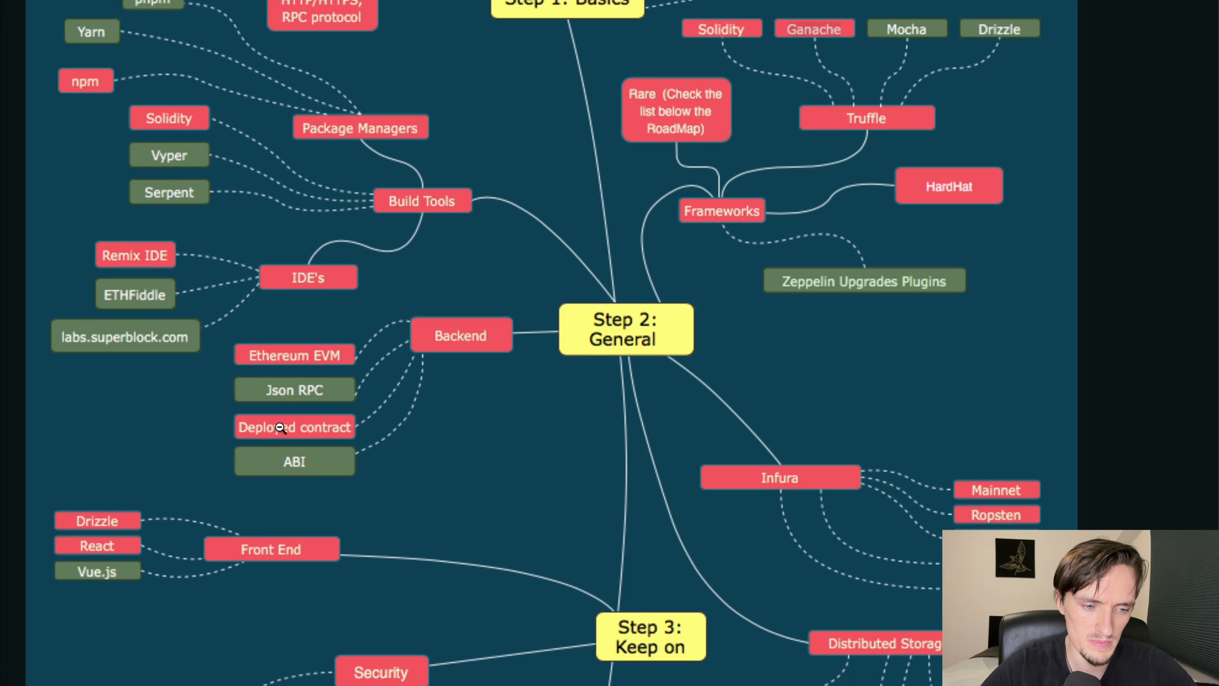
pyautogui.moveTo(340, 478)
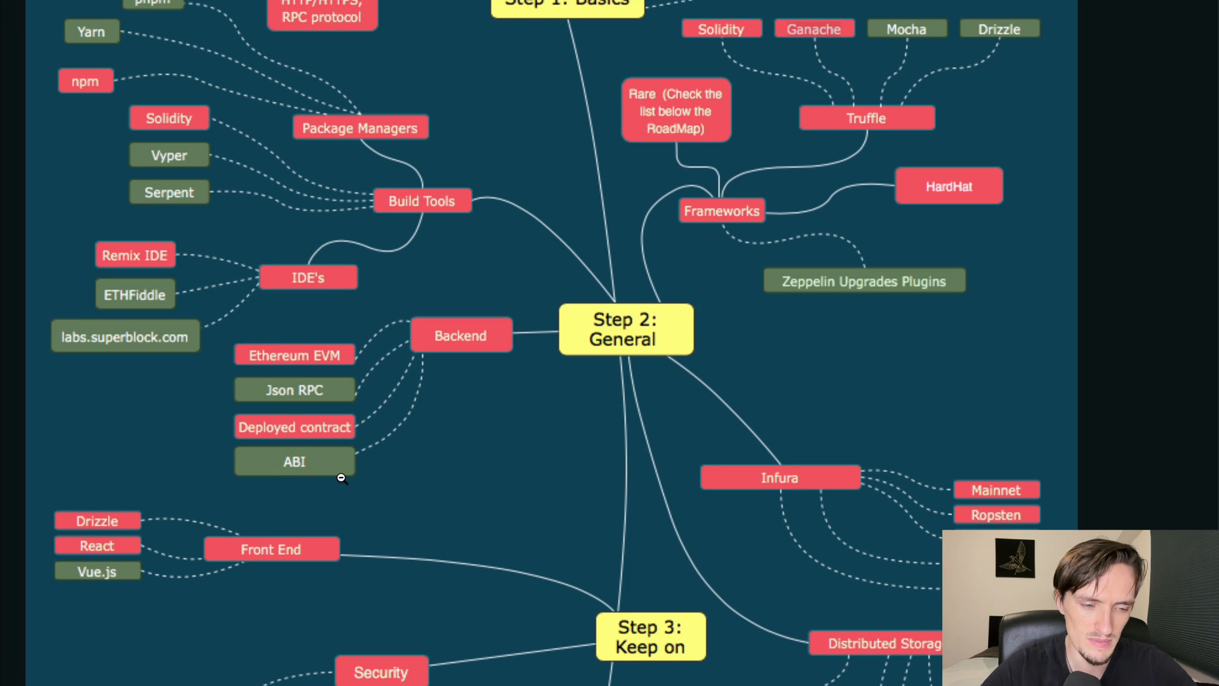
pyautogui.moveTo(325, 390)
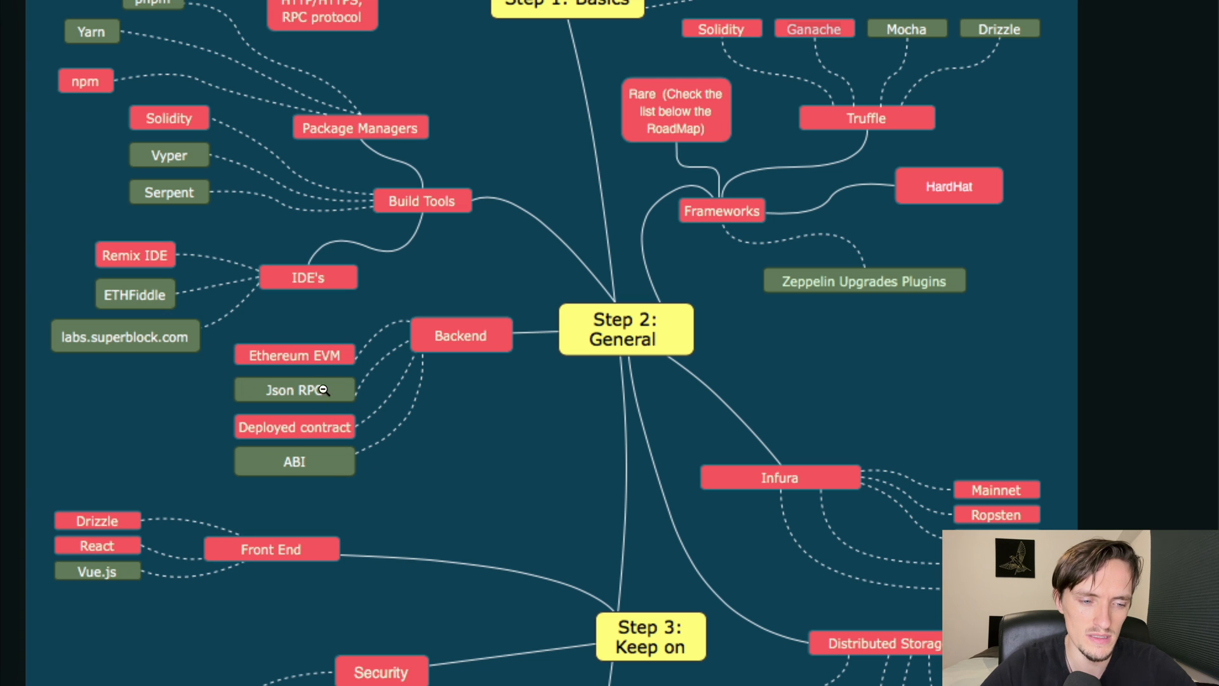
pyautogui.moveTo(395, 449)
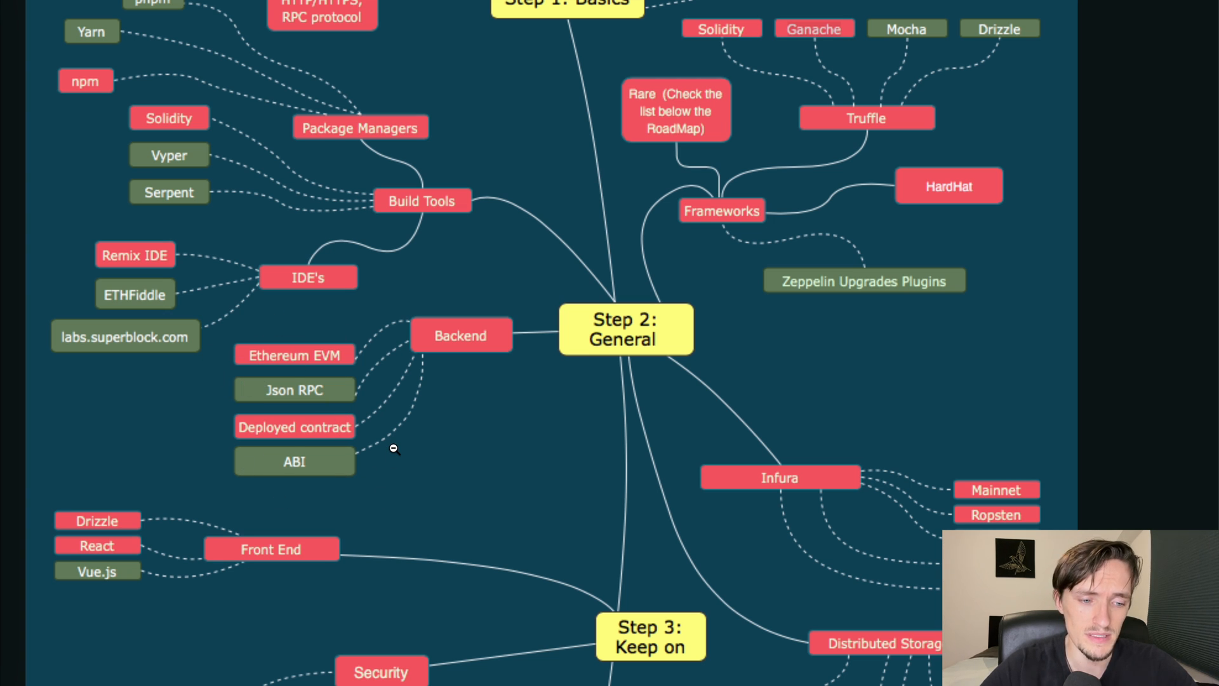
pyautogui.moveTo(273, 378)
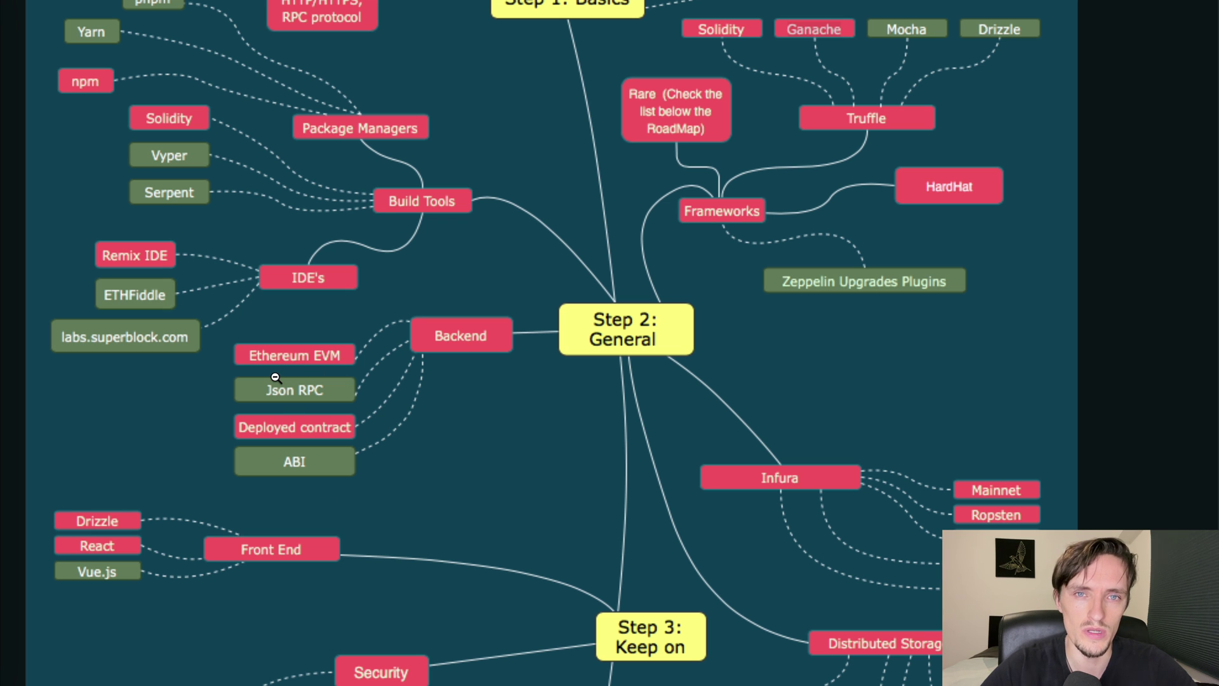
pyautogui.scroll(-3)
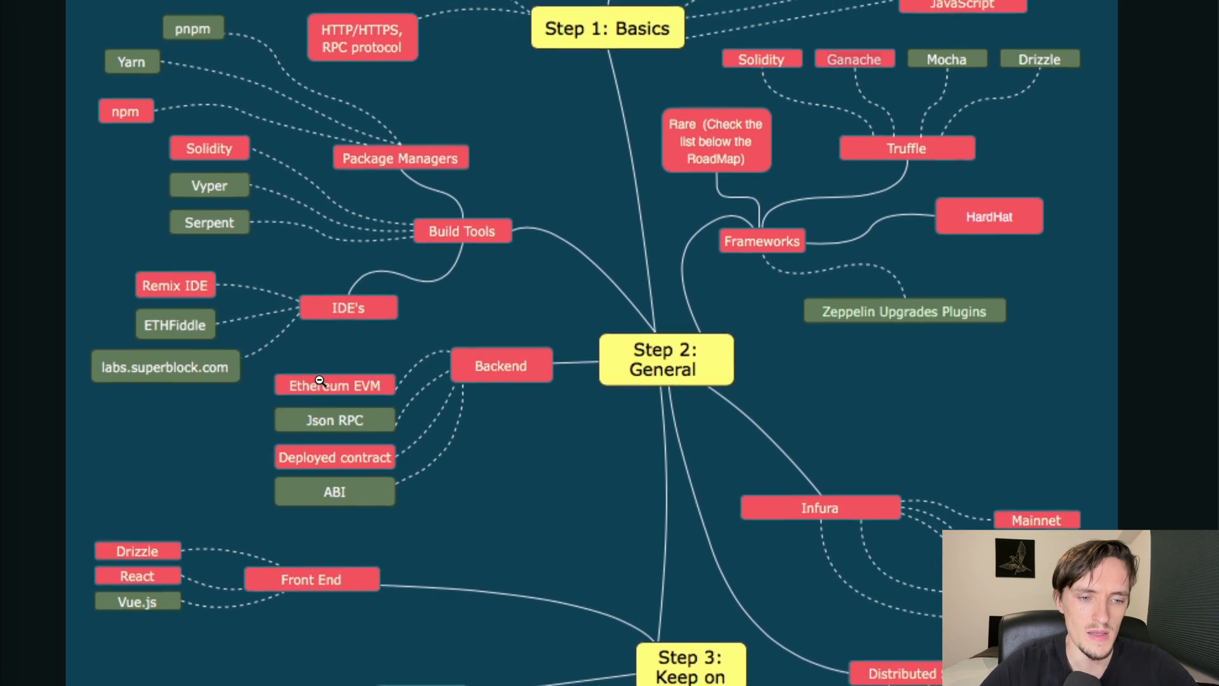
pyautogui.moveTo(220, 291)
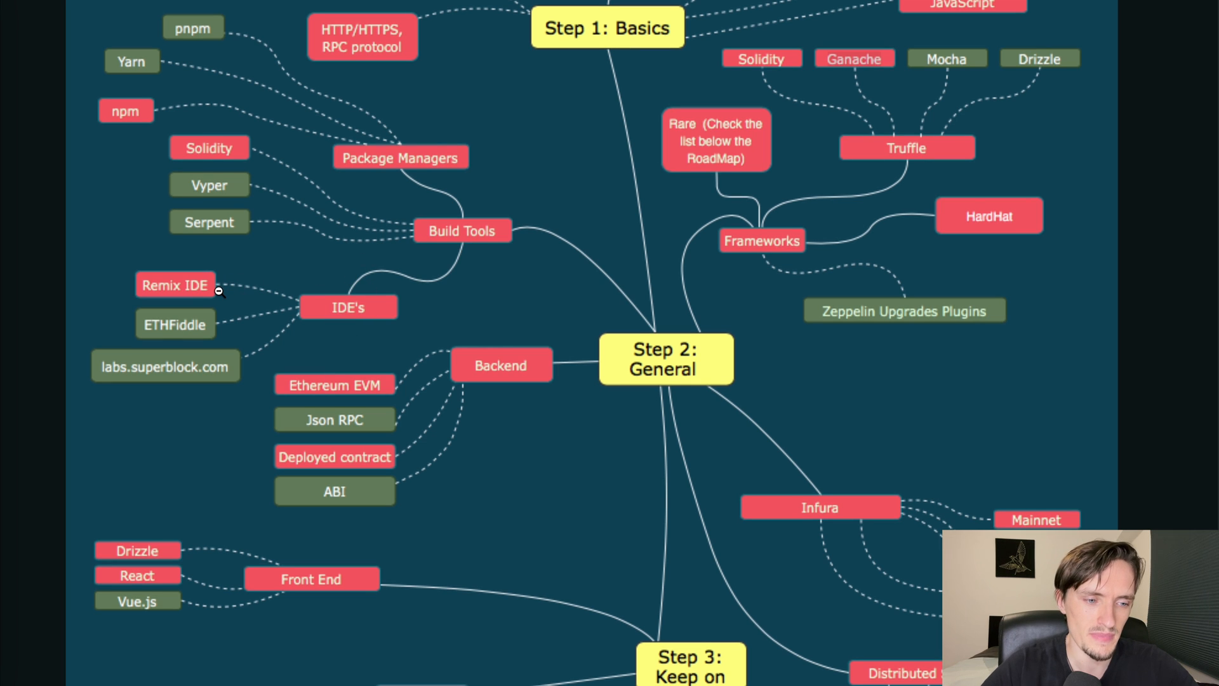
pyautogui.moveTo(138, 363)
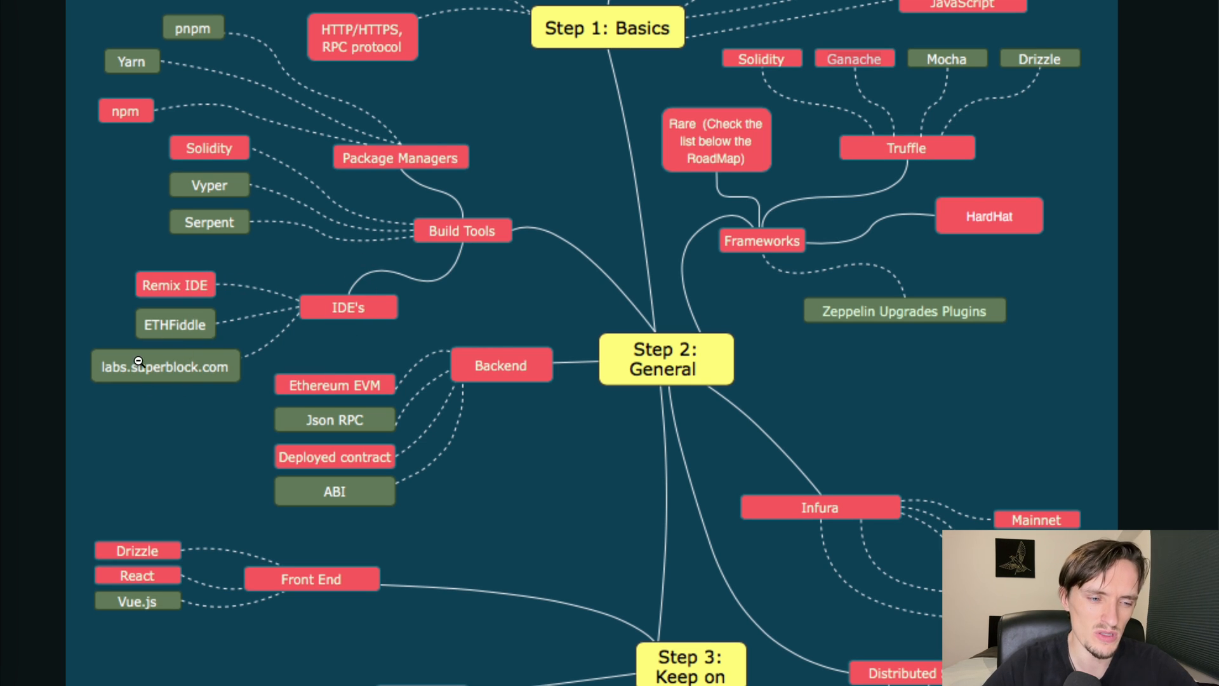
pyautogui.moveTo(194, 346)
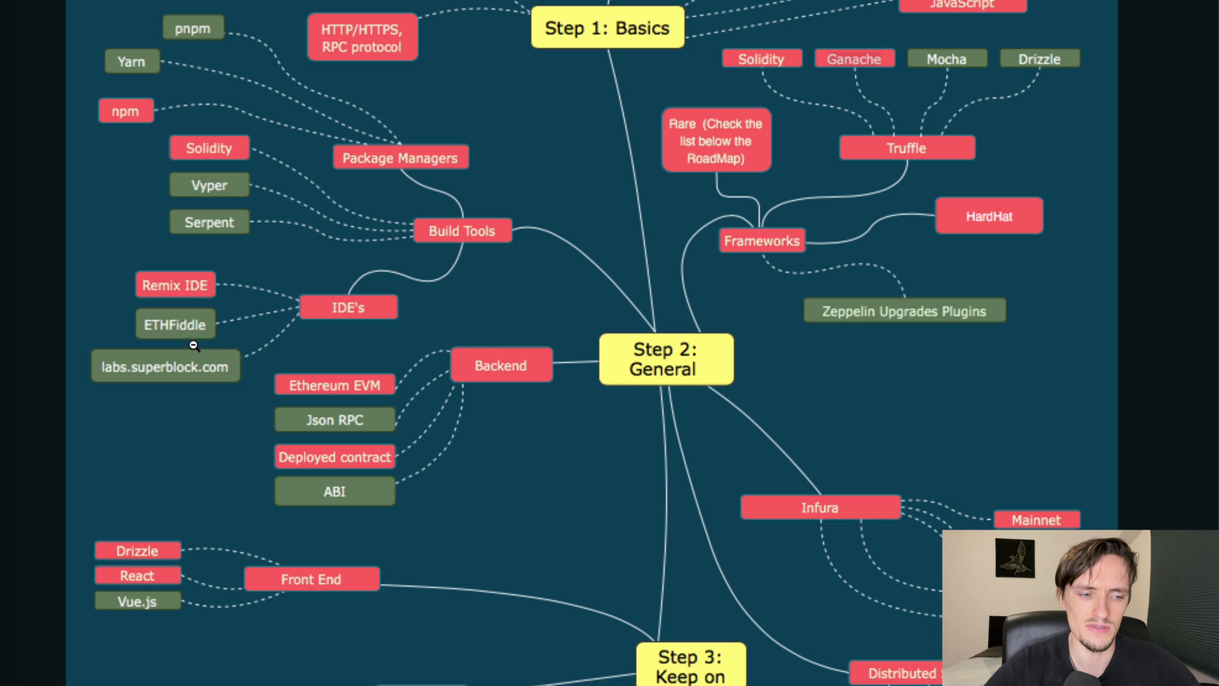
pyautogui.moveTo(172, 271)
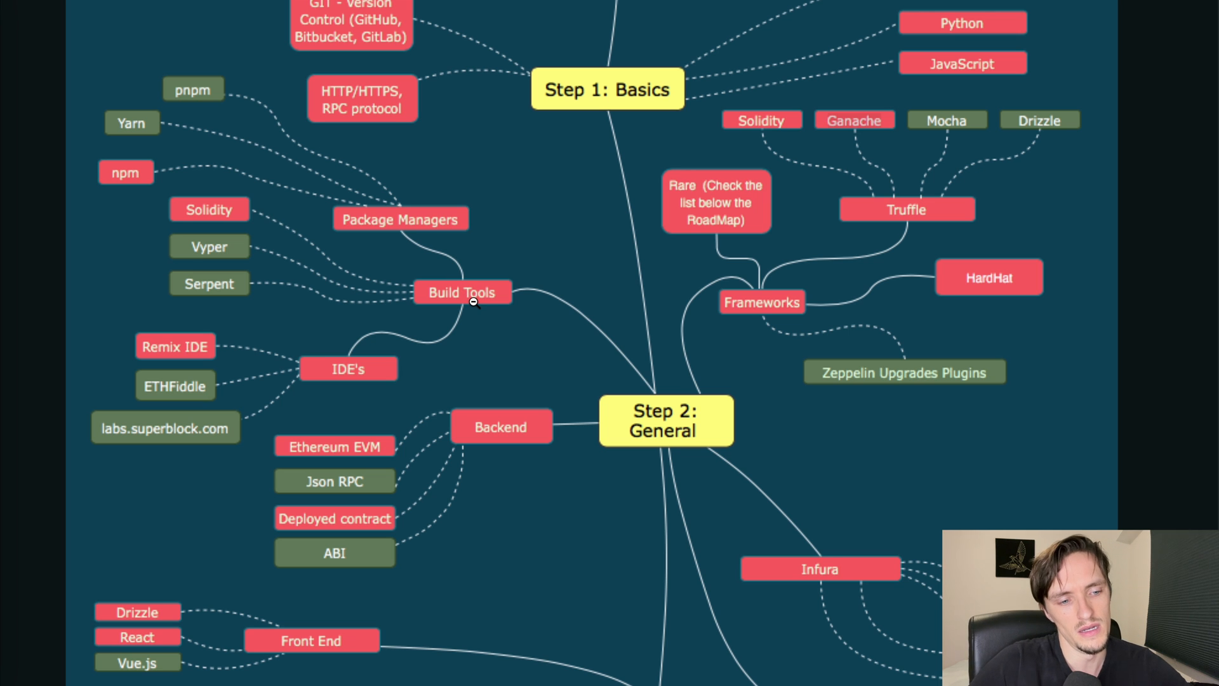
pyautogui.moveTo(256, 282)
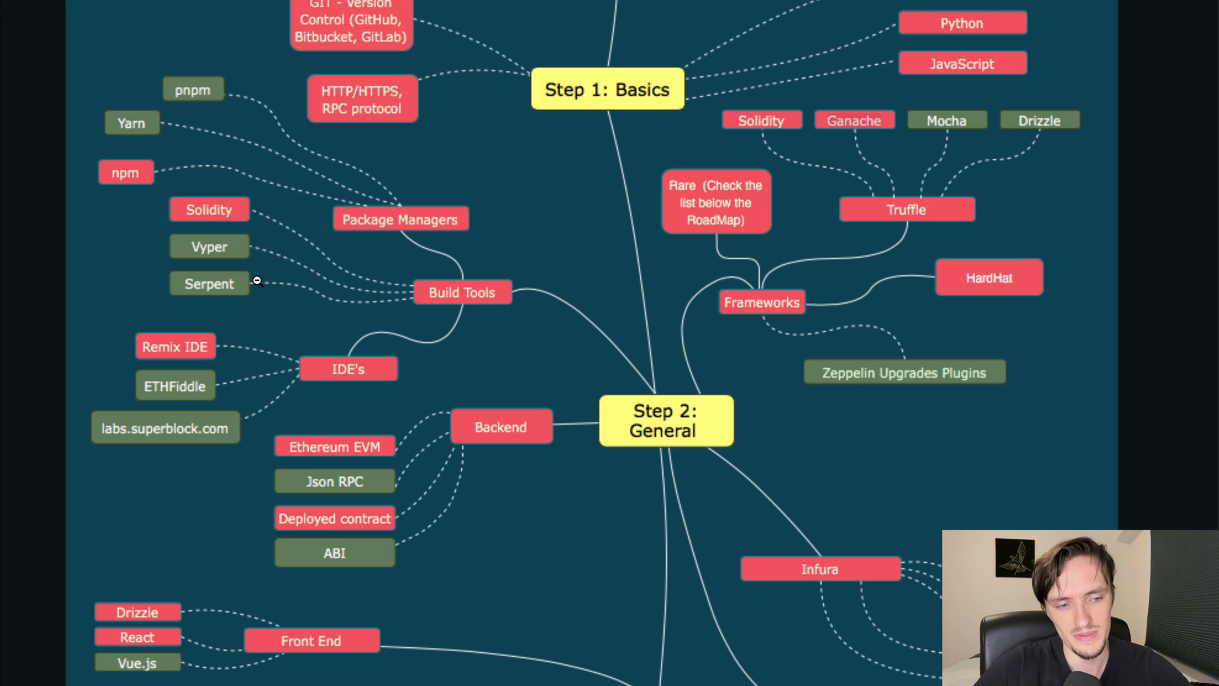
pyautogui.moveTo(247, 249)
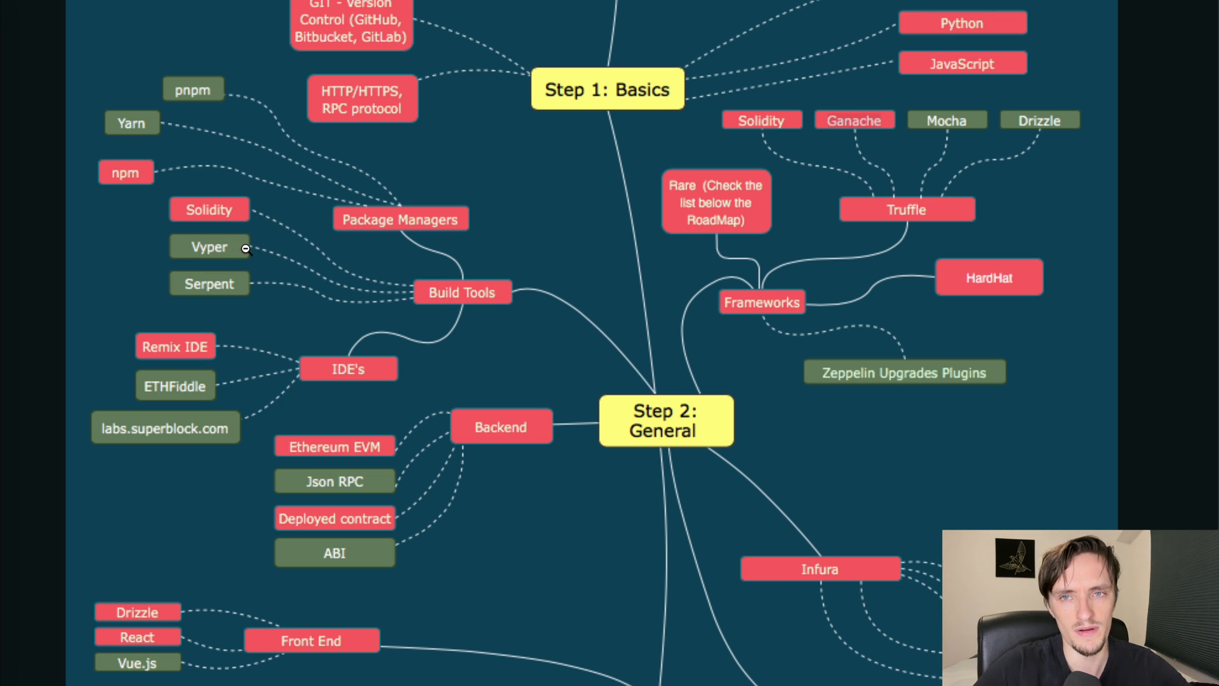
pyautogui.moveTo(239, 284)
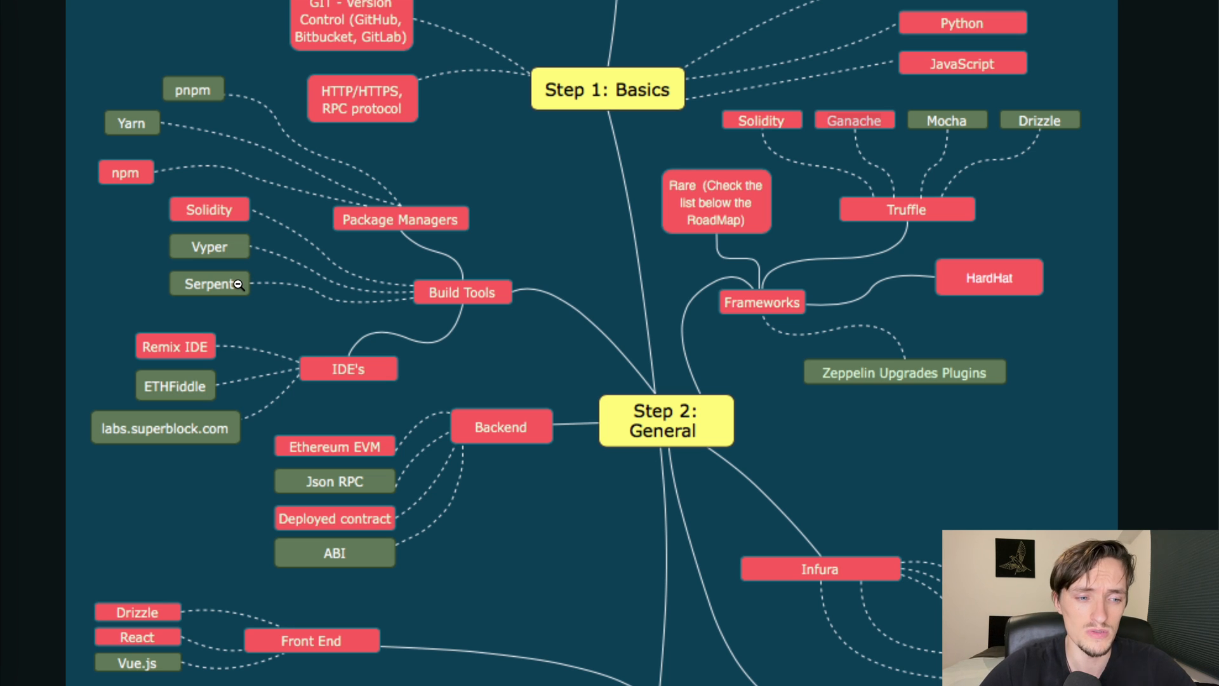
pyautogui.moveTo(192, 243)
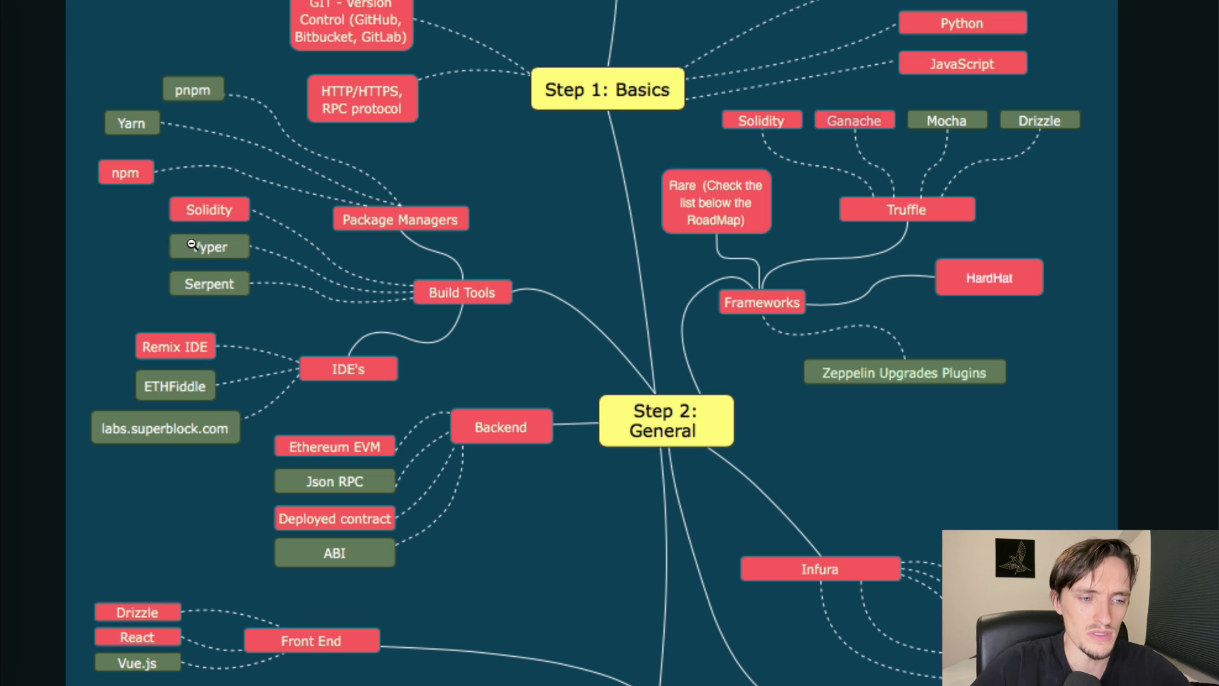
pyautogui.moveTo(264, 226)
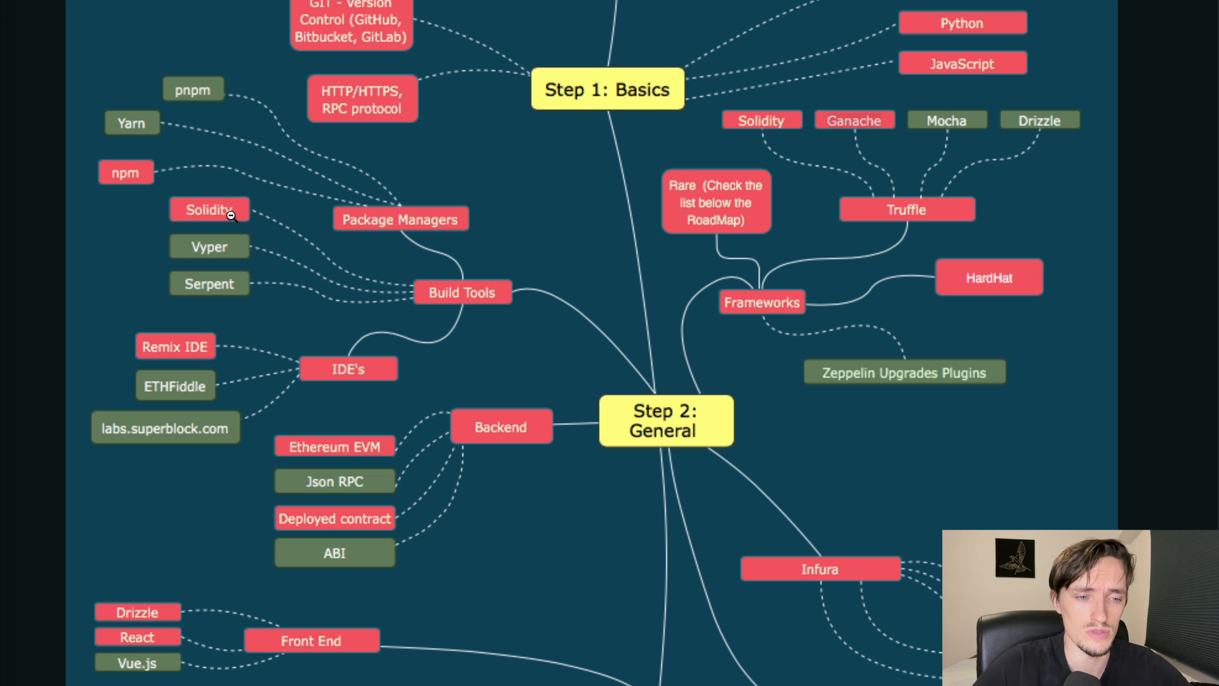
pyautogui.moveTo(318, 284)
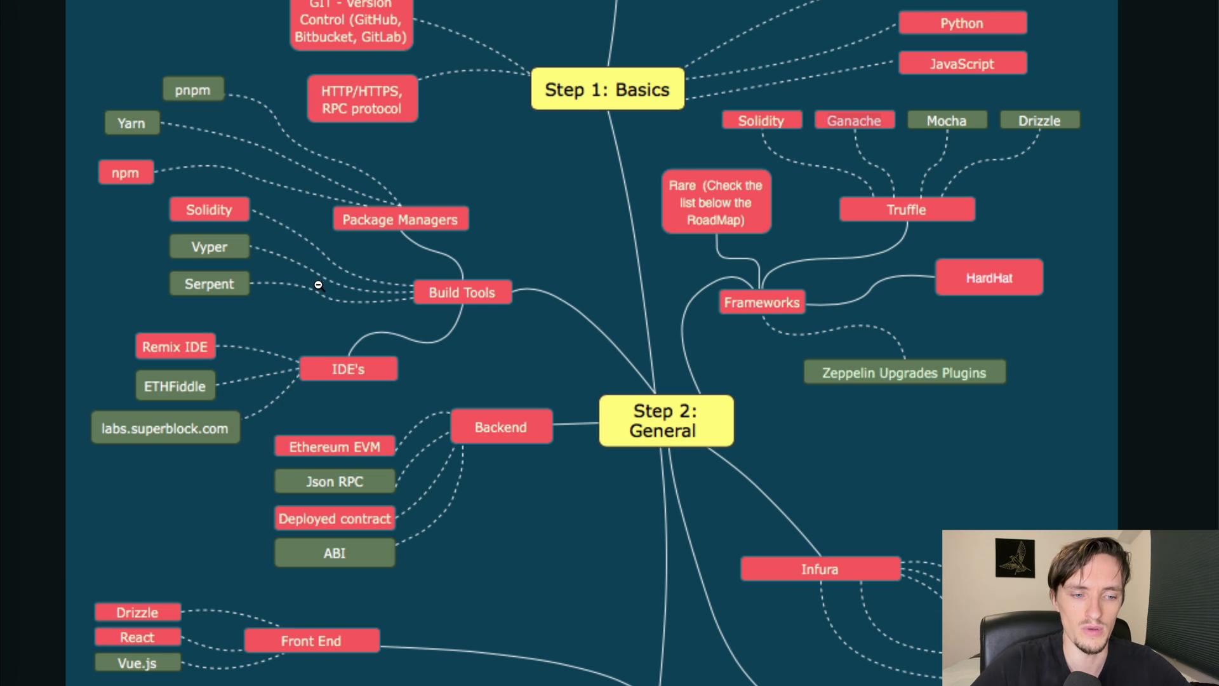
pyautogui.moveTo(162, 187)
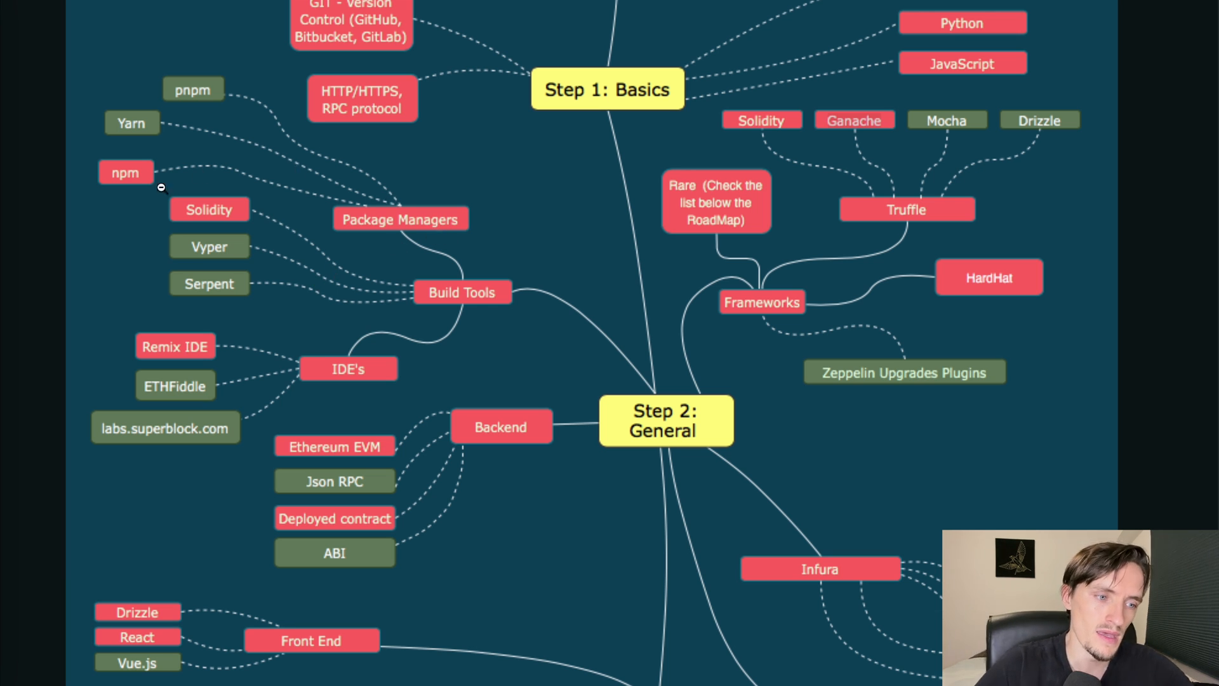
pyautogui.moveTo(281, 132)
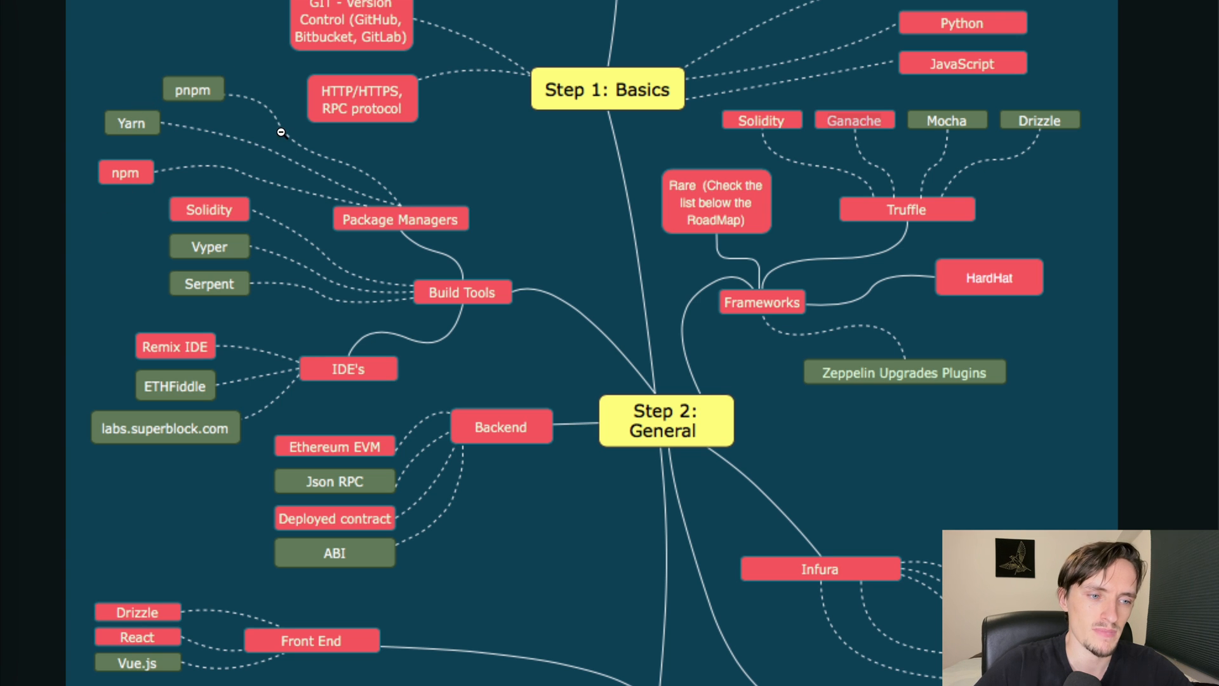
pyautogui.moveTo(197, 207)
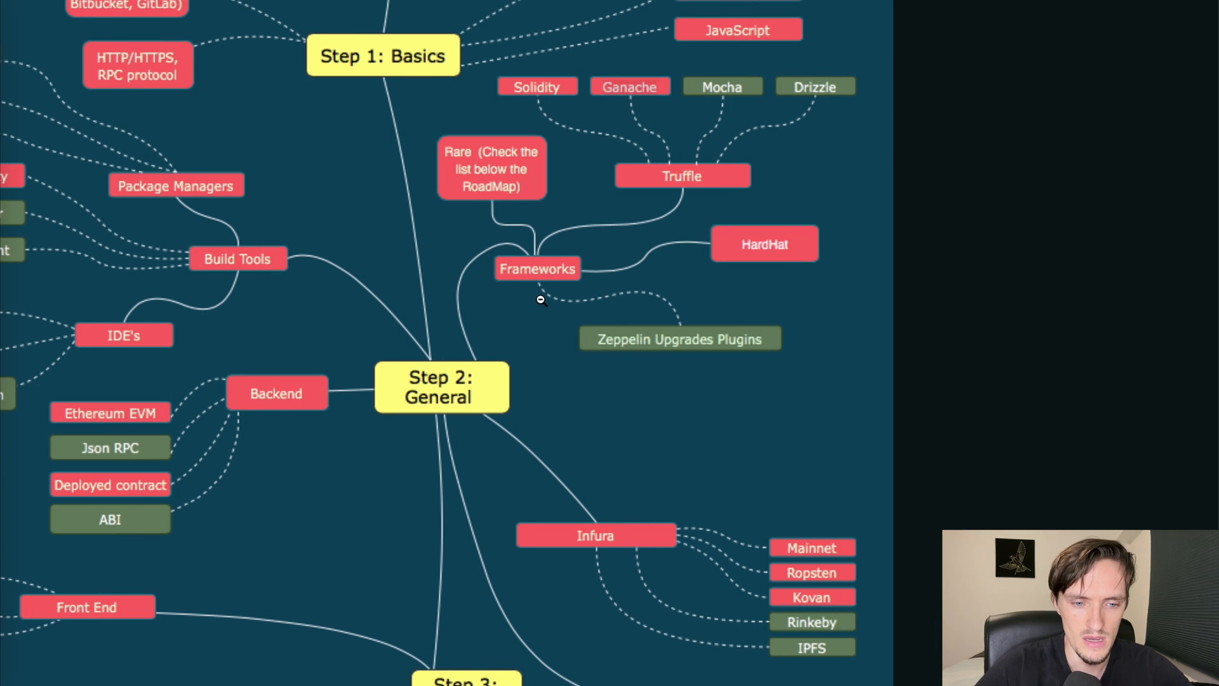
pyautogui.moveTo(605, 344)
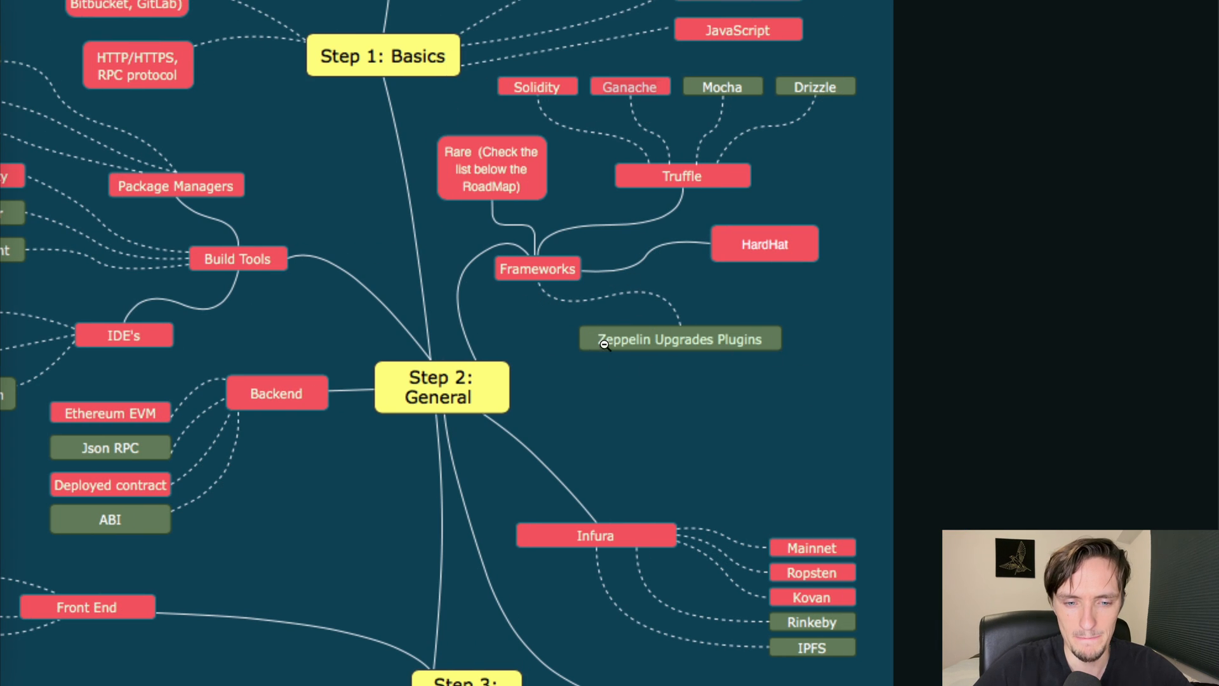
pyautogui.moveTo(725, 319)
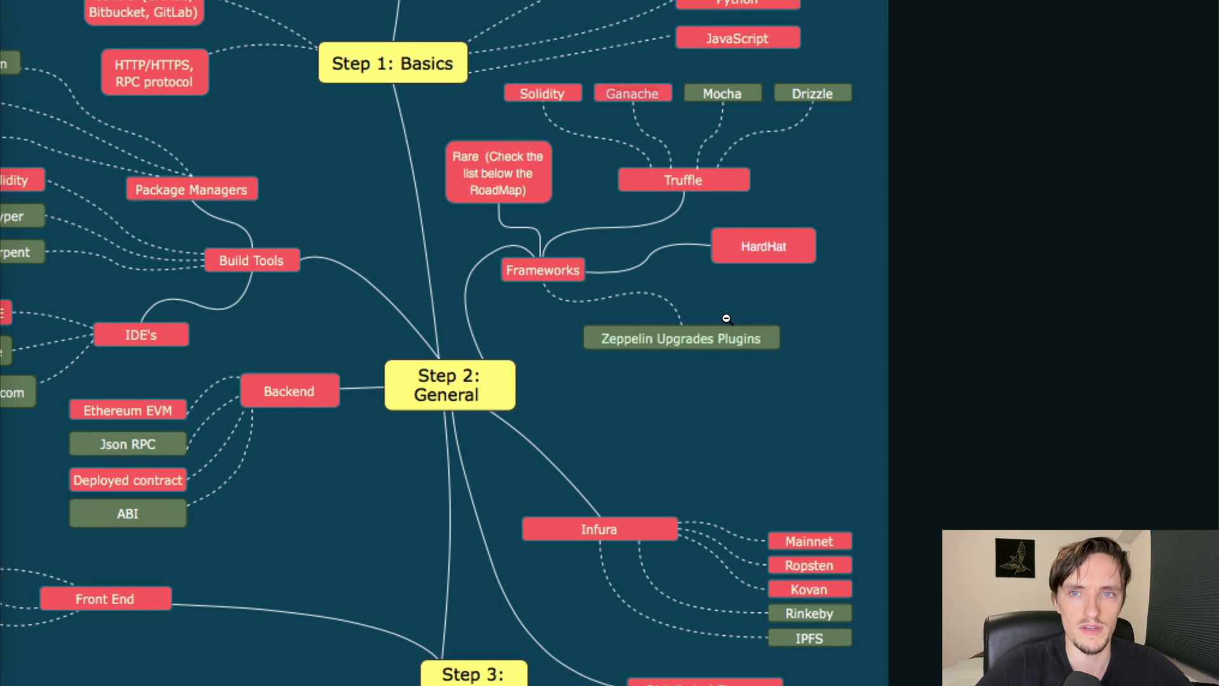
pyautogui.moveTo(775, 367)
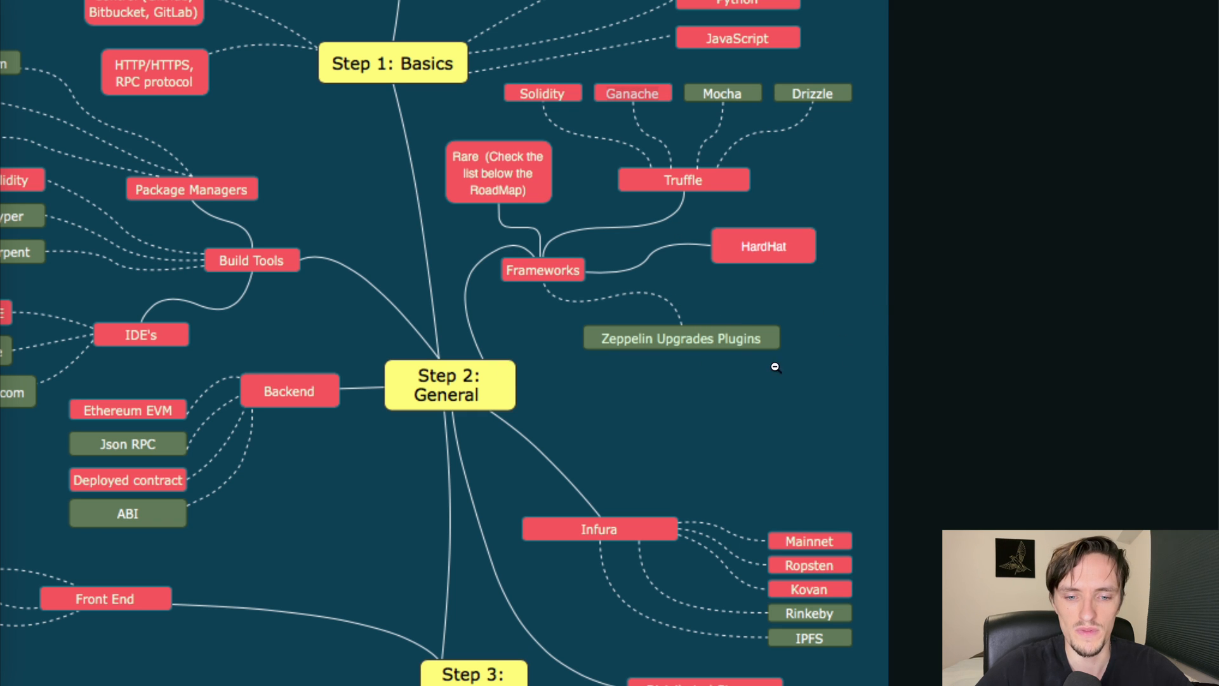
pyautogui.scroll(-3)
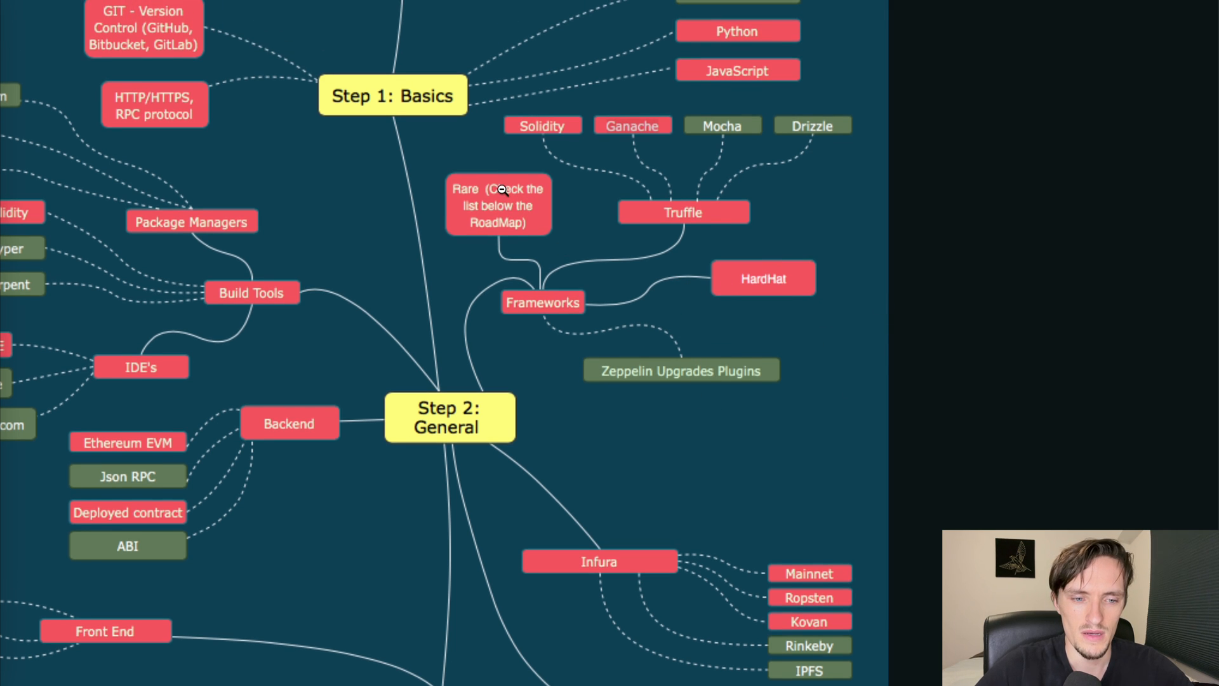
pyautogui.moveTo(554, 201)
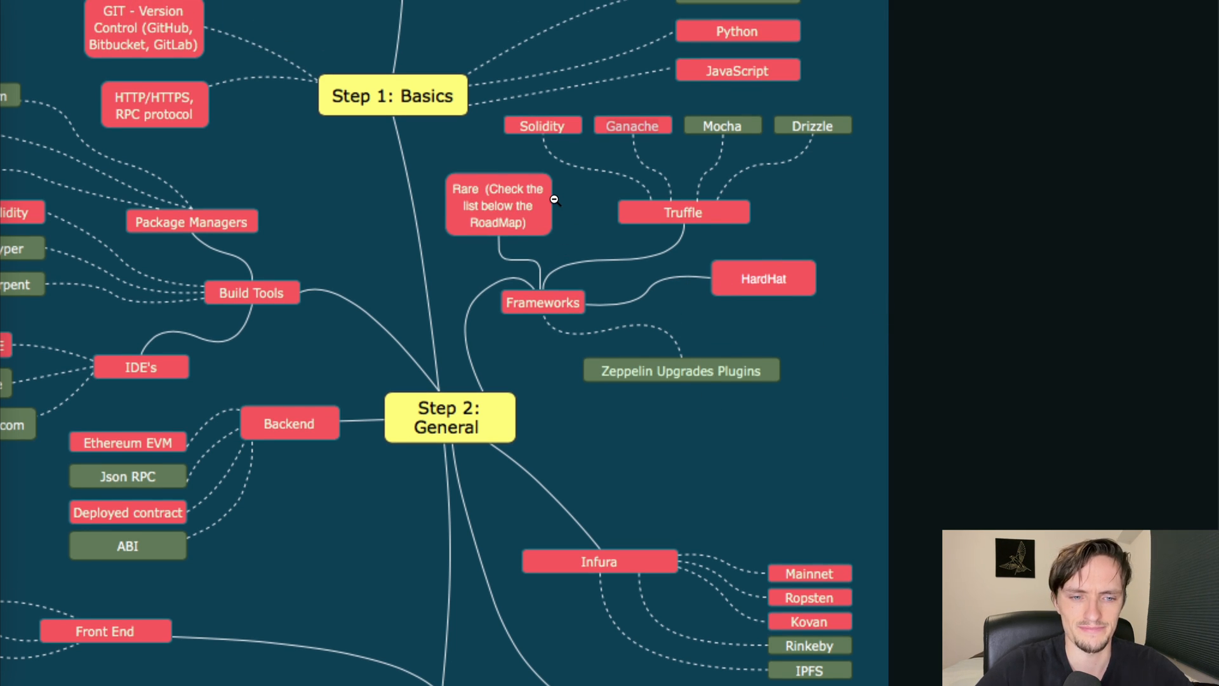
pyautogui.moveTo(563, 205)
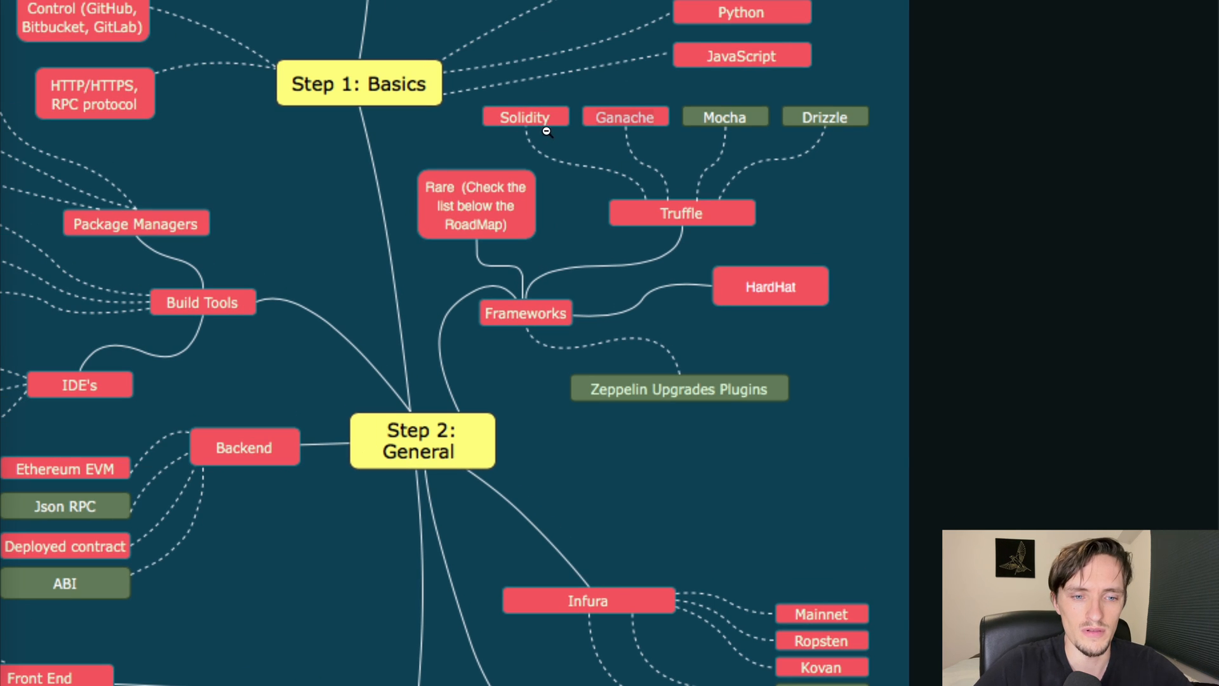
pyautogui.moveTo(857, 133)
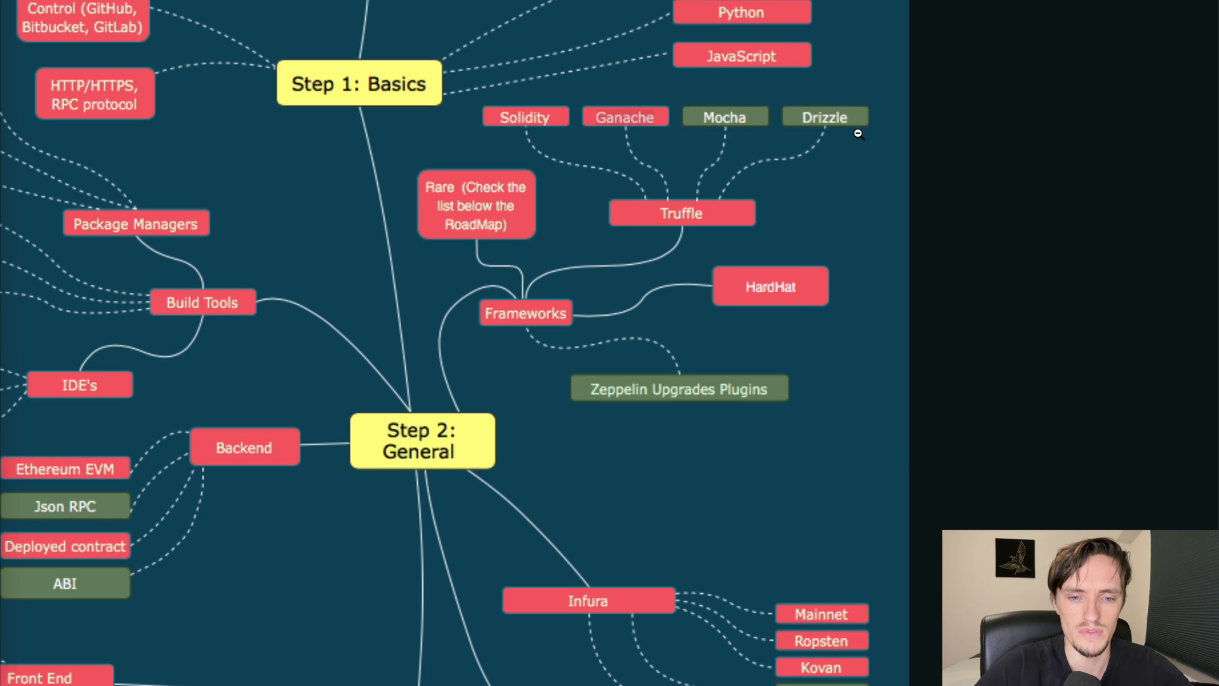
pyautogui.moveTo(764, 201)
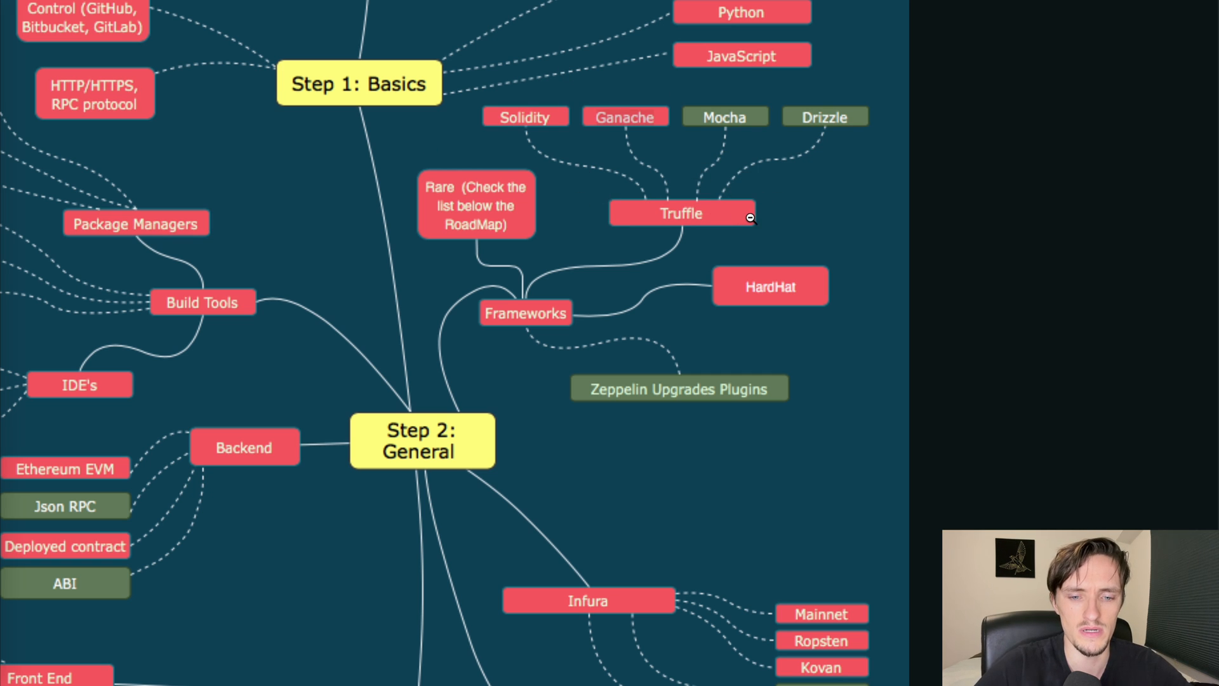
pyautogui.moveTo(823, 256)
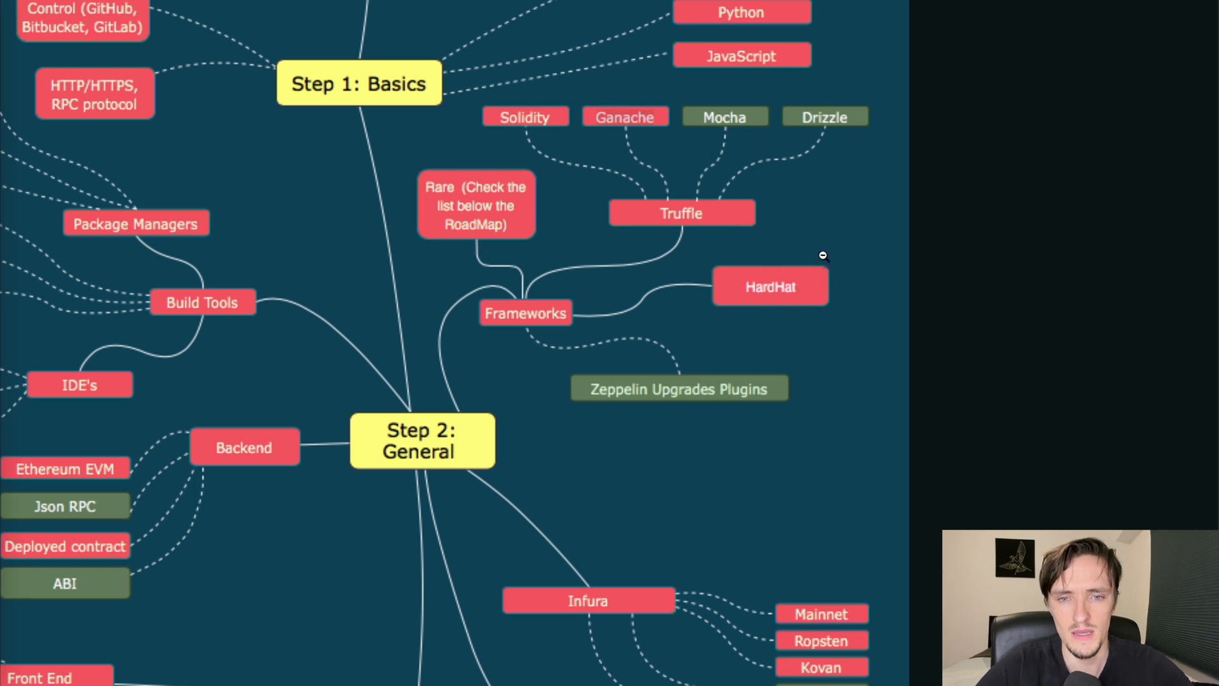
pyautogui.moveTo(831, 302)
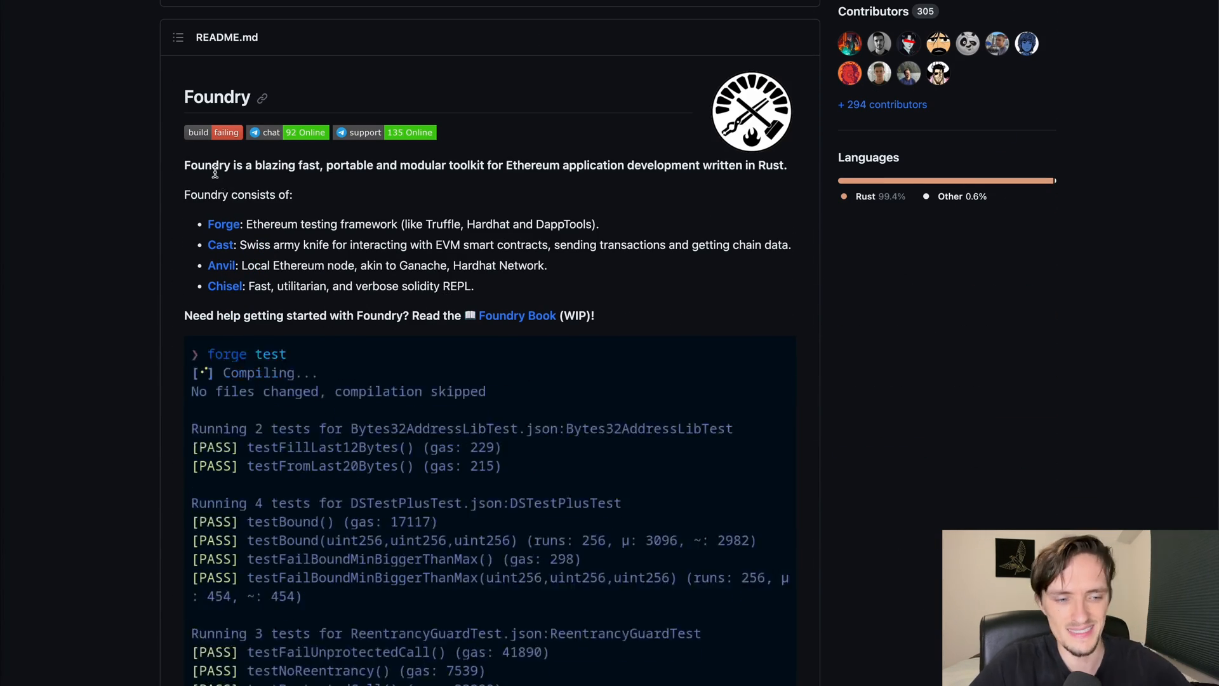
pyautogui.scroll(-3)
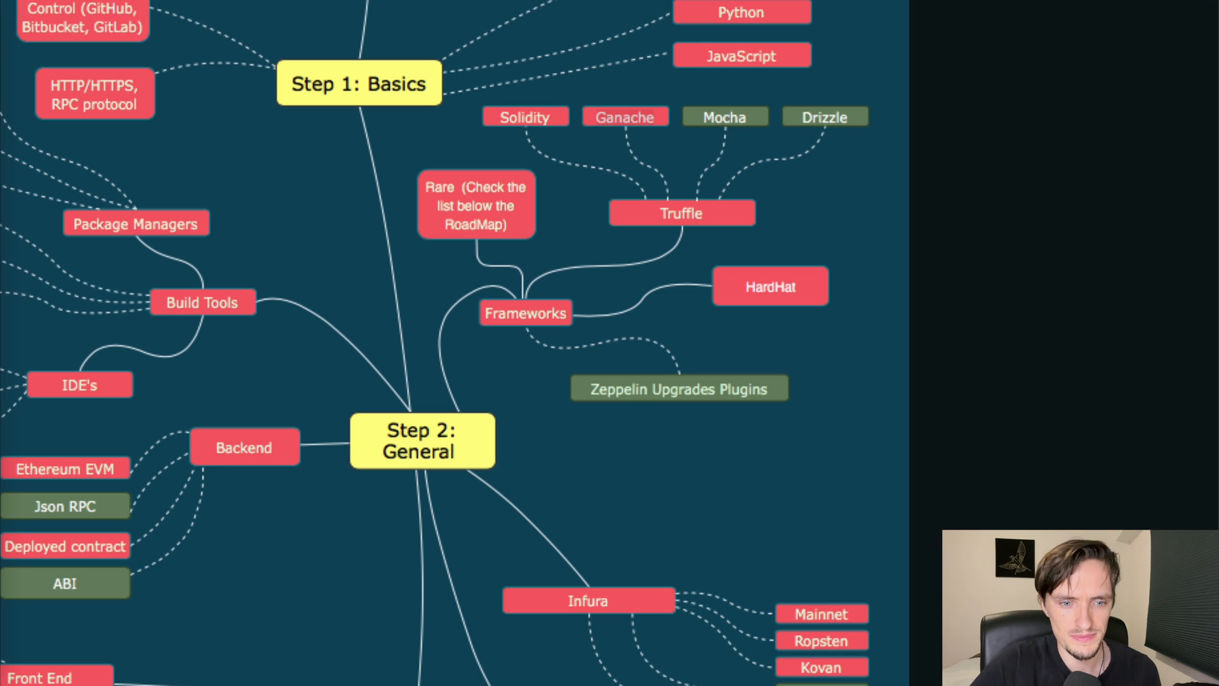
pyautogui.moveTo(741, 305)
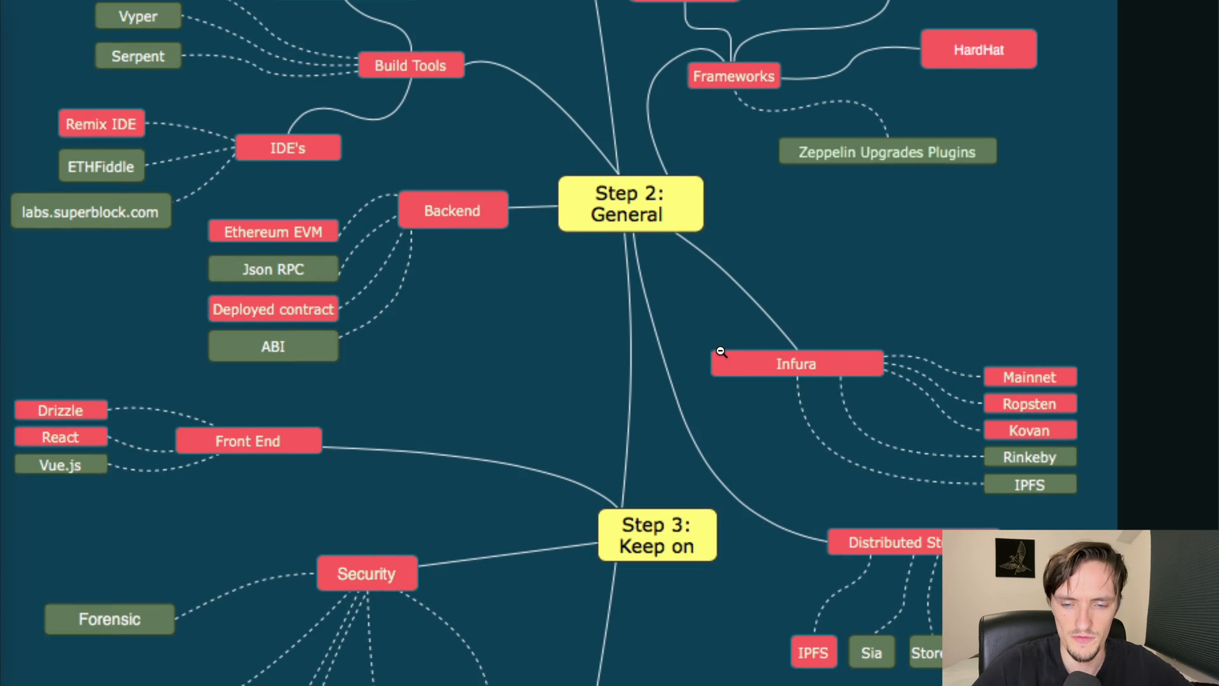
pyautogui.scroll(-3)
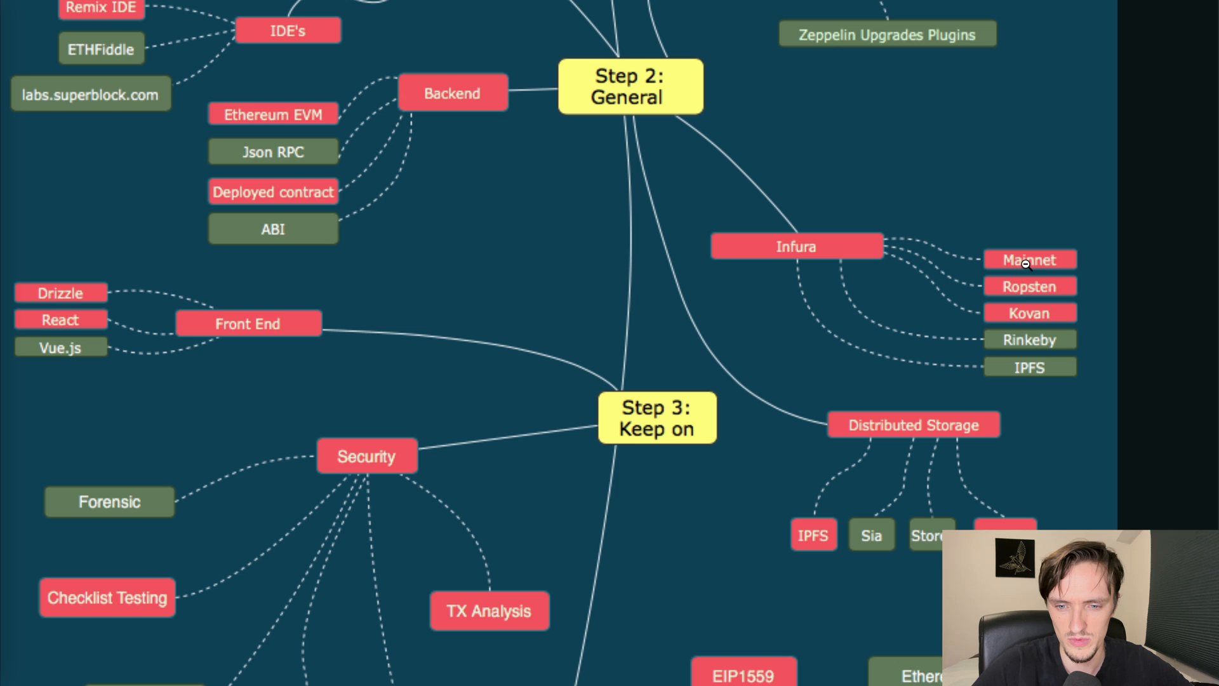
pyautogui.moveTo(1012, 222)
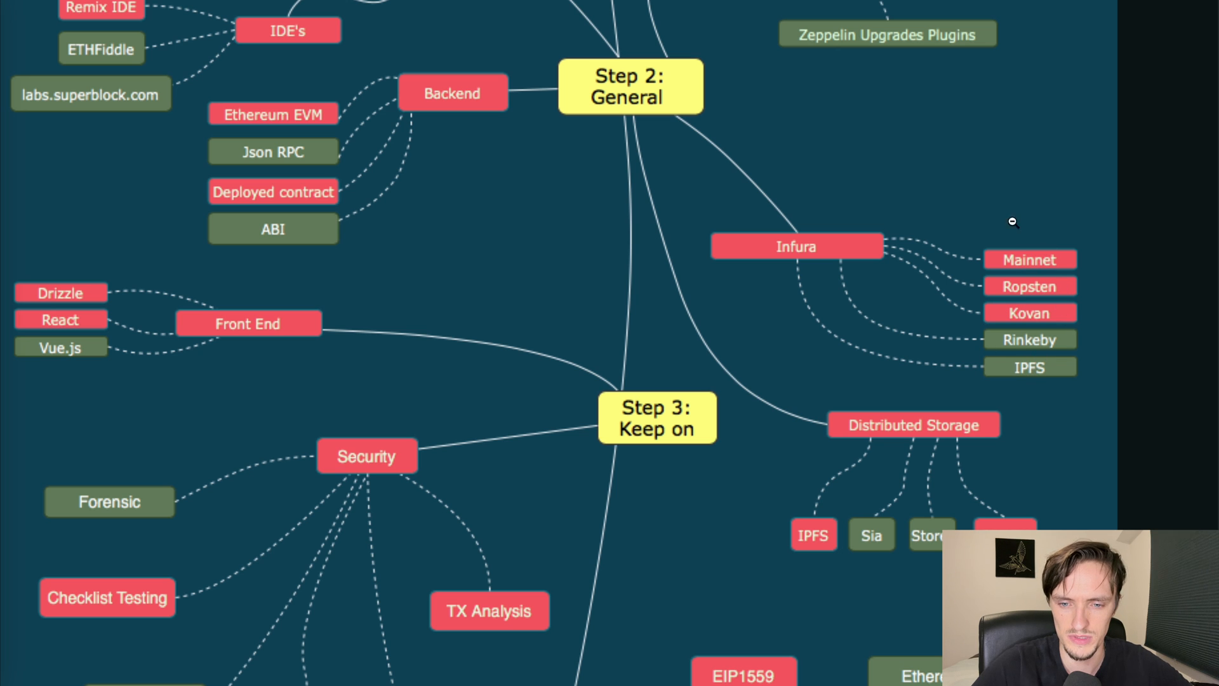
pyautogui.moveTo(1033, 278)
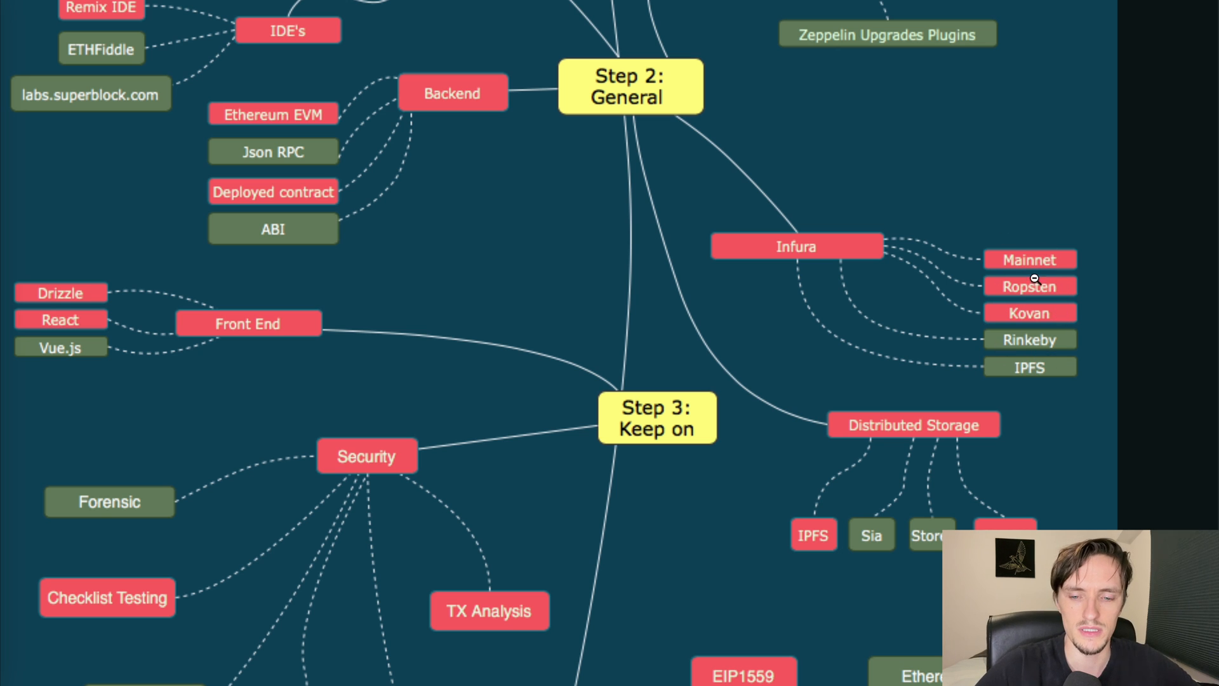
pyautogui.moveTo(844, 346)
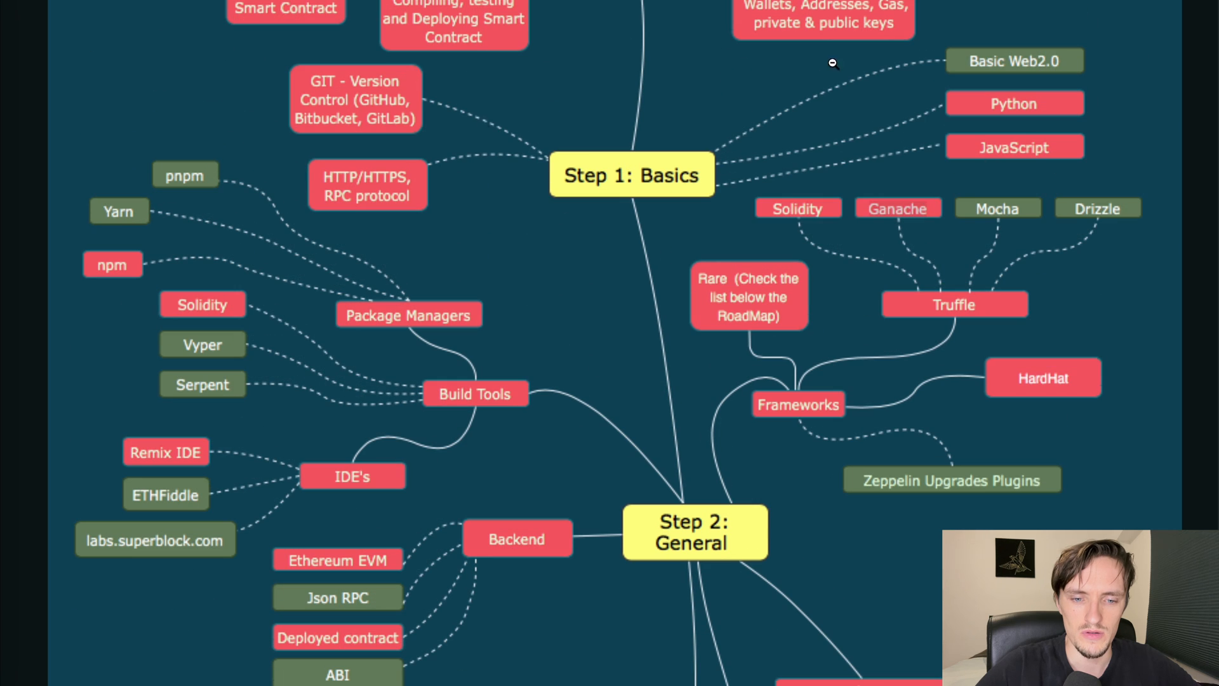
pyautogui.scroll(-3)
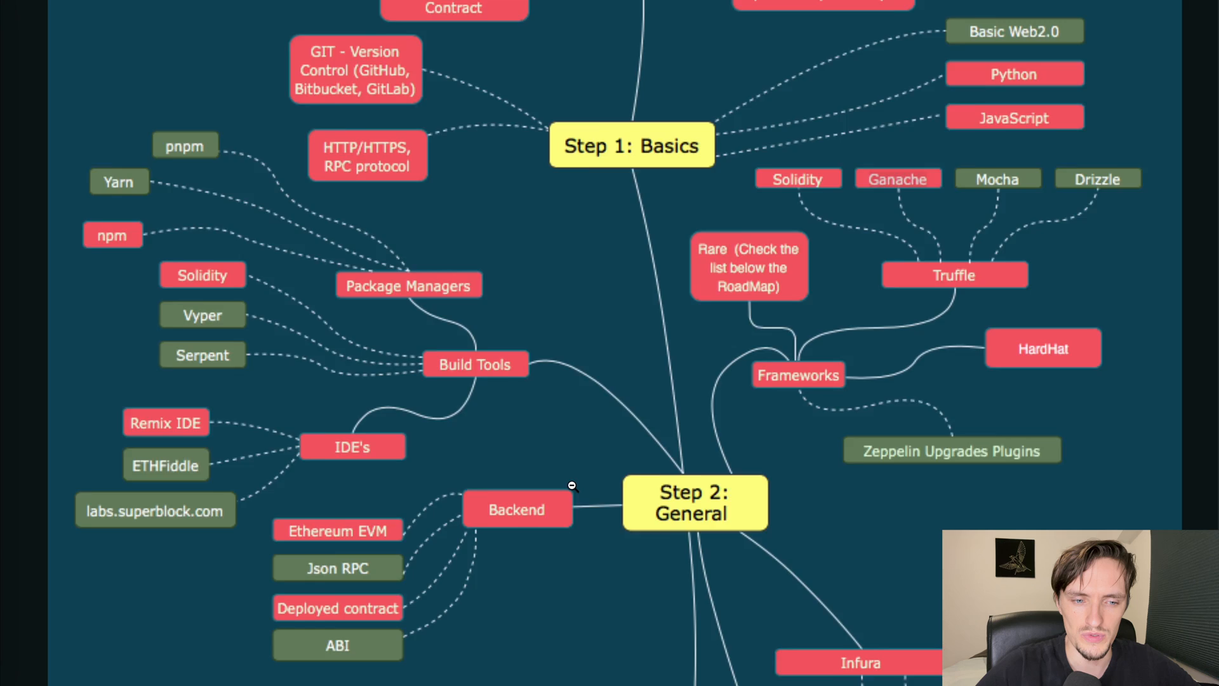
pyautogui.scroll(-3)
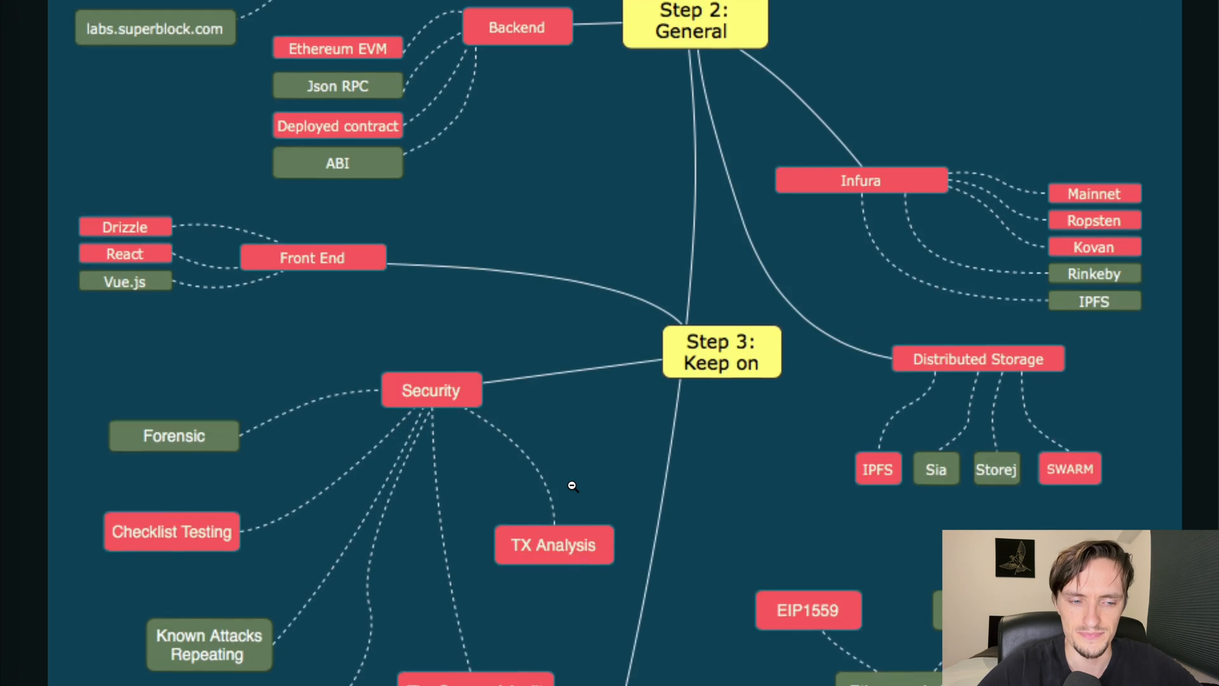
pyautogui.scroll(-3)
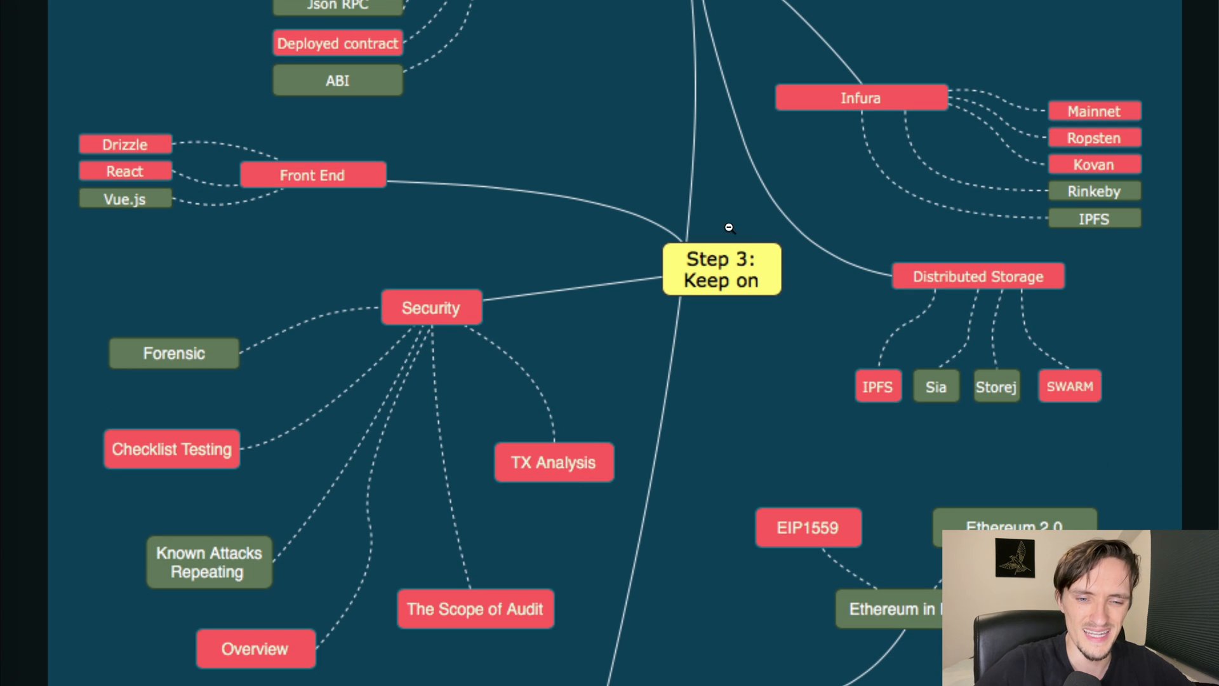
pyautogui.moveTo(304, 167)
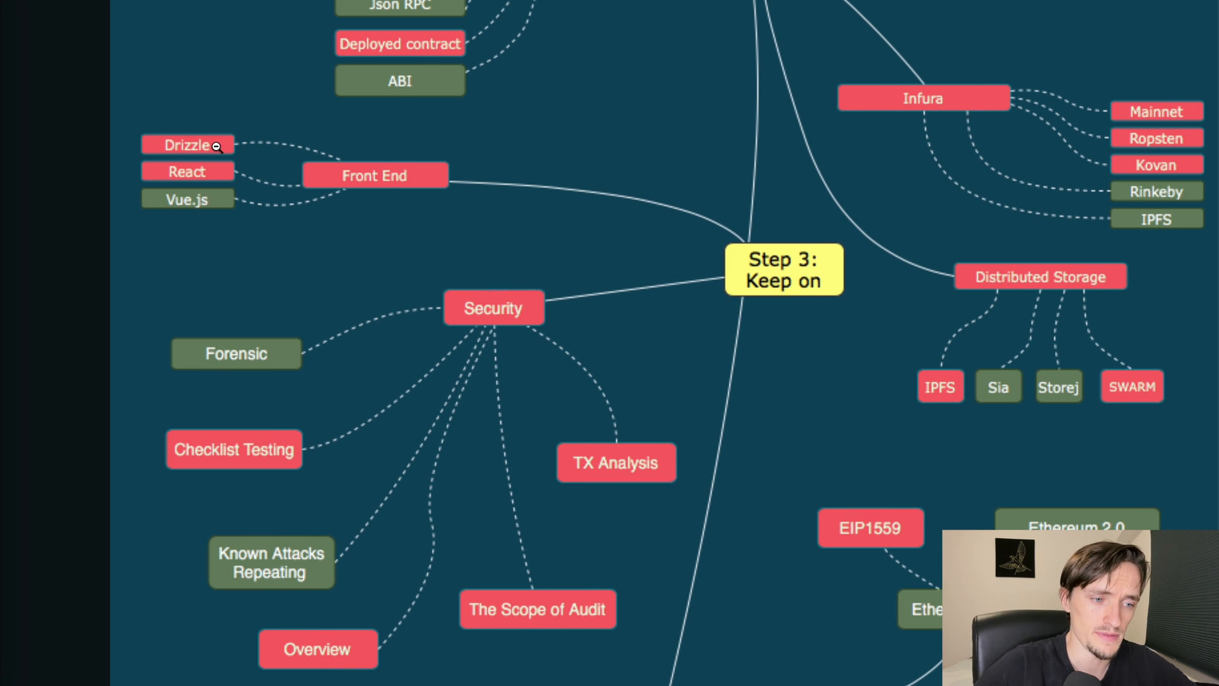
pyautogui.moveTo(220, 175)
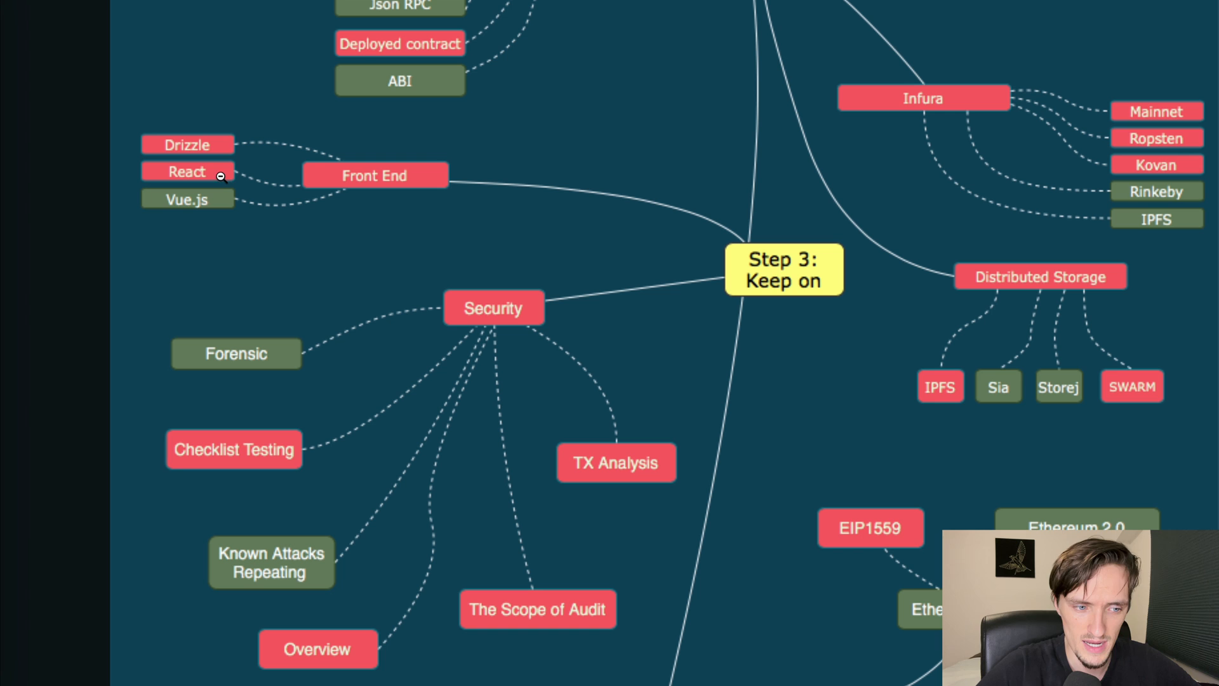
pyautogui.moveTo(152, 179)
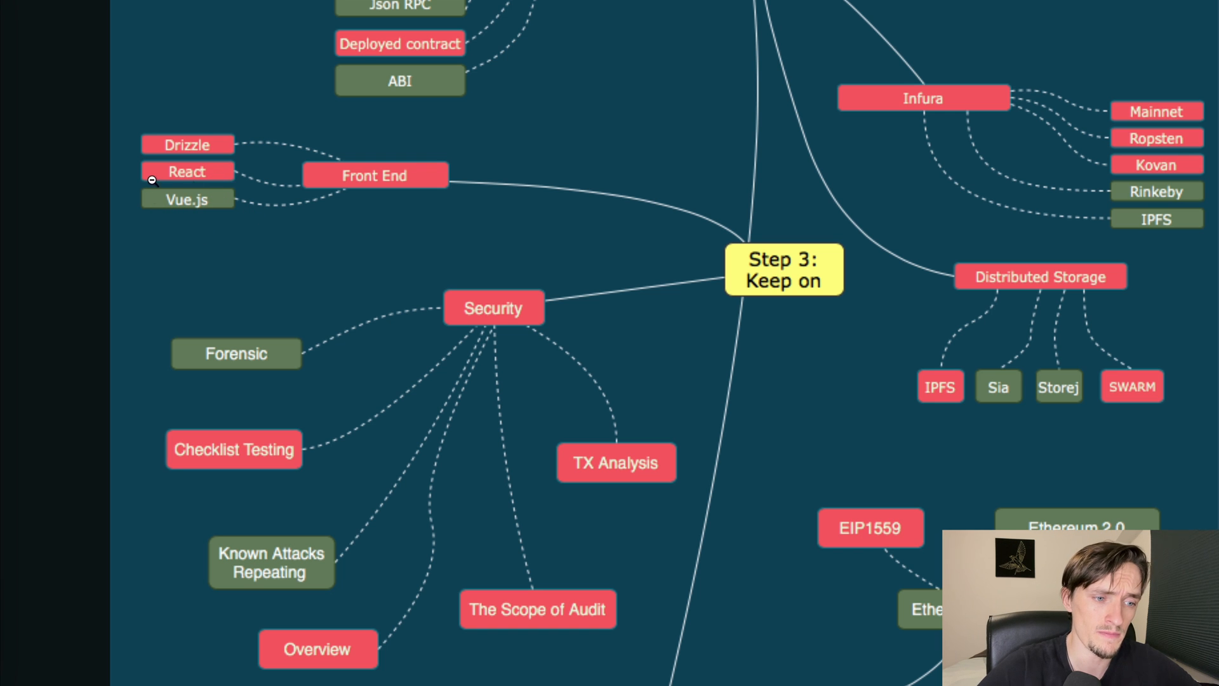
pyautogui.moveTo(204, 177)
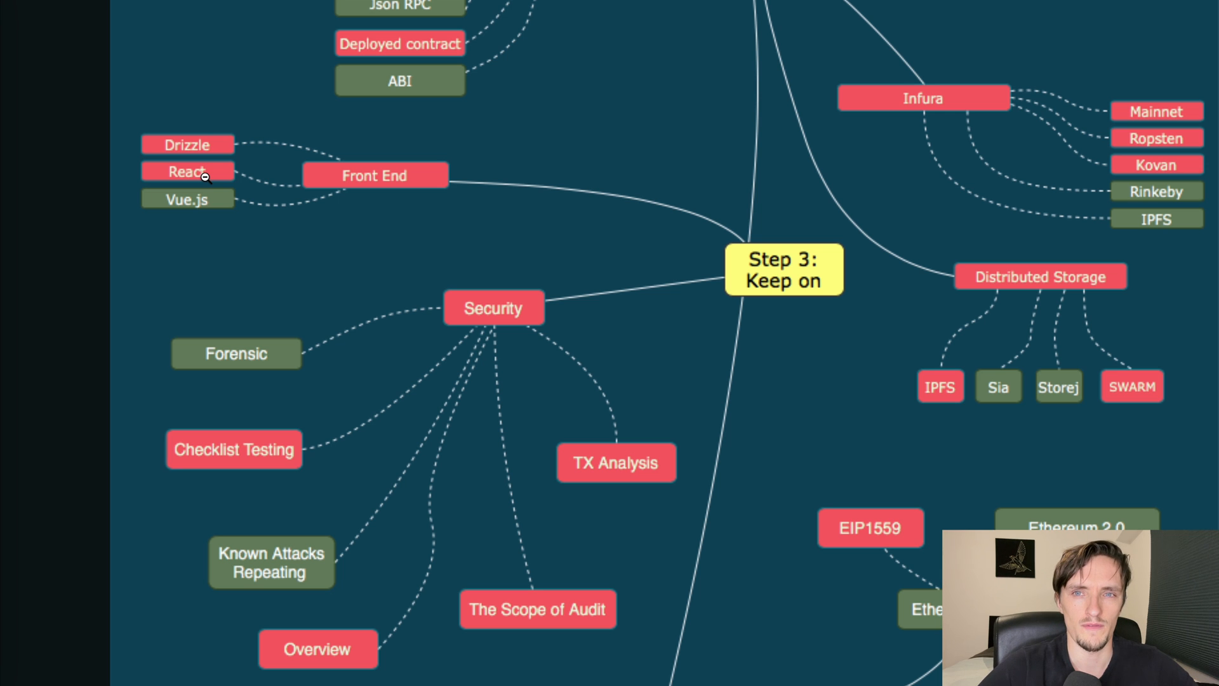
pyautogui.moveTo(179, 144)
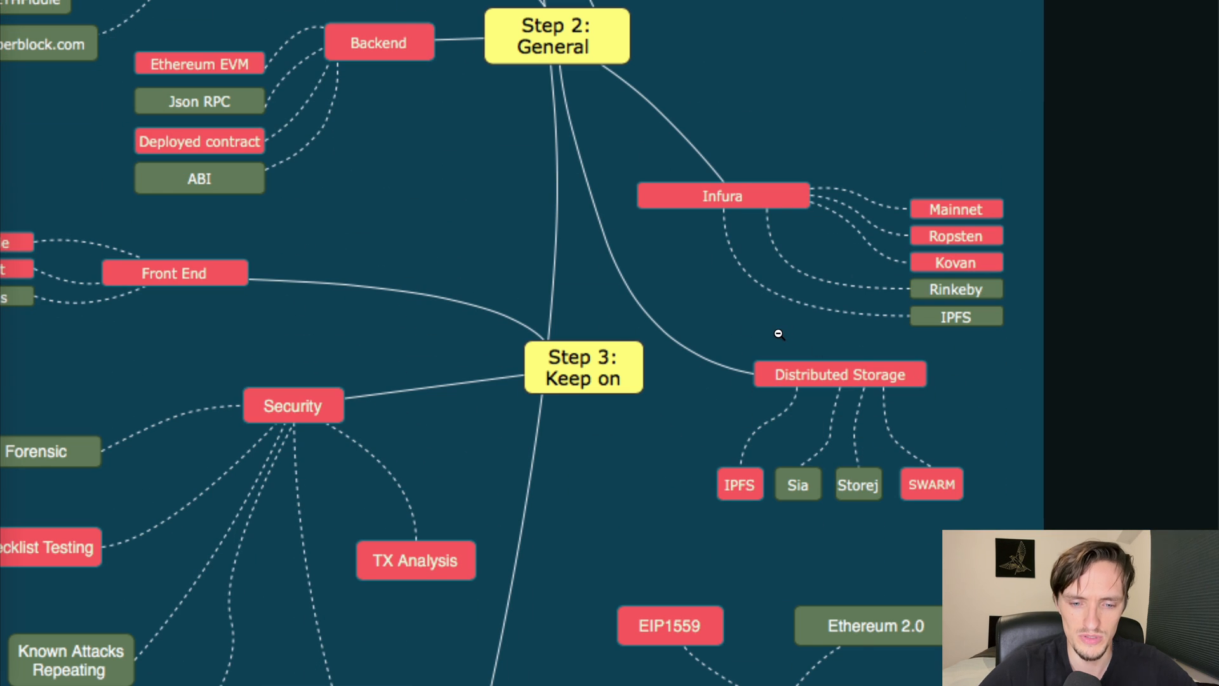
pyautogui.scroll(-3)
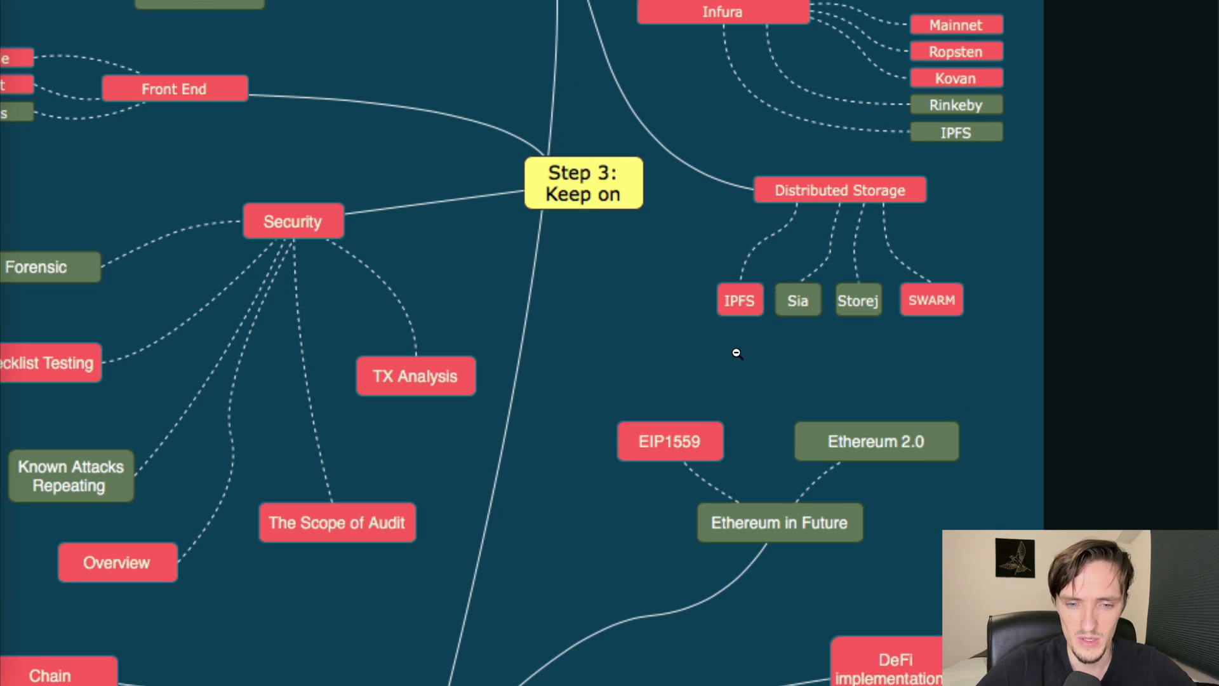
pyautogui.moveTo(837, 313)
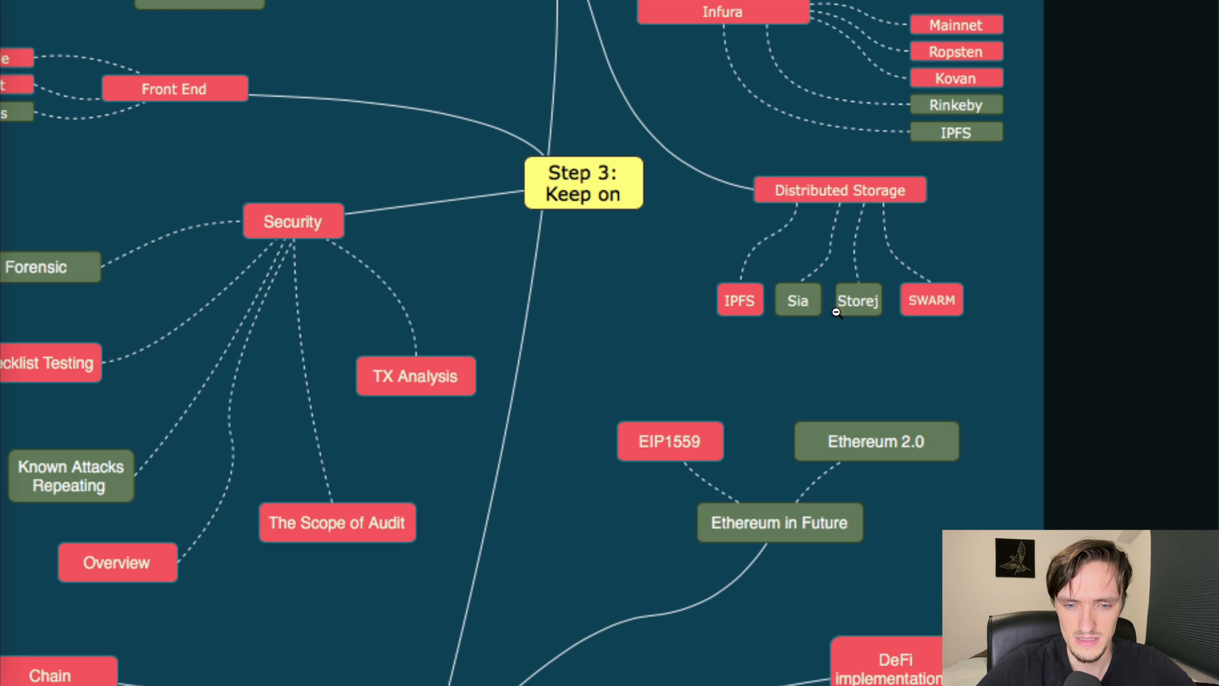
pyautogui.moveTo(736, 289)
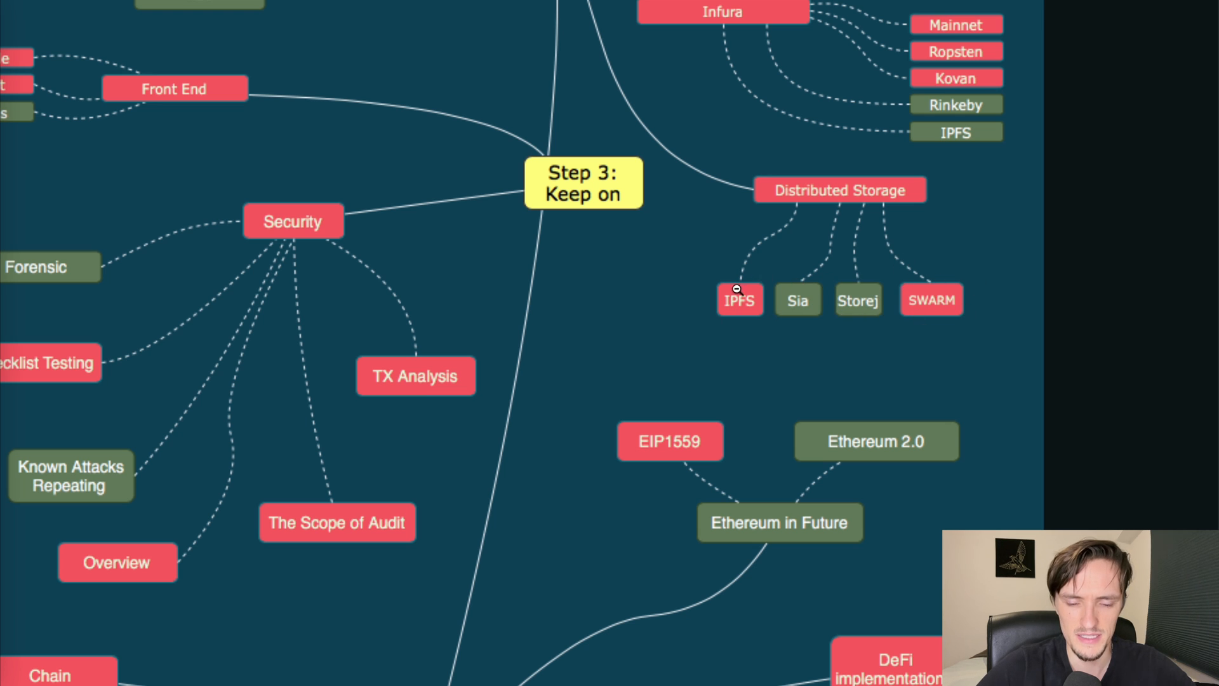
pyautogui.moveTo(883, 330)
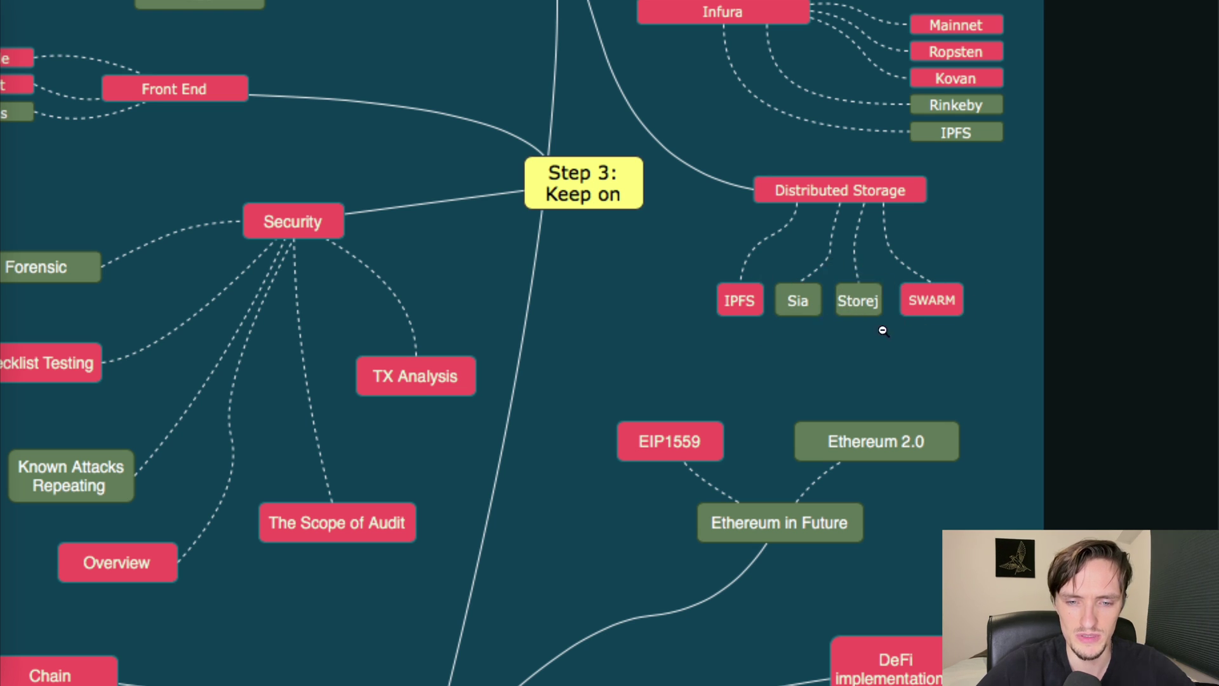
pyautogui.moveTo(614, 311)
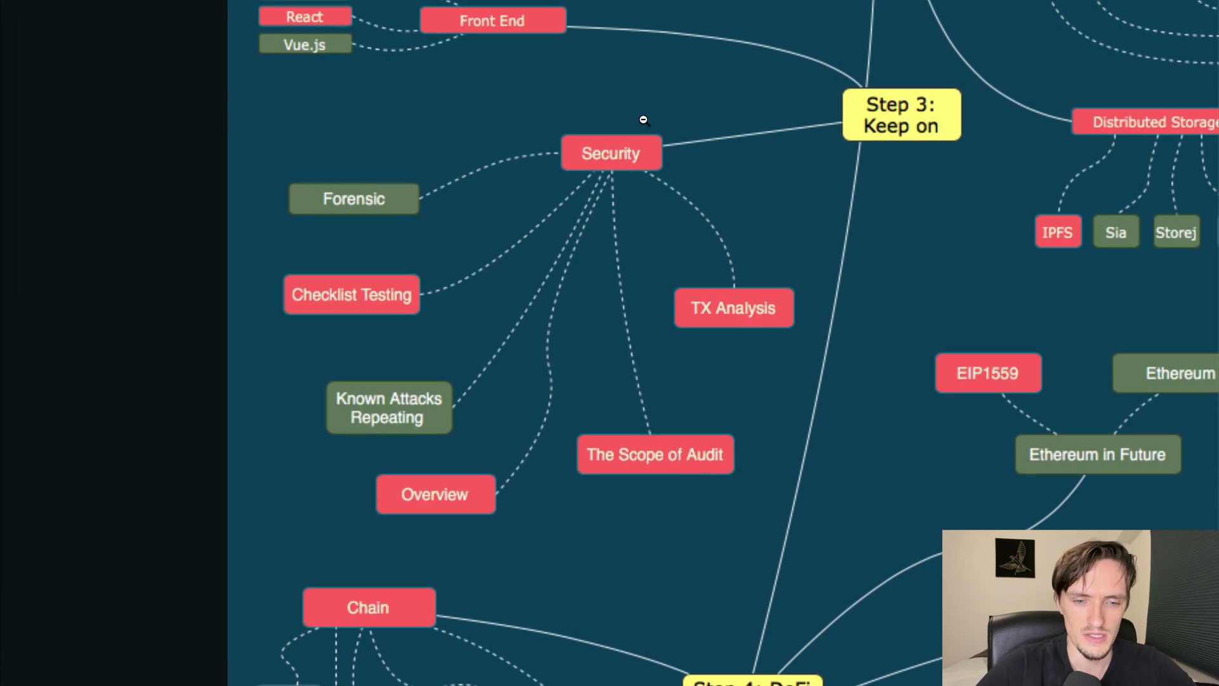
pyautogui.moveTo(697, 443)
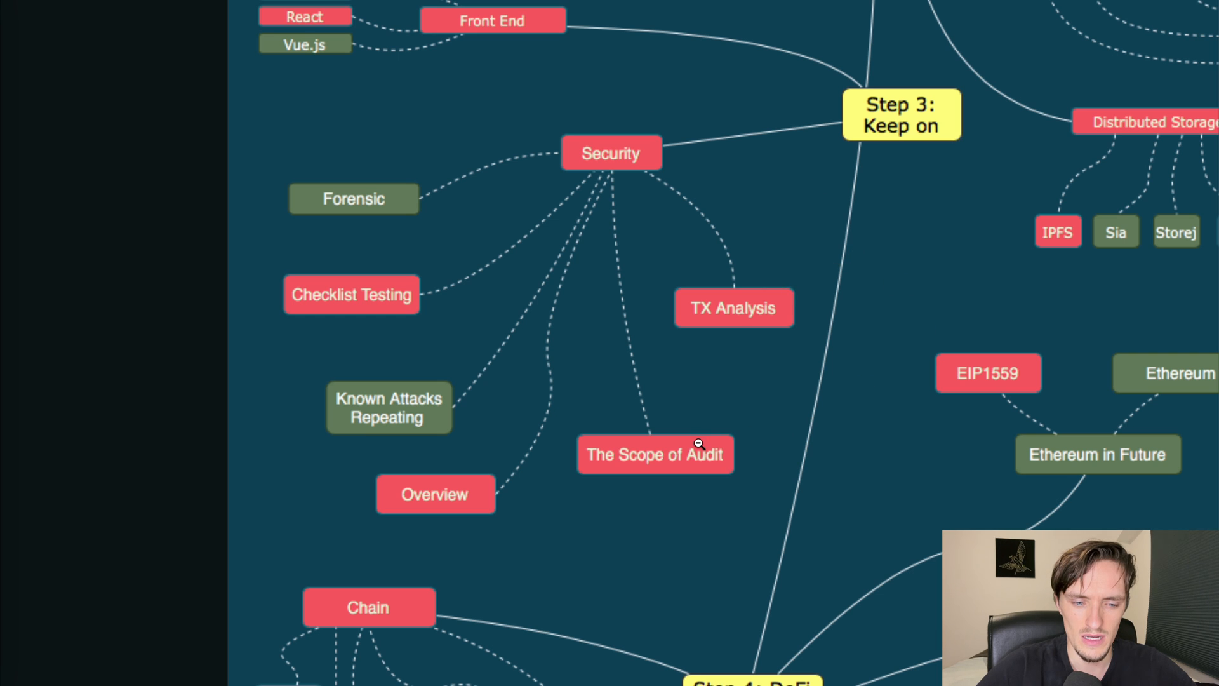
pyautogui.moveTo(446, 405)
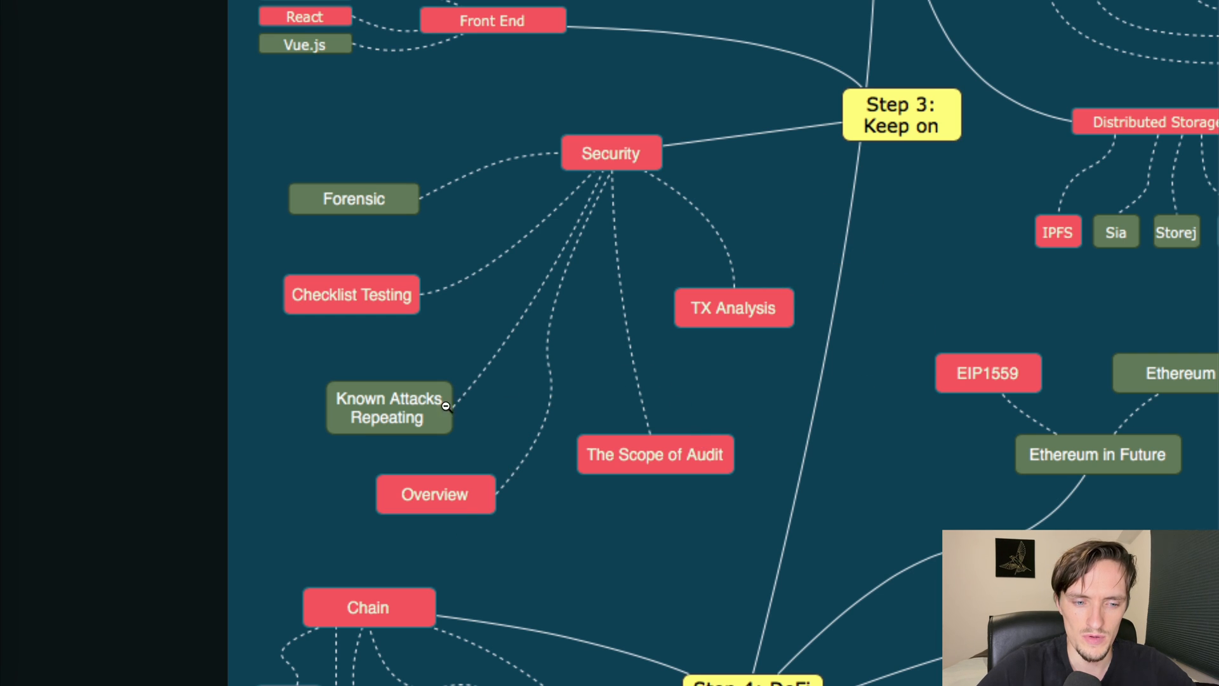
pyautogui.moveTo(440, 301)
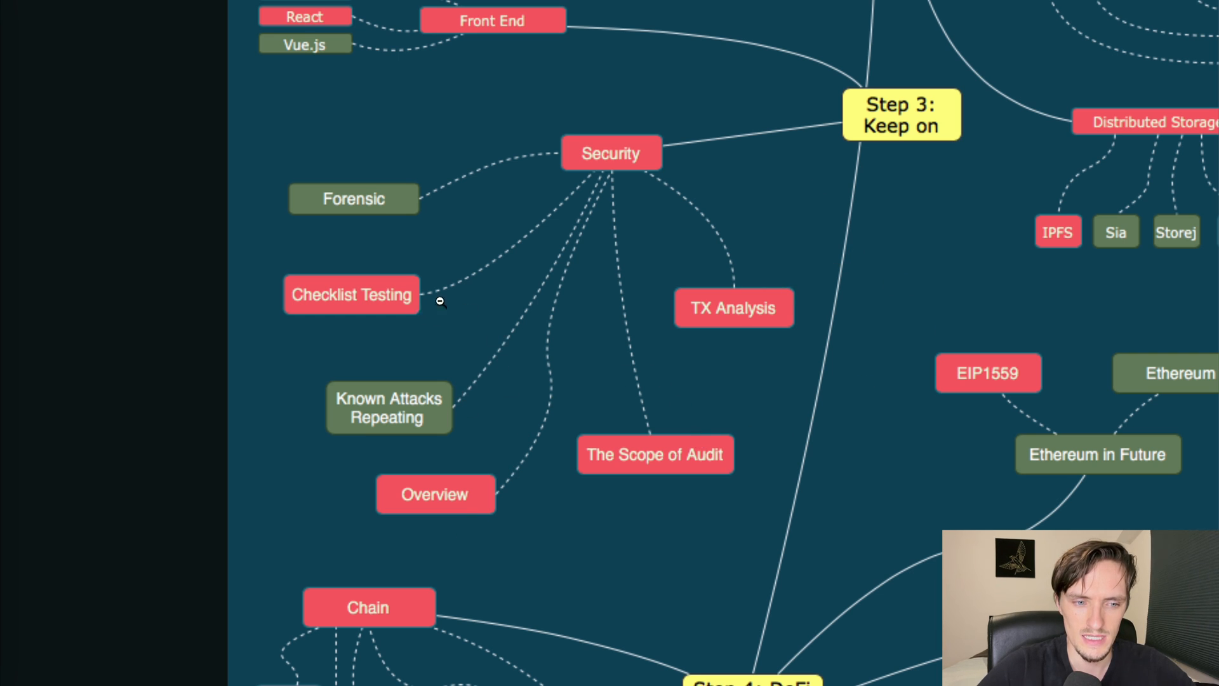
pyautogui.moveTo(745, 138)
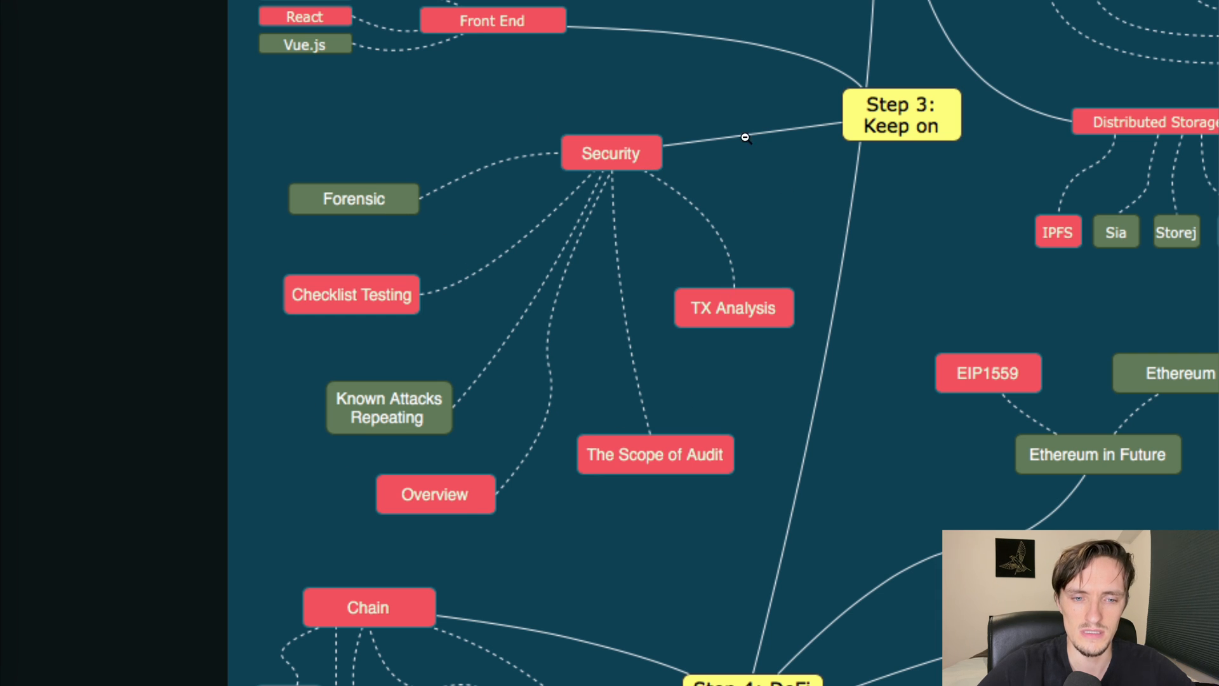
pyautogui.moveTo(506, 202)
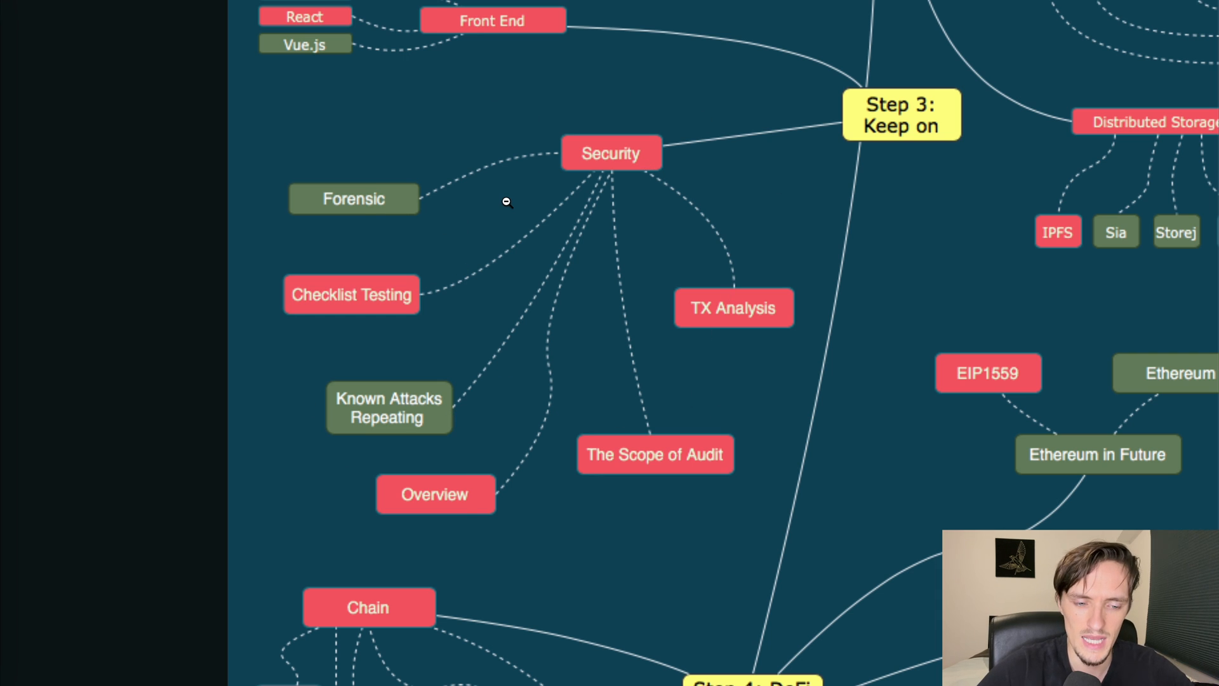
pyautogui.moveTo(487, 325)
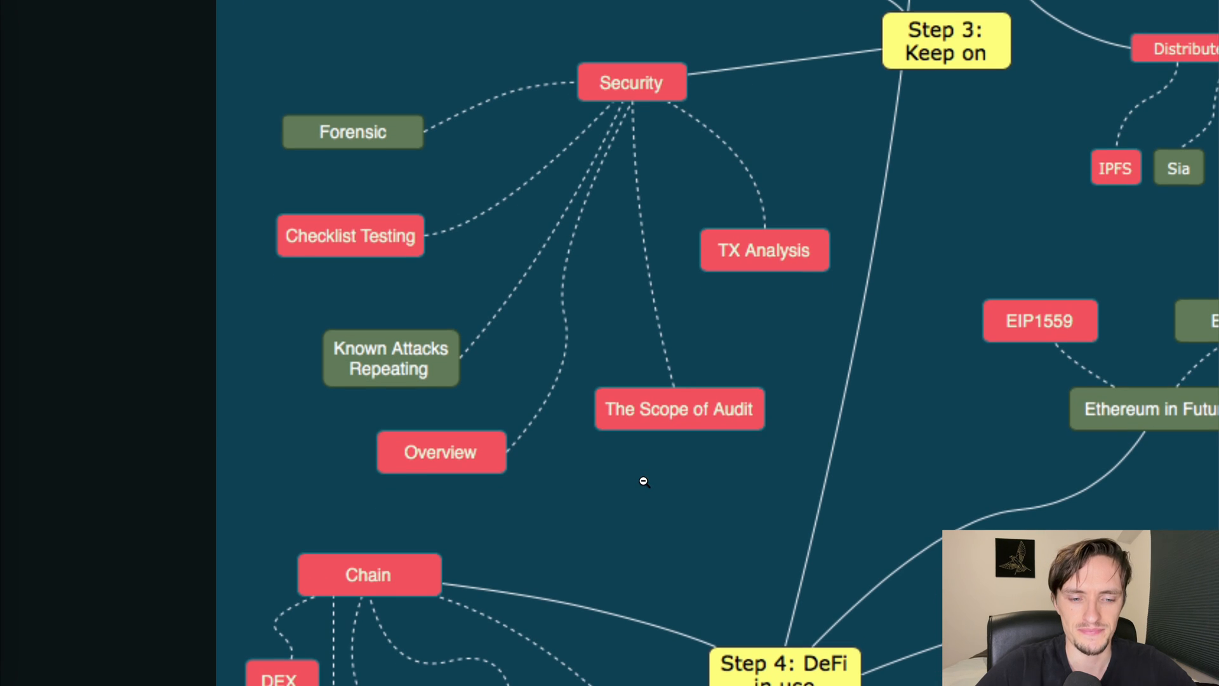
pyautogui.moveTo(897, 282)
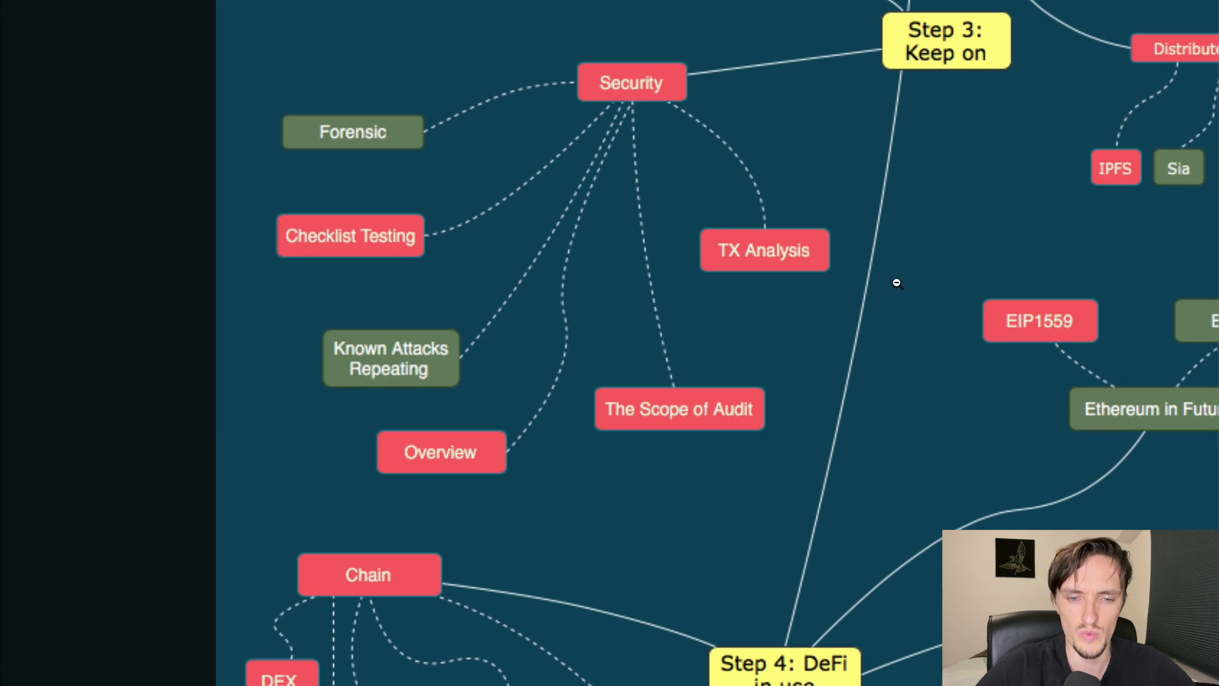
pyautogui.moveTo(713, 260)
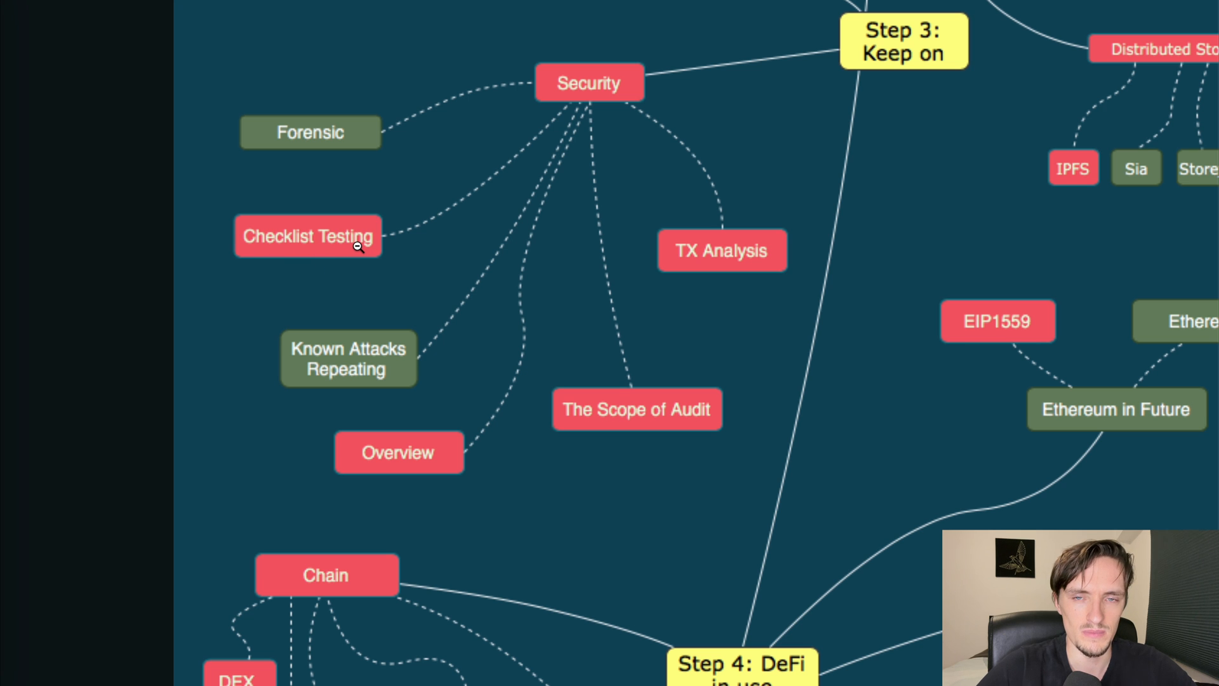
pyautogui.moveTo(526, 194)
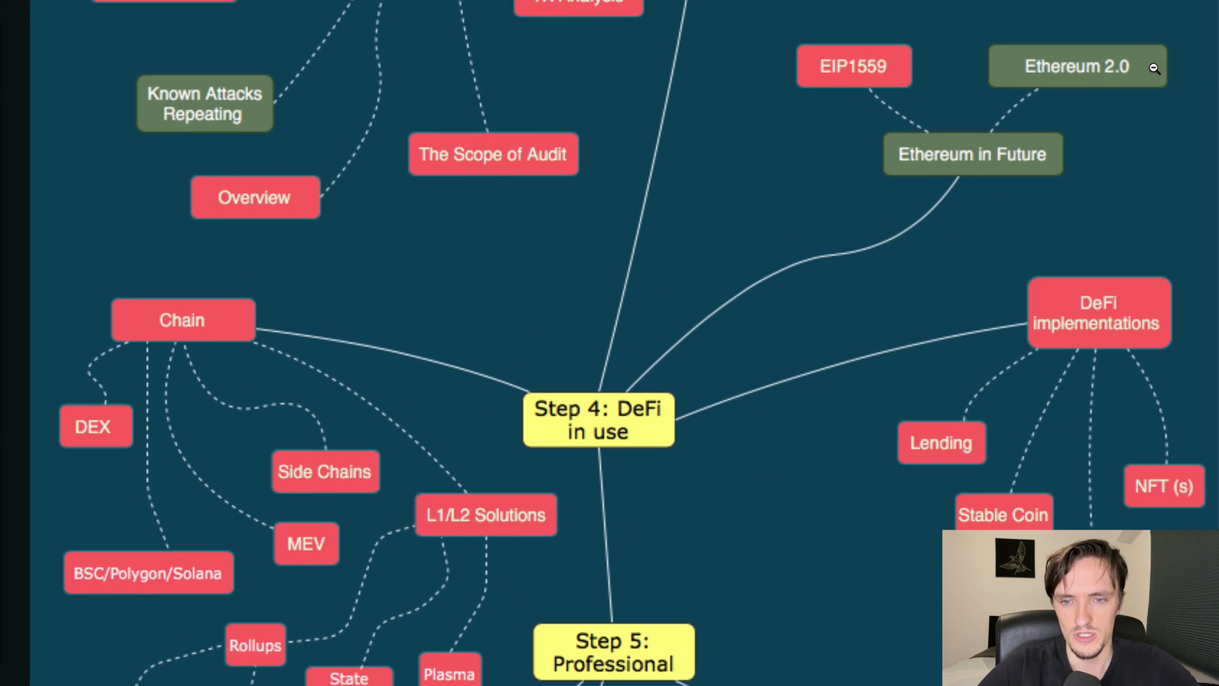
pyautogui.moveTo(890, 76)
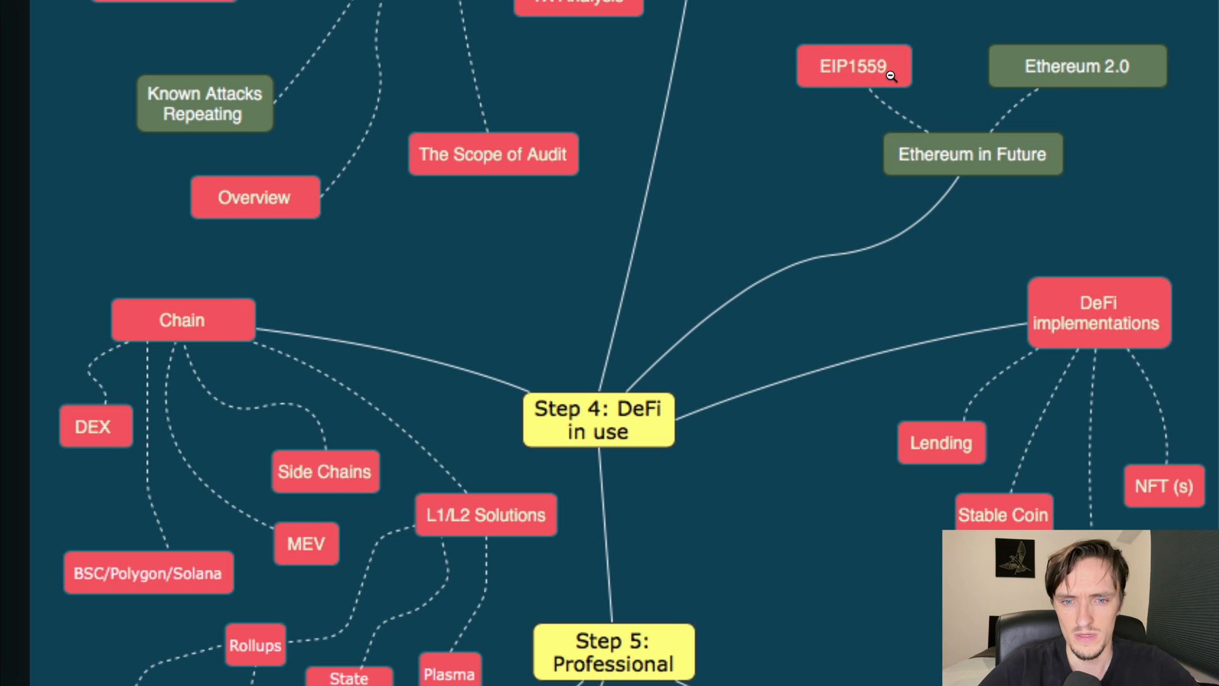
pyautogui.moveTo(1079, 140)
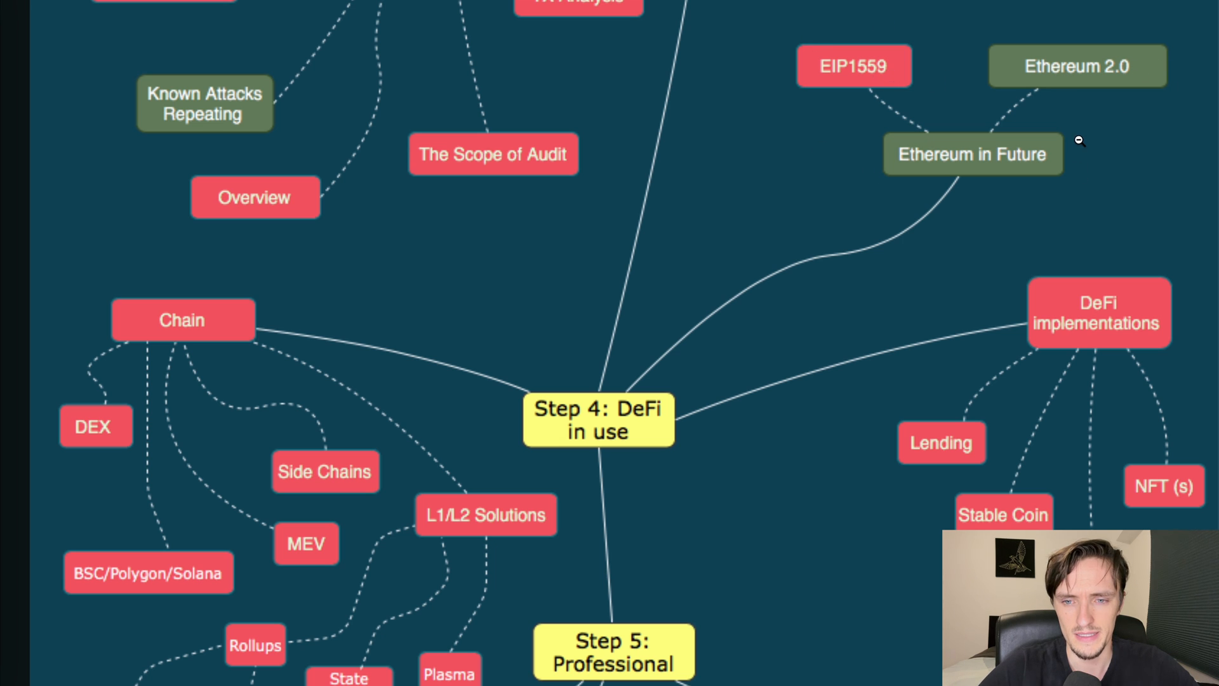
pyautogui.moveTo(1109, 187)
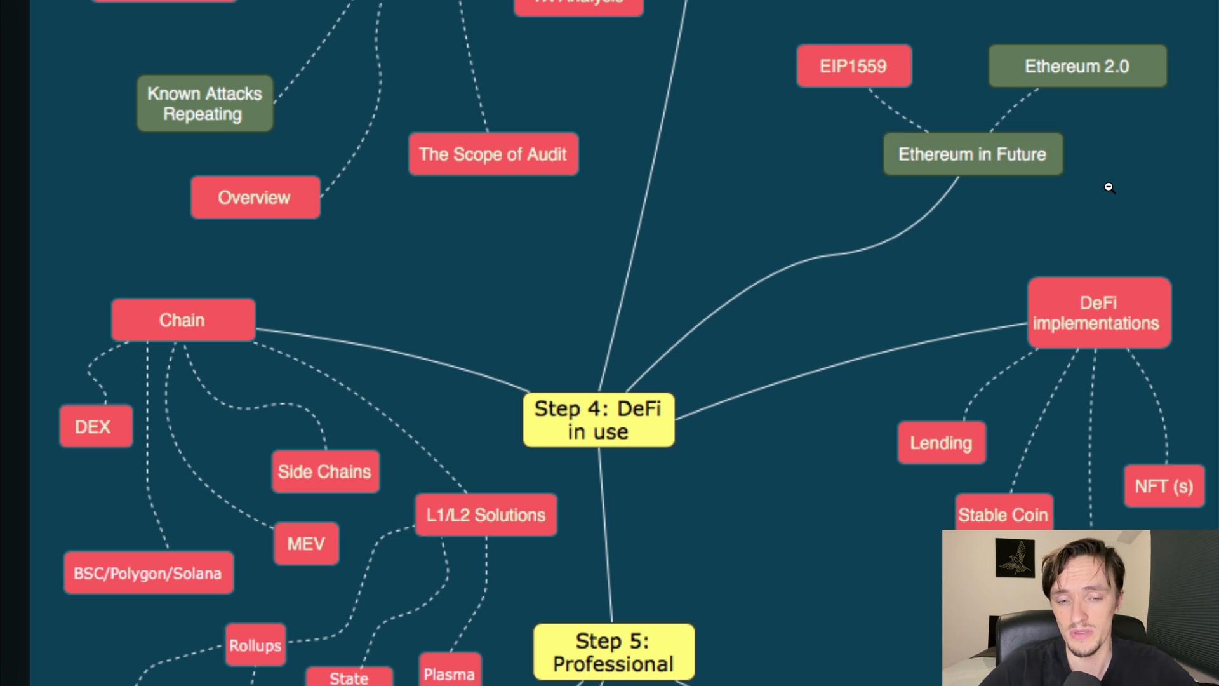
pyautogui.scroll(-3)
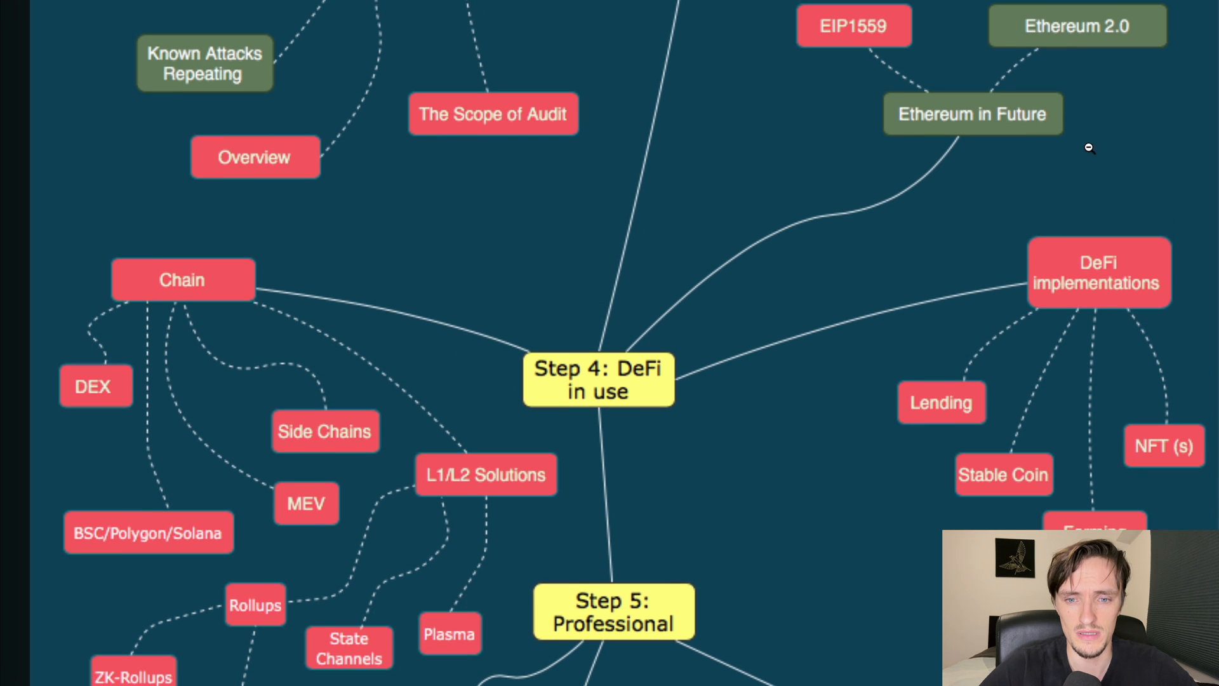
pyautogui.moveTo(1067, 72)
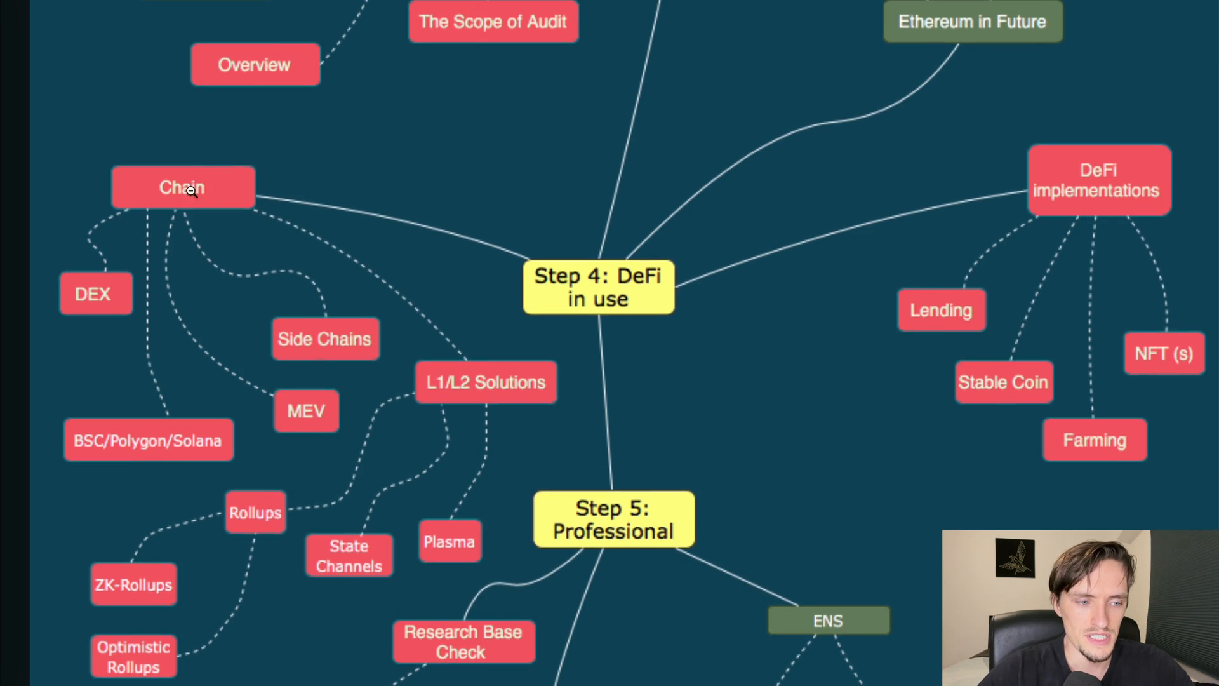
pyautogui.scroll(-3)
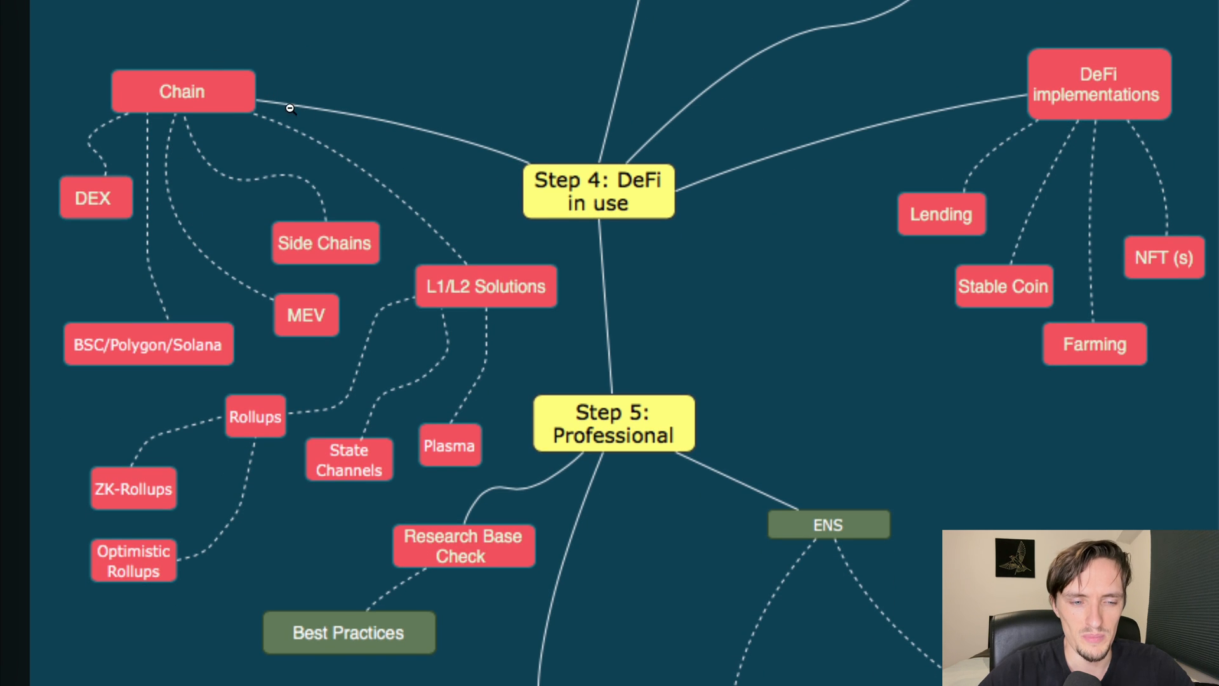
pyautogui.moveTo(77, 143)
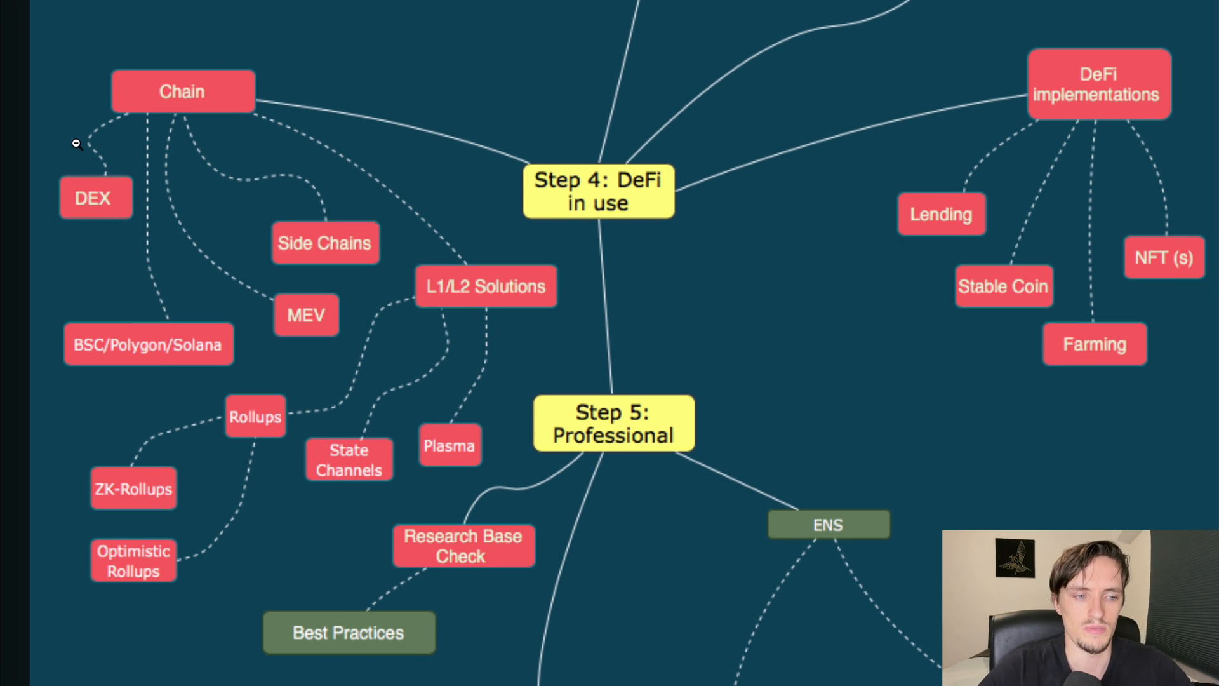
pyautogui.moveTo(328, 291)
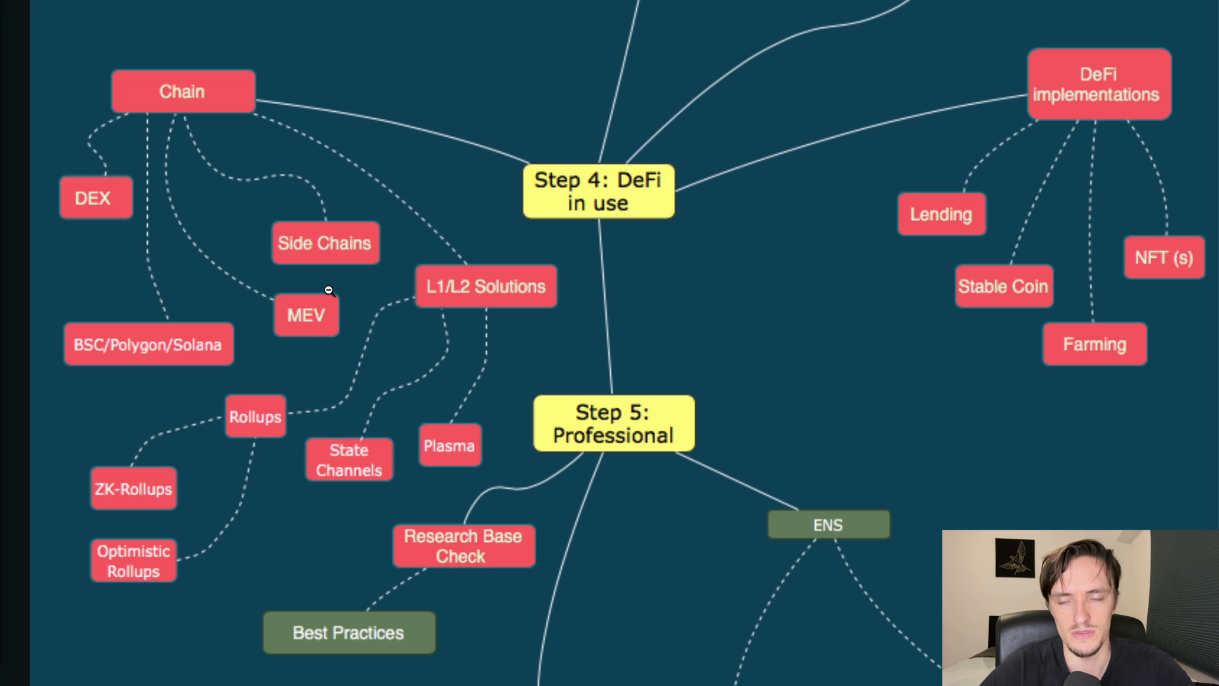
pyautogui.moveTo(319, 271)
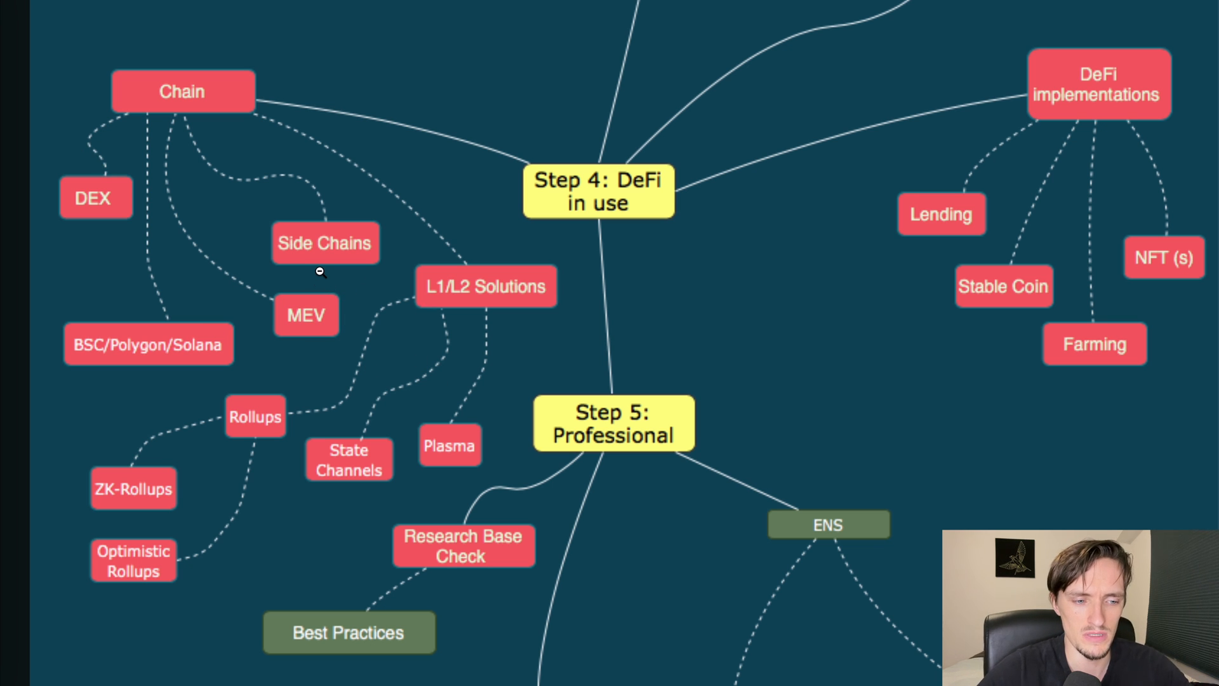
pyautogui.moveTo(267, 229)
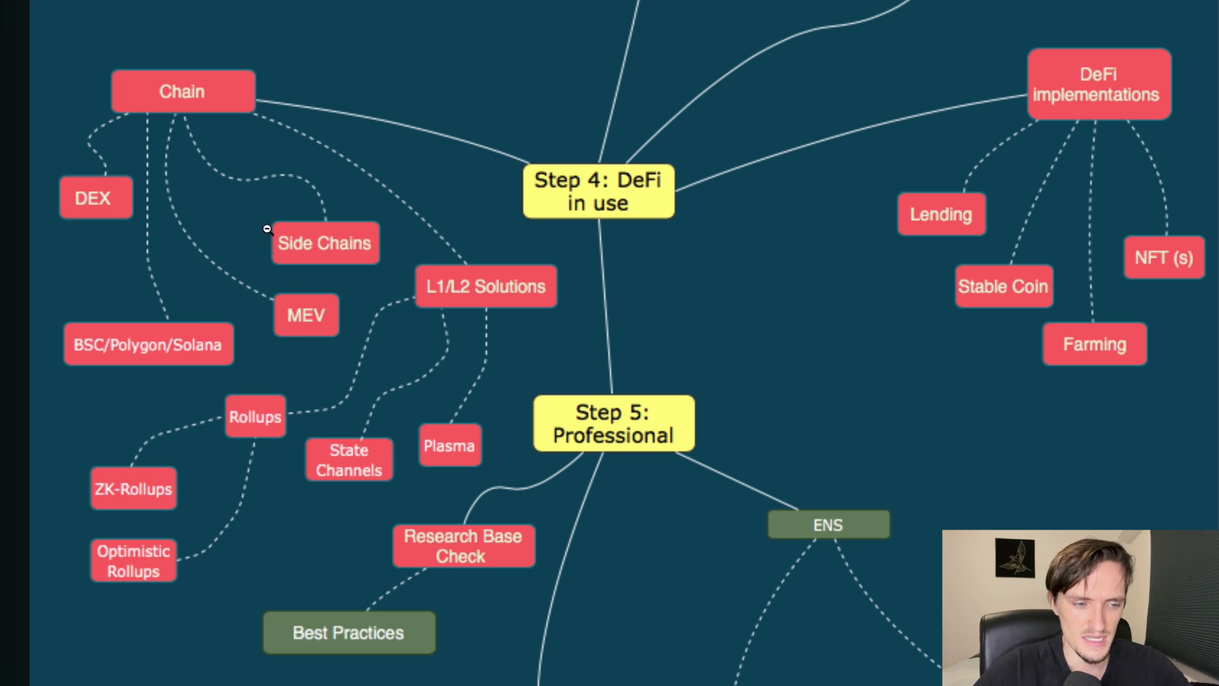
pyautogui.moveTo(81, 325)
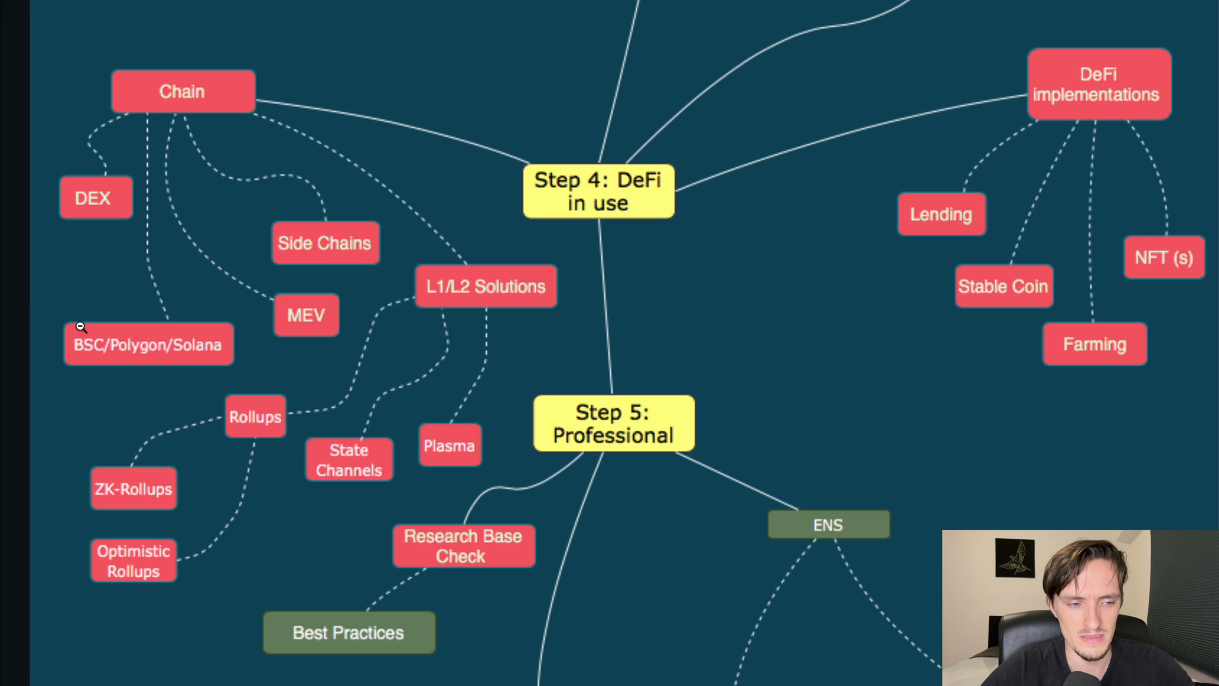
pyautogui.moveTo(404, 237)
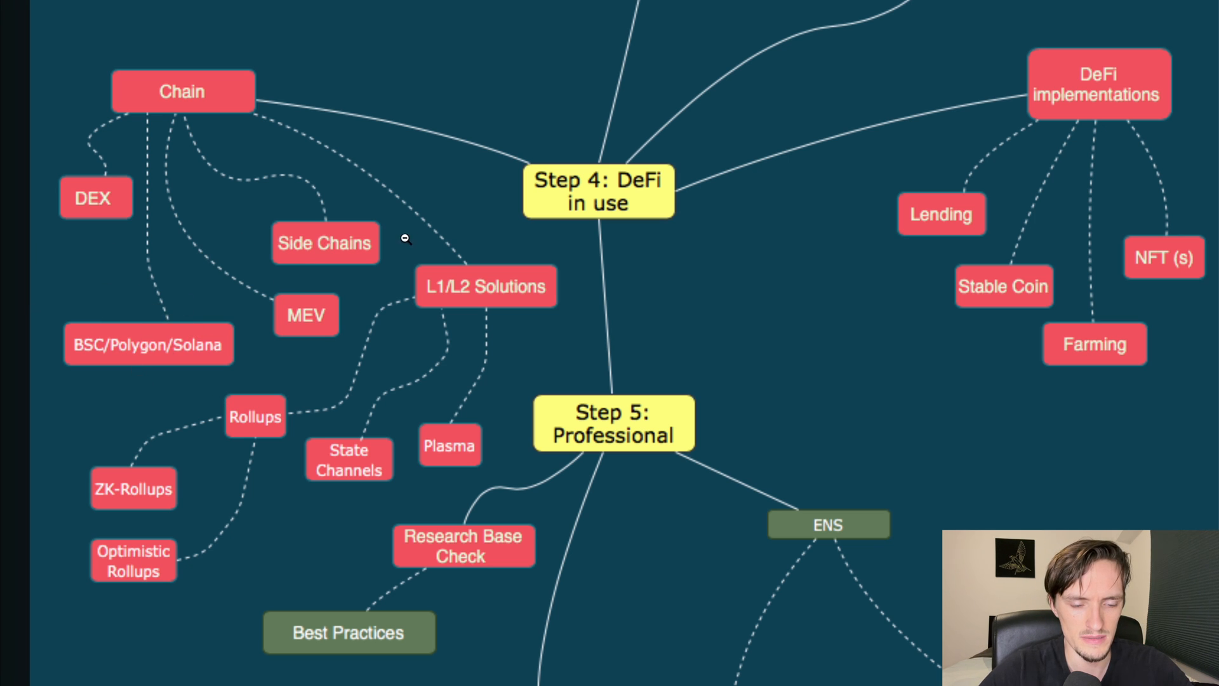
pyautogui.moveTo(474, 439)
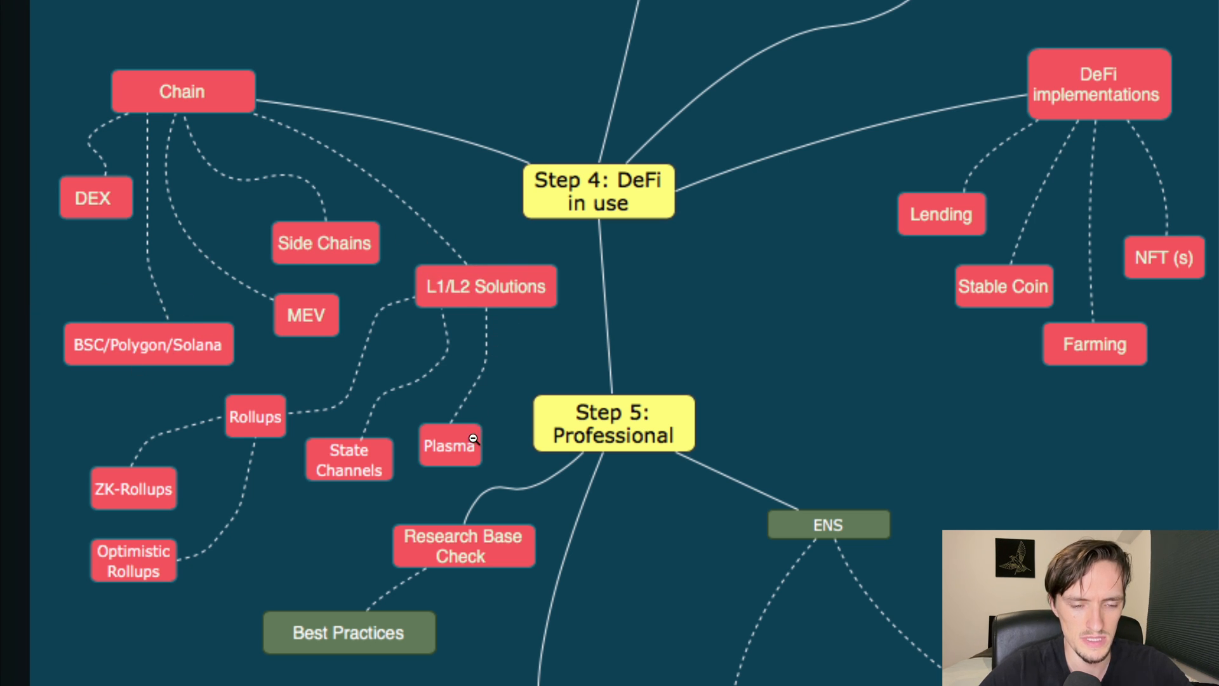
pyautogui.moveTo(140, 557)
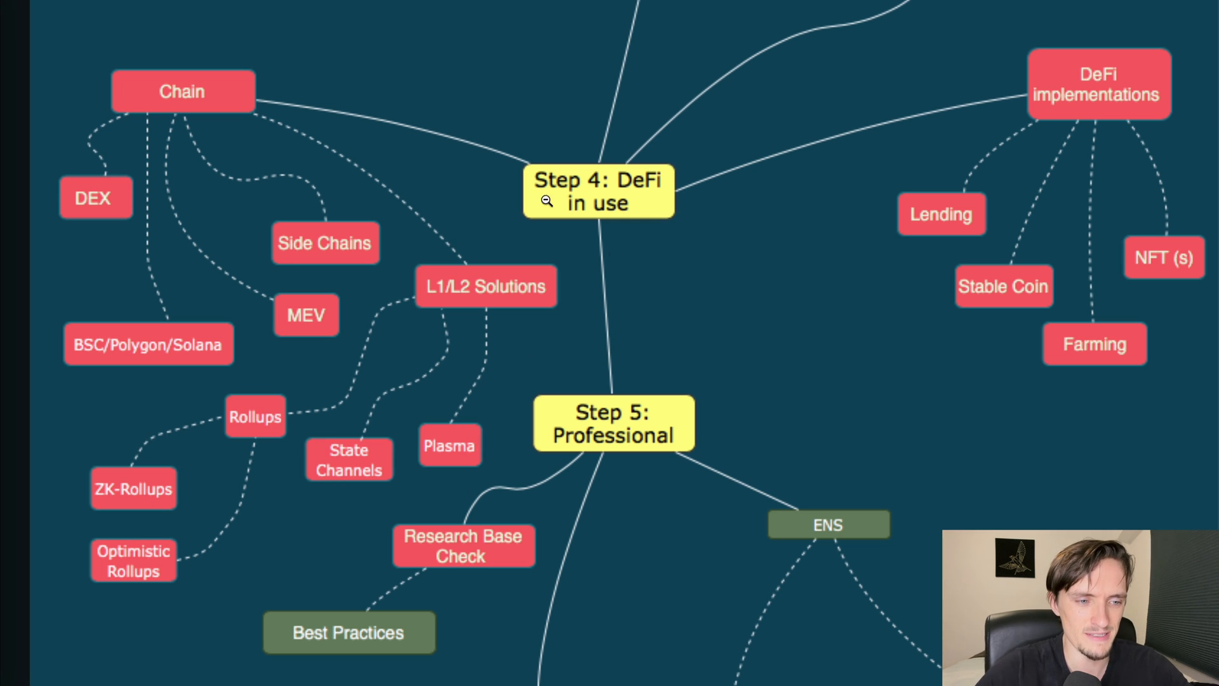
pyautogui.moveTo(675, 179)
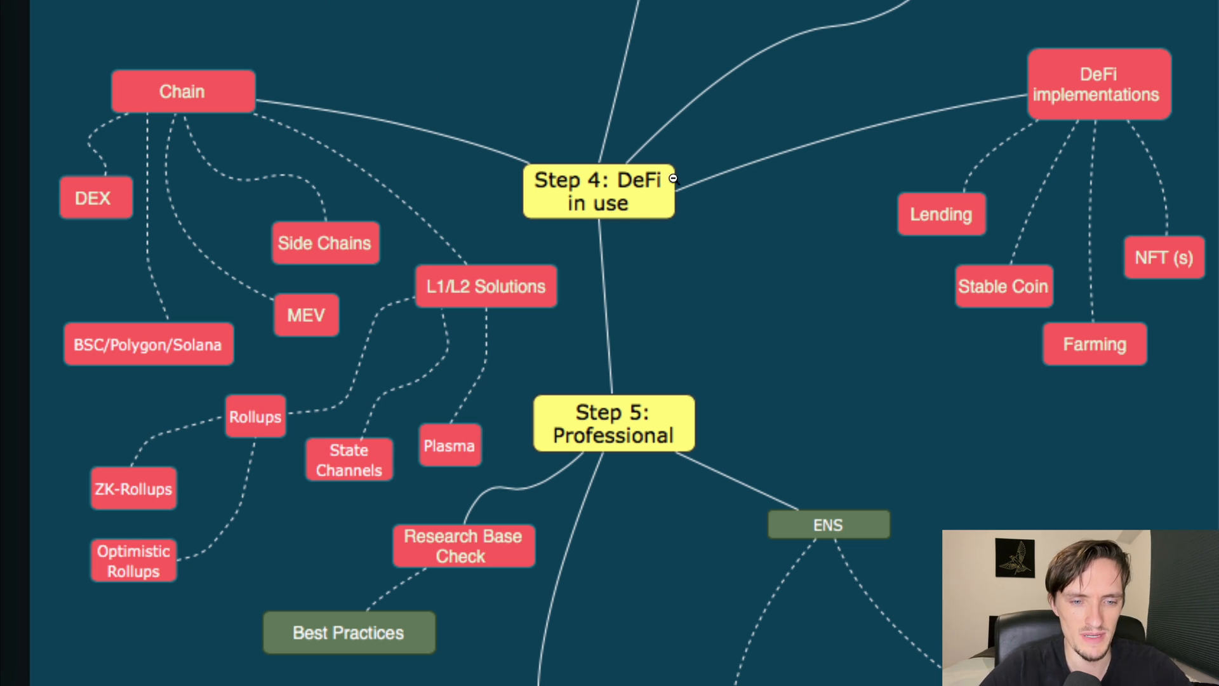
pyautogui.moveTo(251, 352)
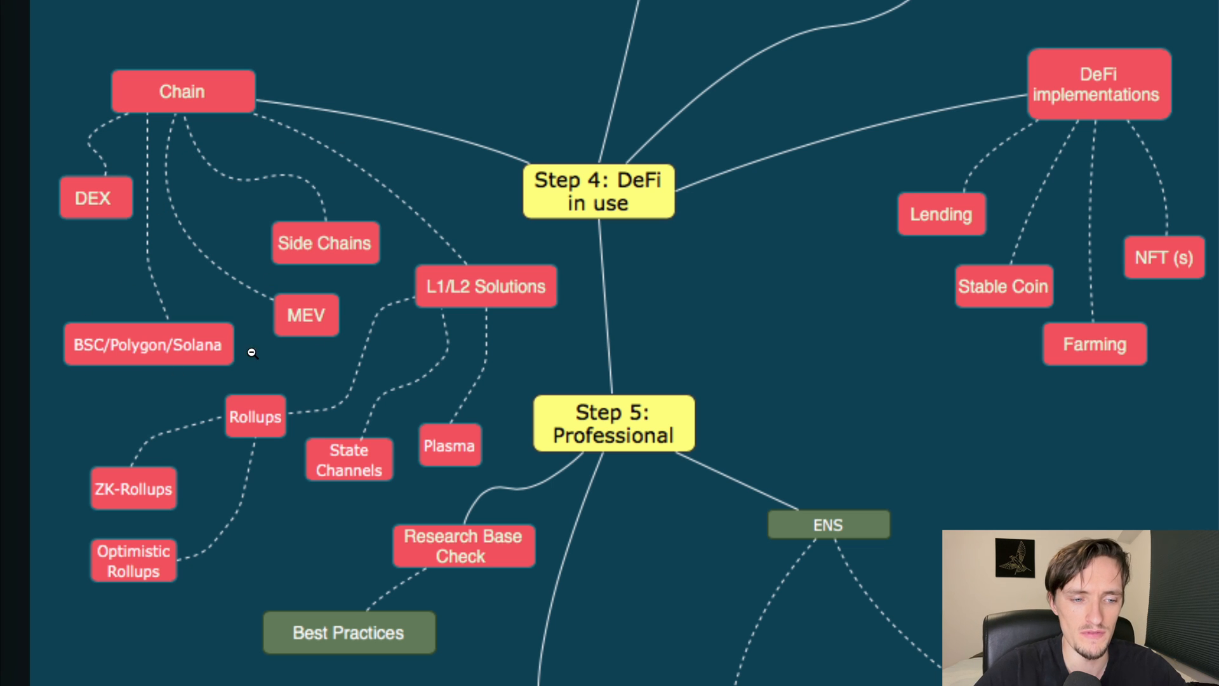
pyautogui.moveTo(126, 220)
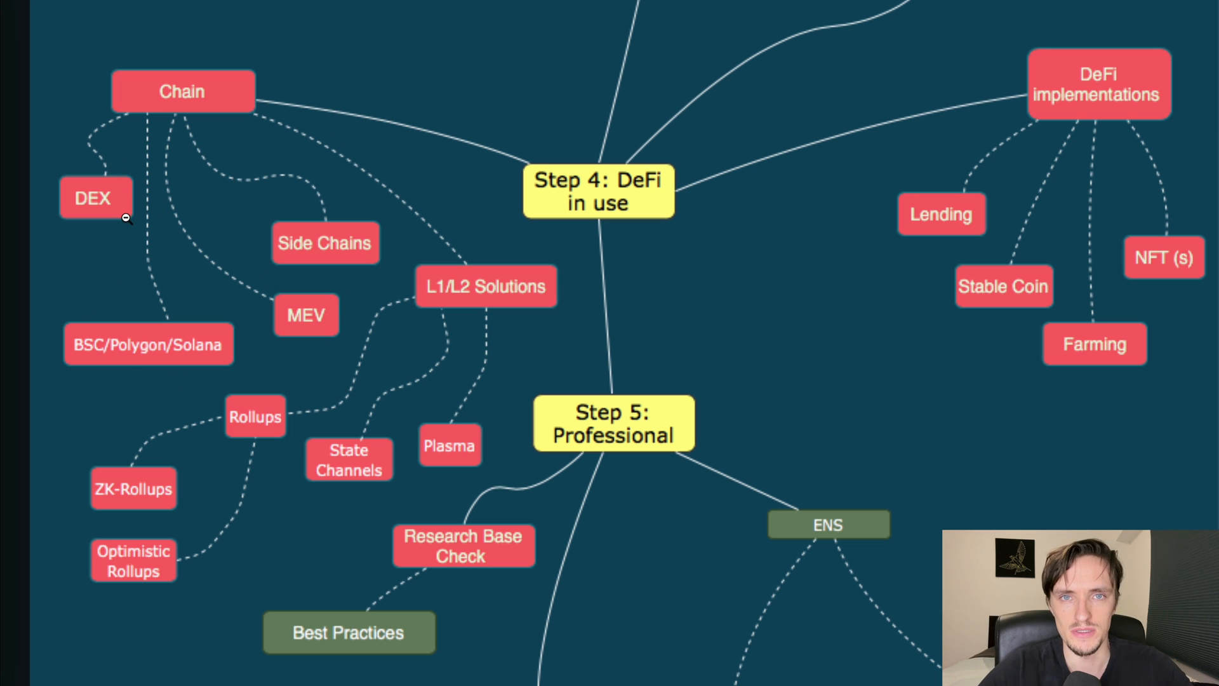
pyautogui.moveTo(184, 266)
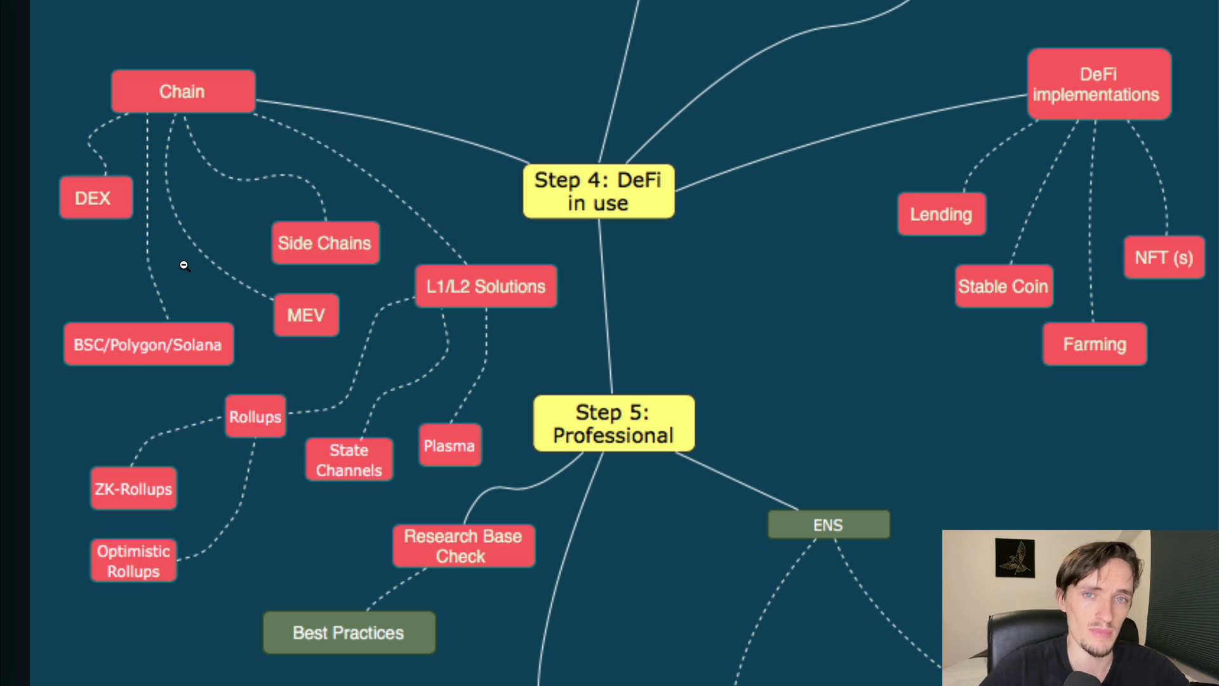
pyautogui.moveTo(111, 214)
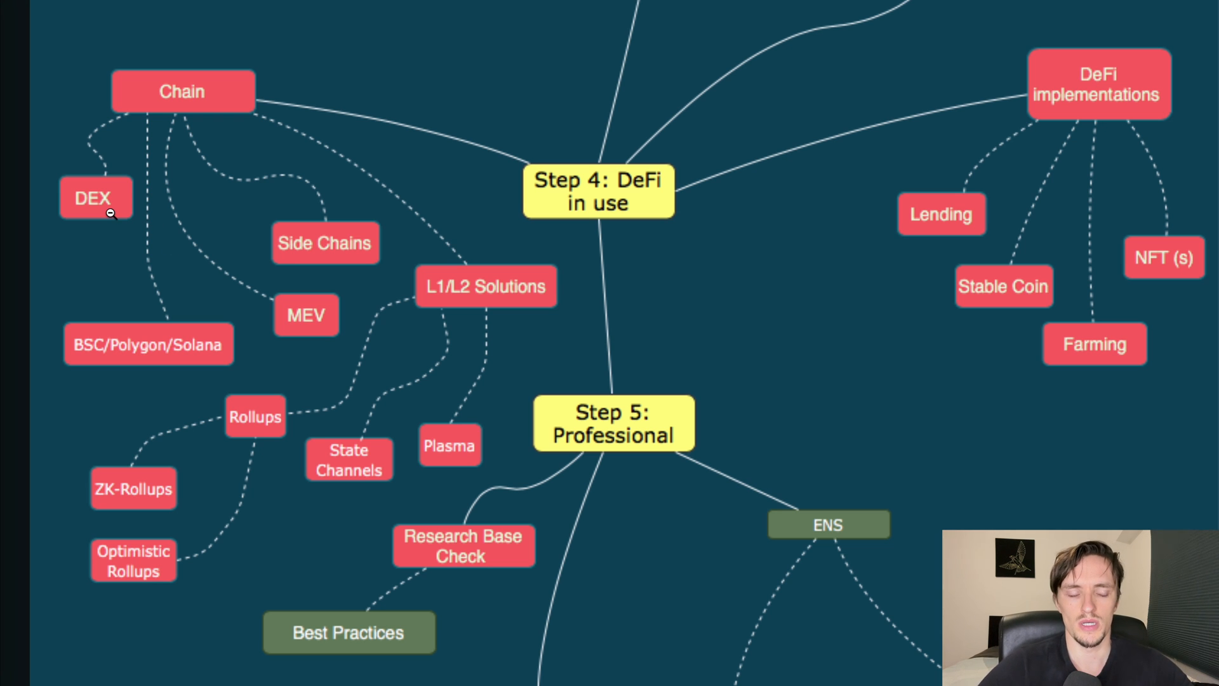
pyautogui.moveTo(292, 340)
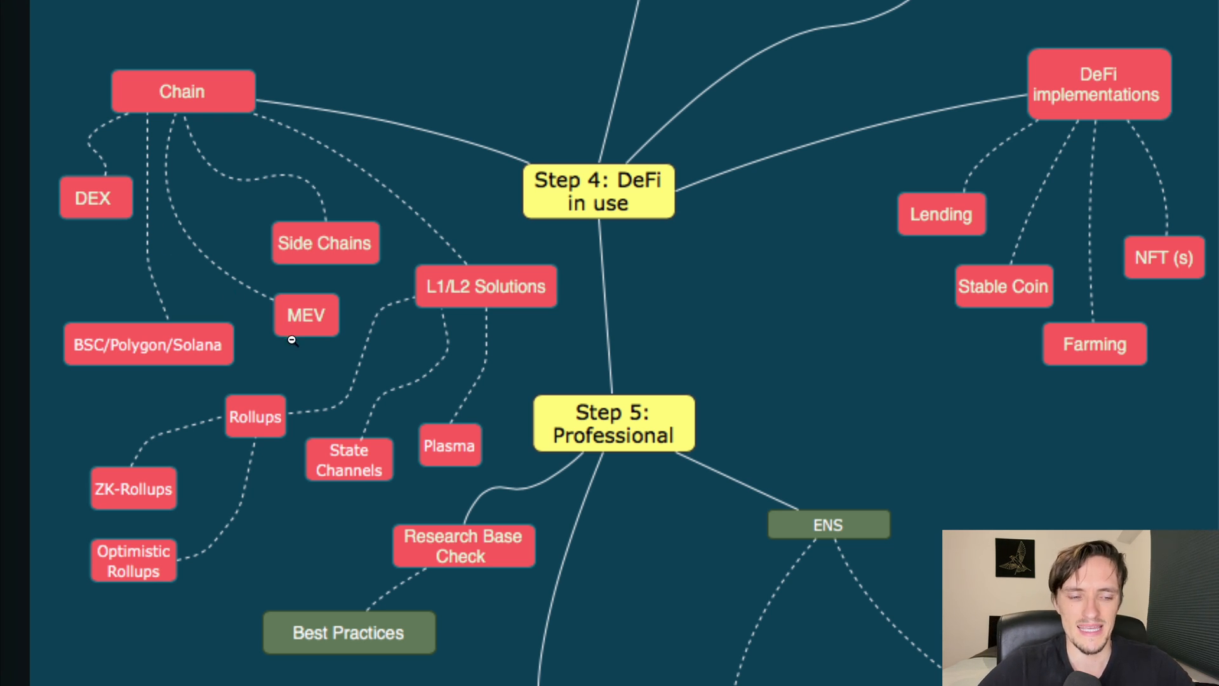
pyautogui.moveTo(342, 323)
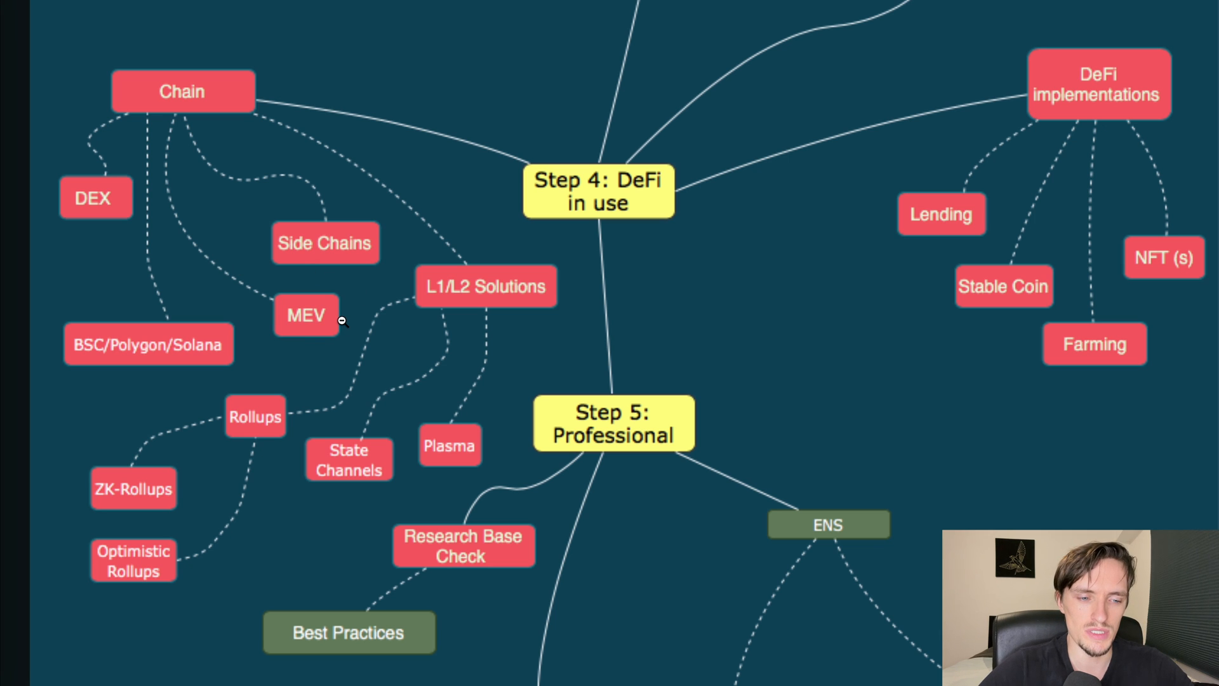
pyautogui.moveTo(295, 363)
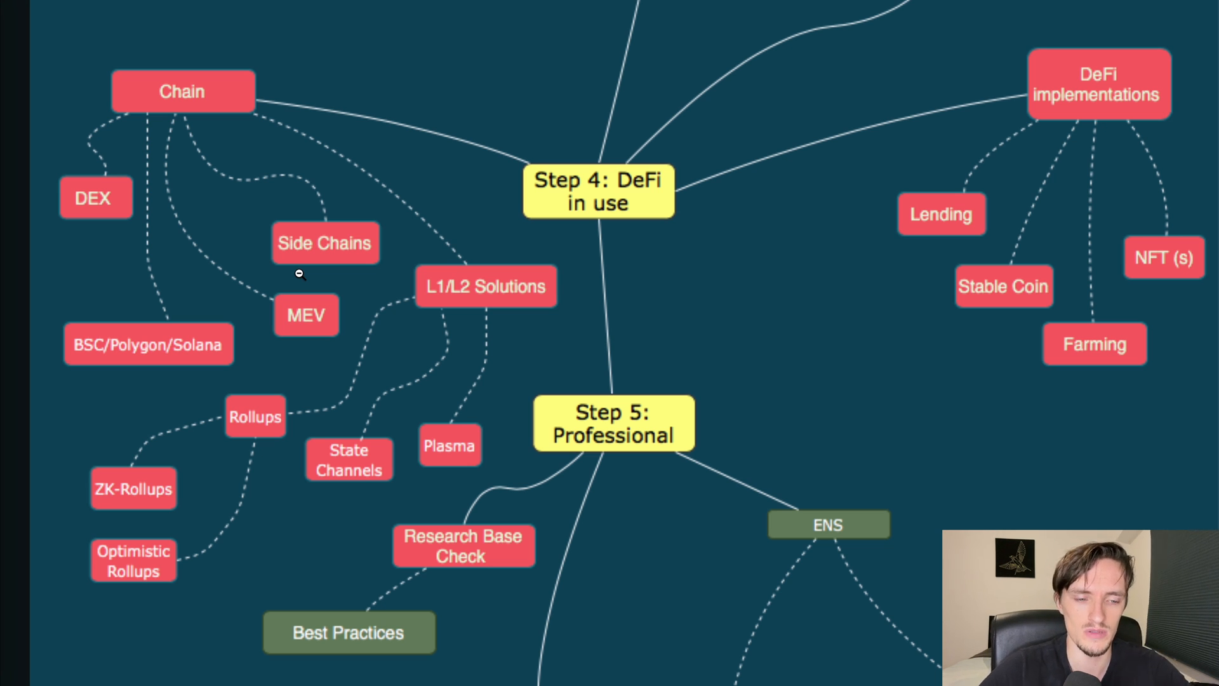
pyautogui.scroll(-3)
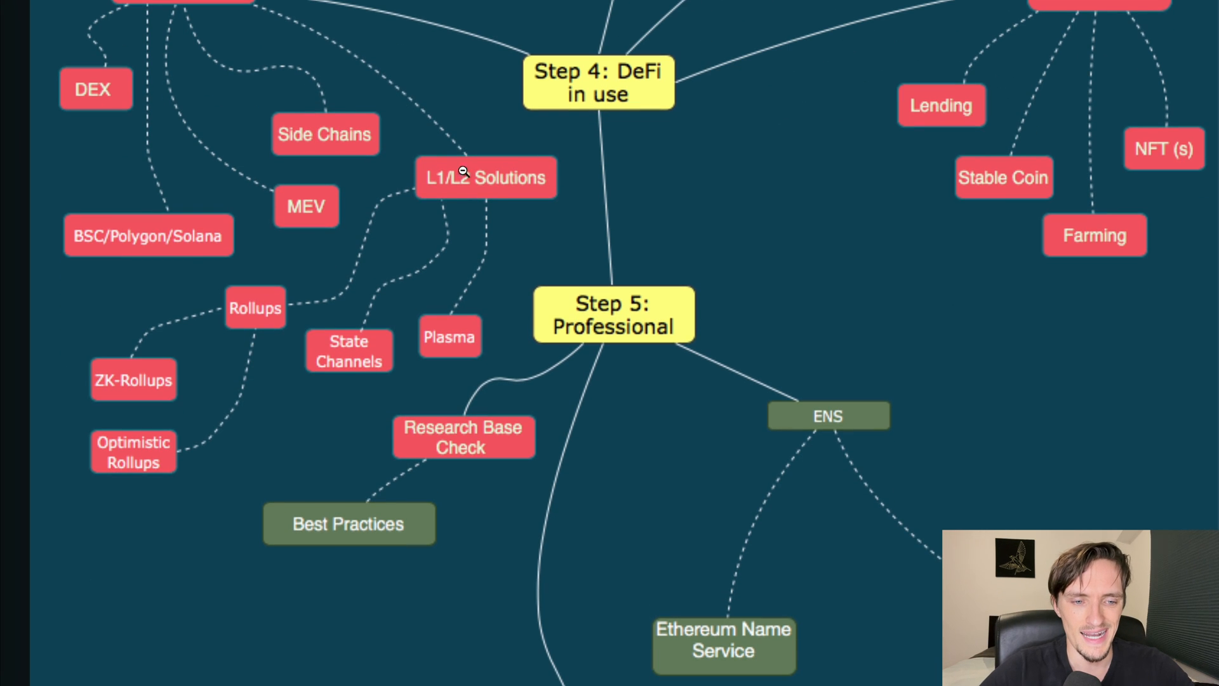
pyautogui.moveTo(443, 235)
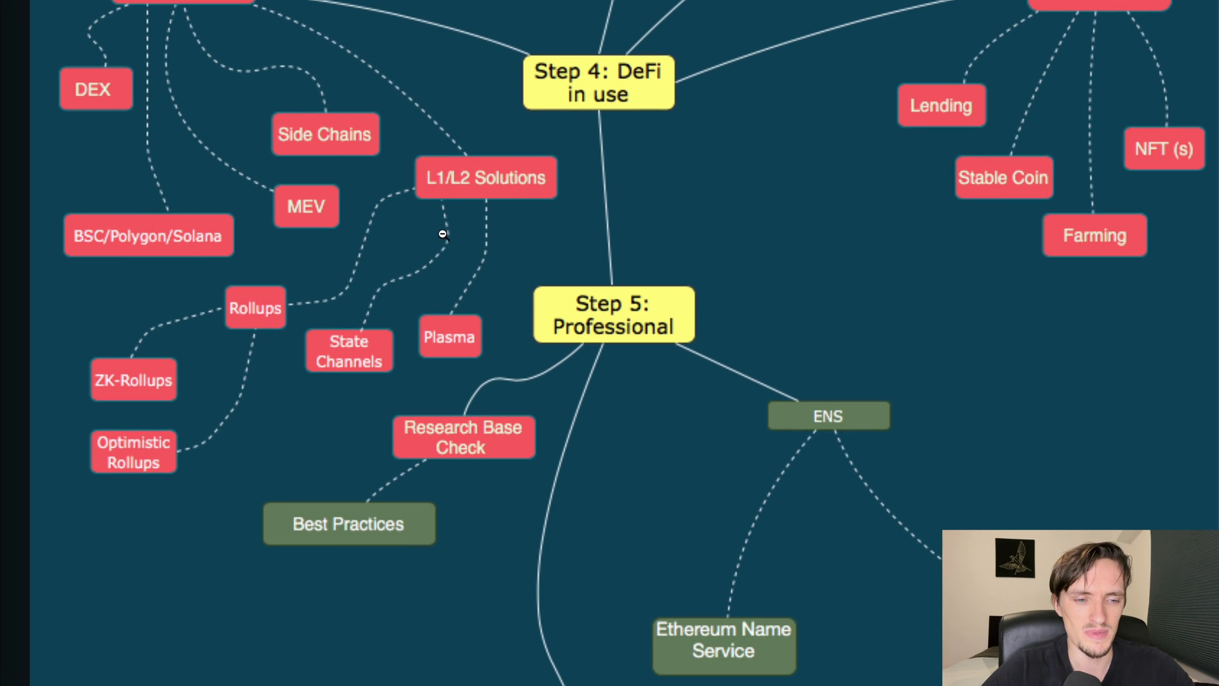
pyautogui.moveTo(509, 359)
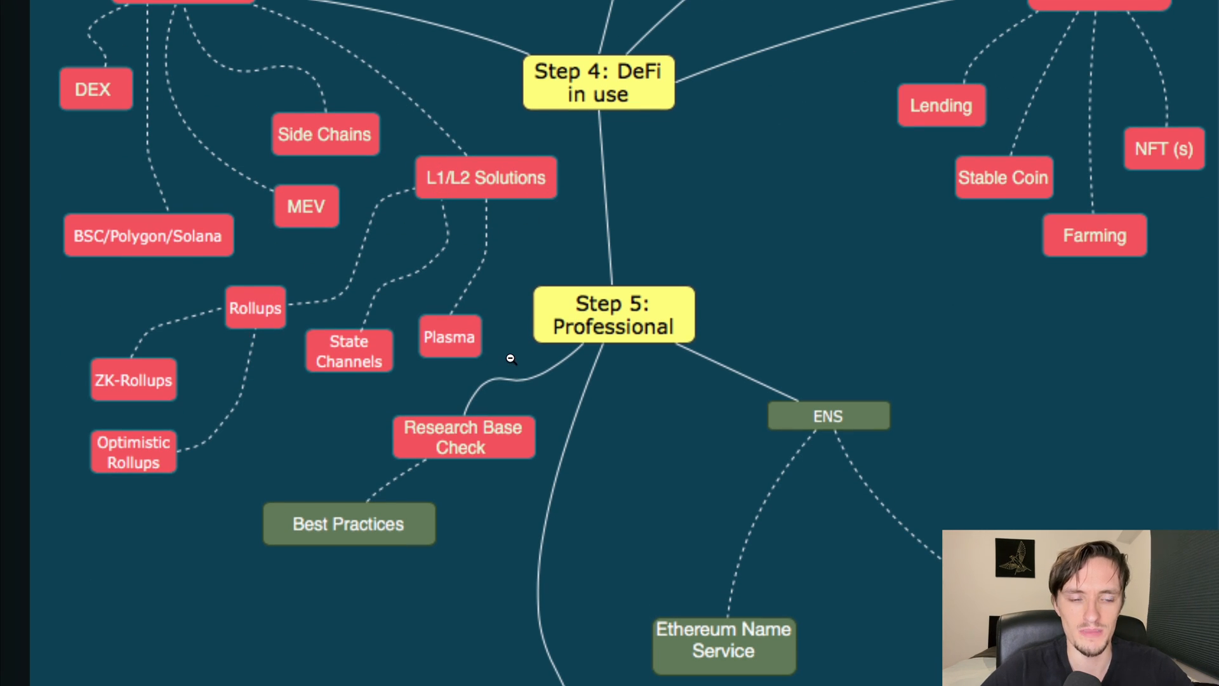
pyautogui.moveTo(395, 358)
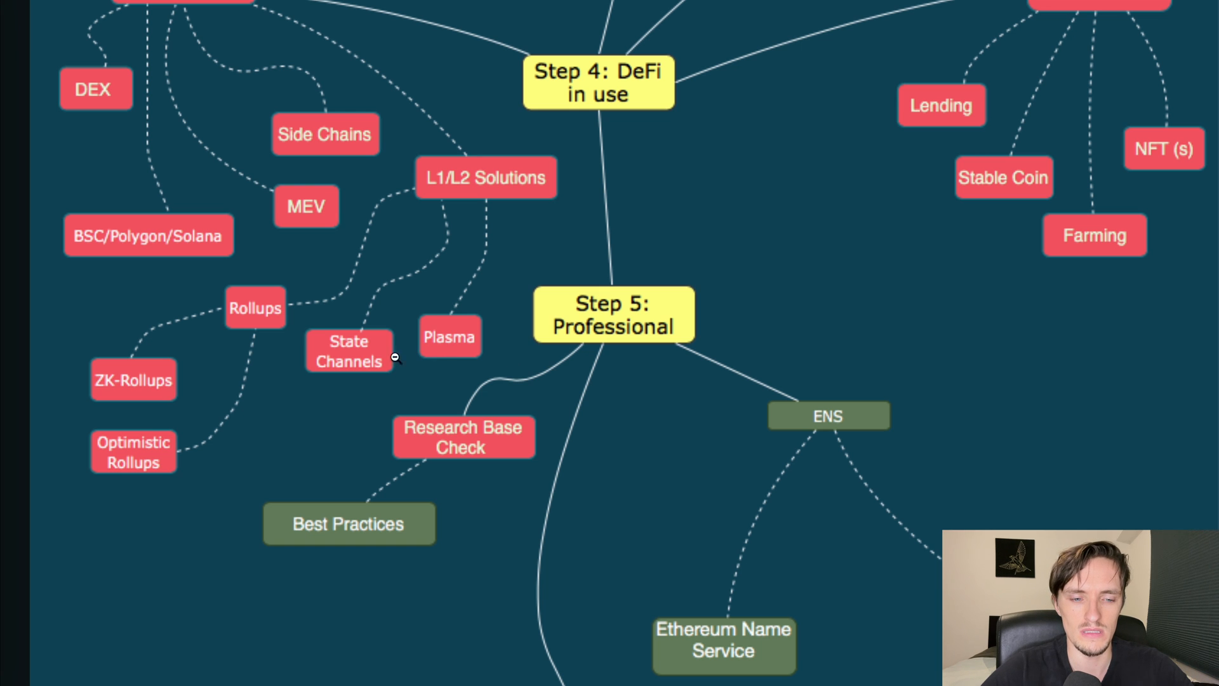
pyautogui.moveTo(519, 286)
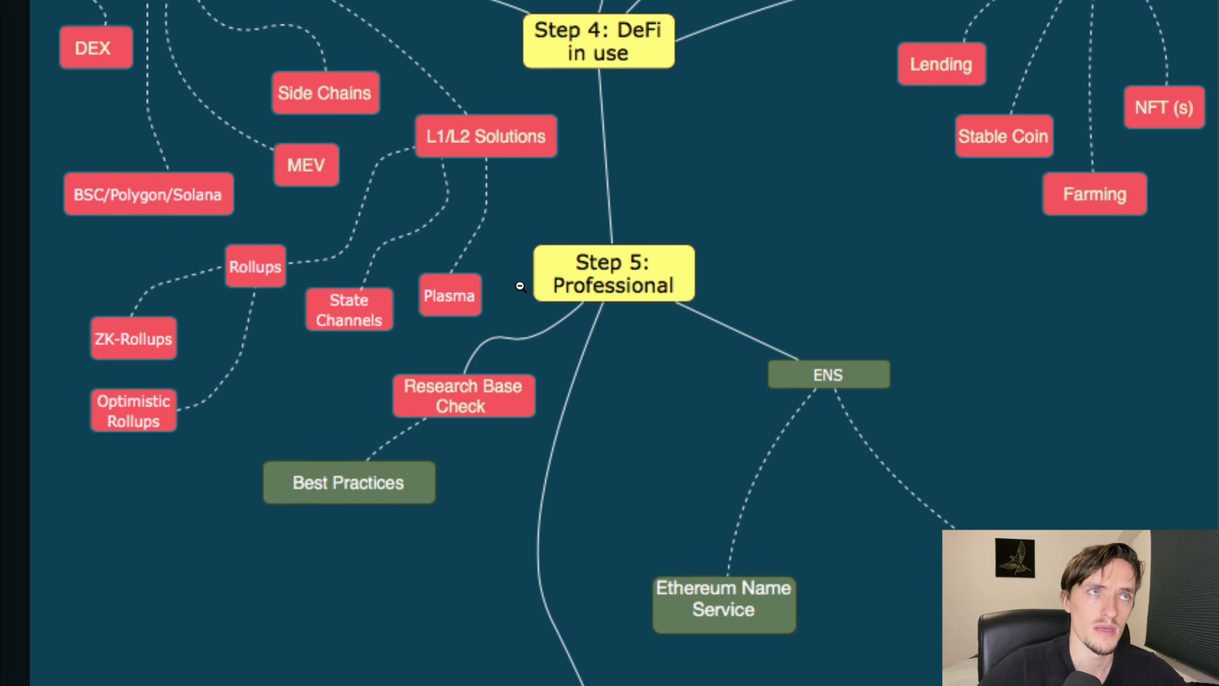
pyautogui.scroll(-3)
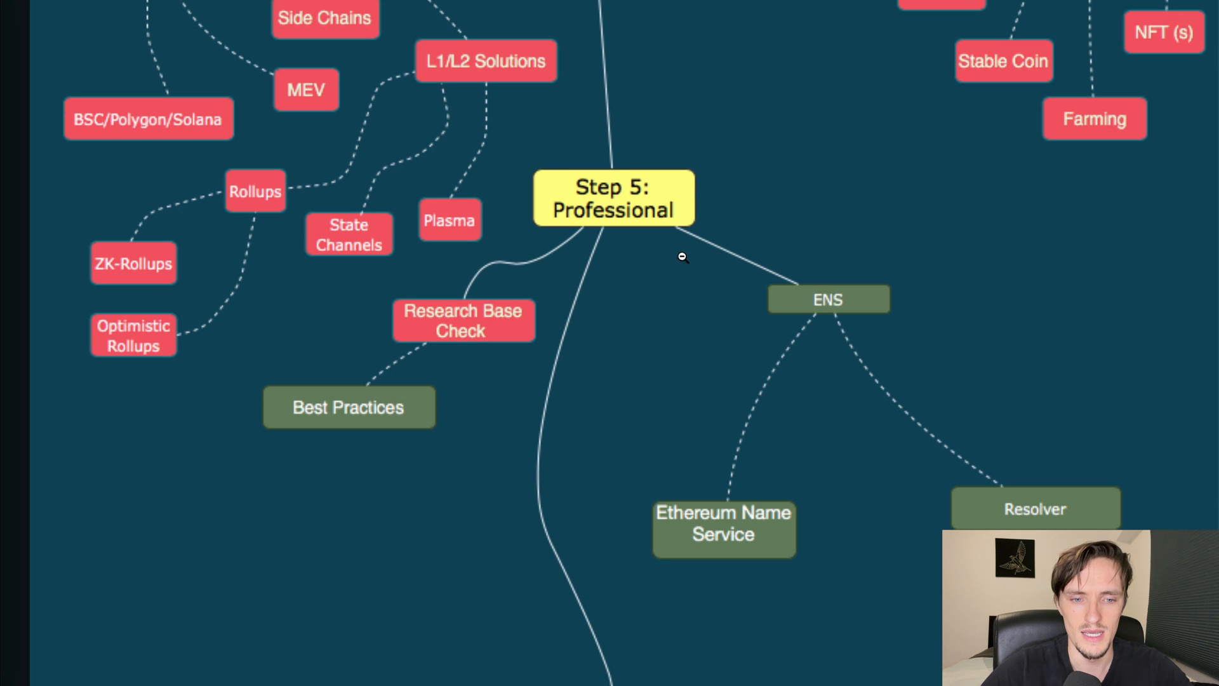
pyautogui.scroll(-3)
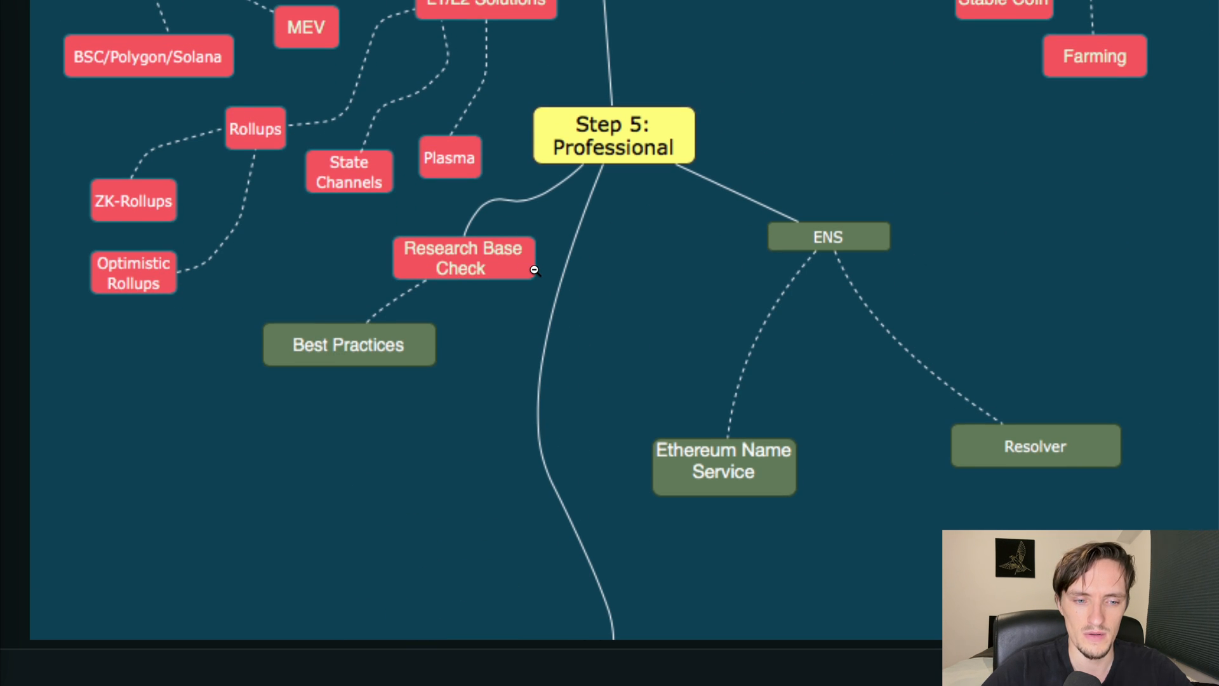
pyautogui.moveTo(407, 351)
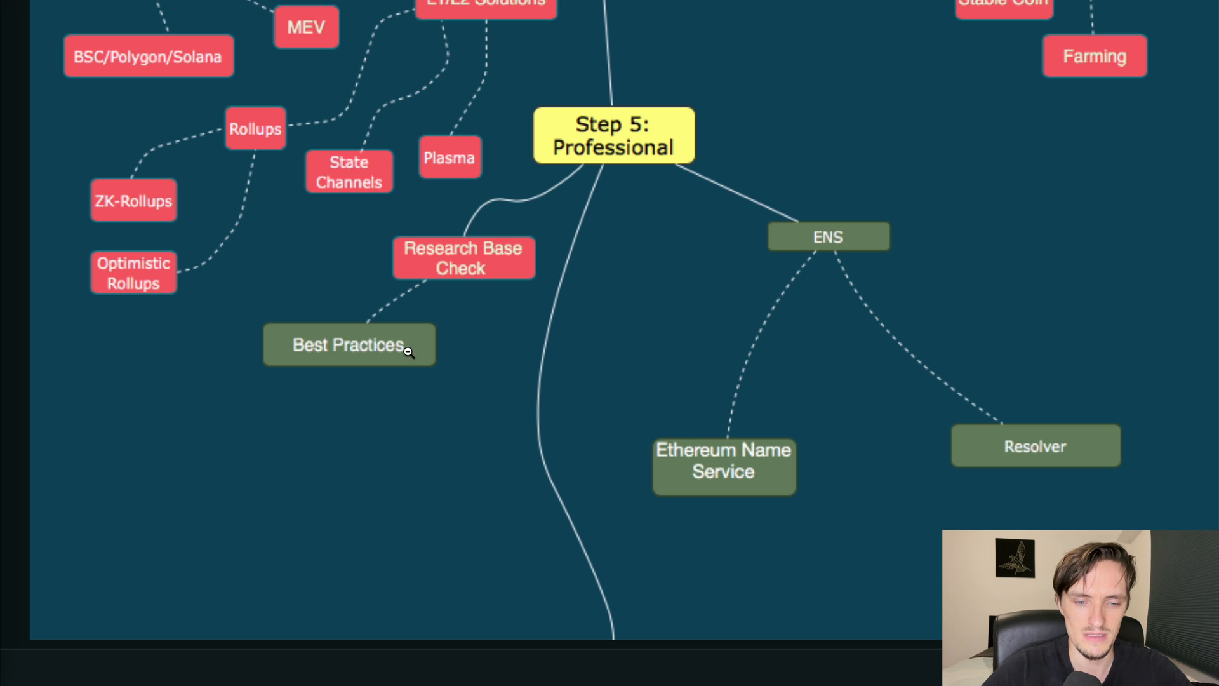
pyautogui.moveTo(796, 467)
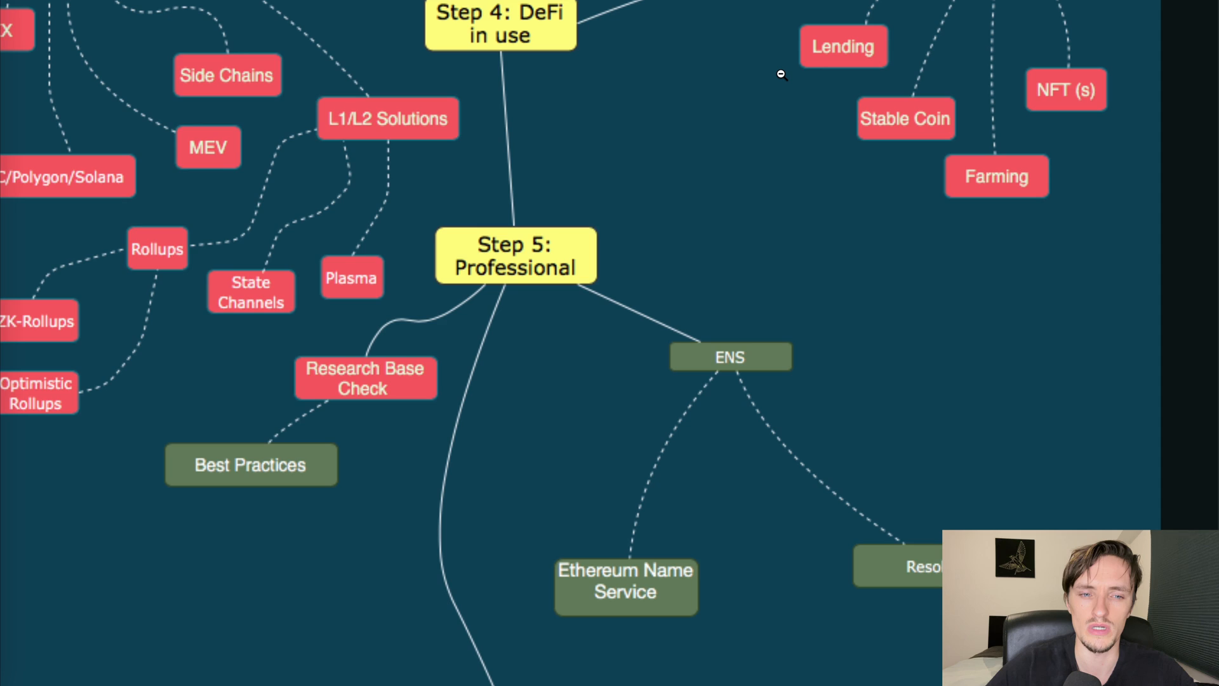
pyautogui.scroll(-3)
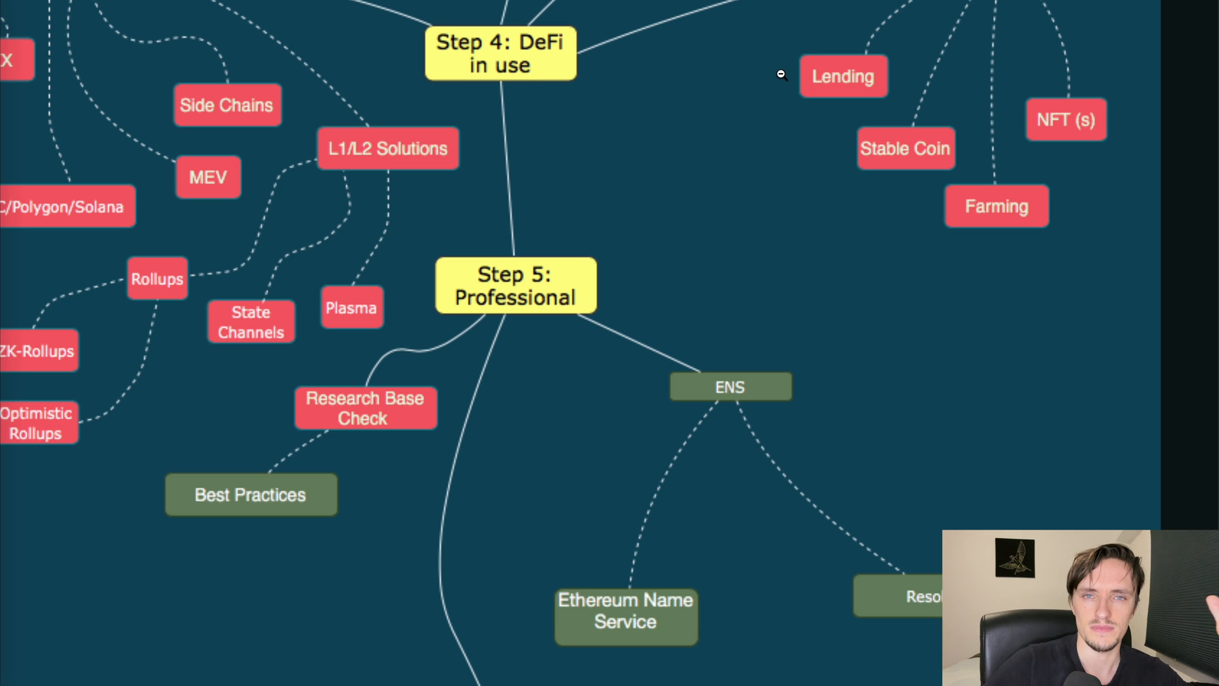
pyautogui.moveTo(875, 174)
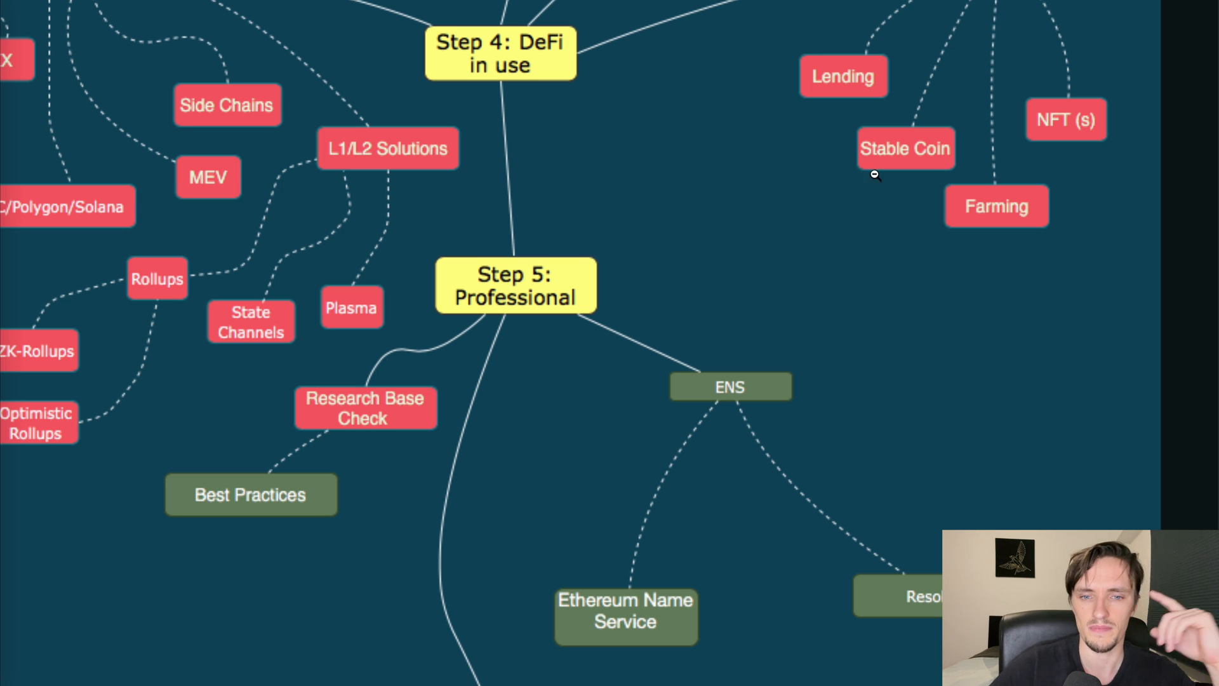
pyautogui.scroll(-3)
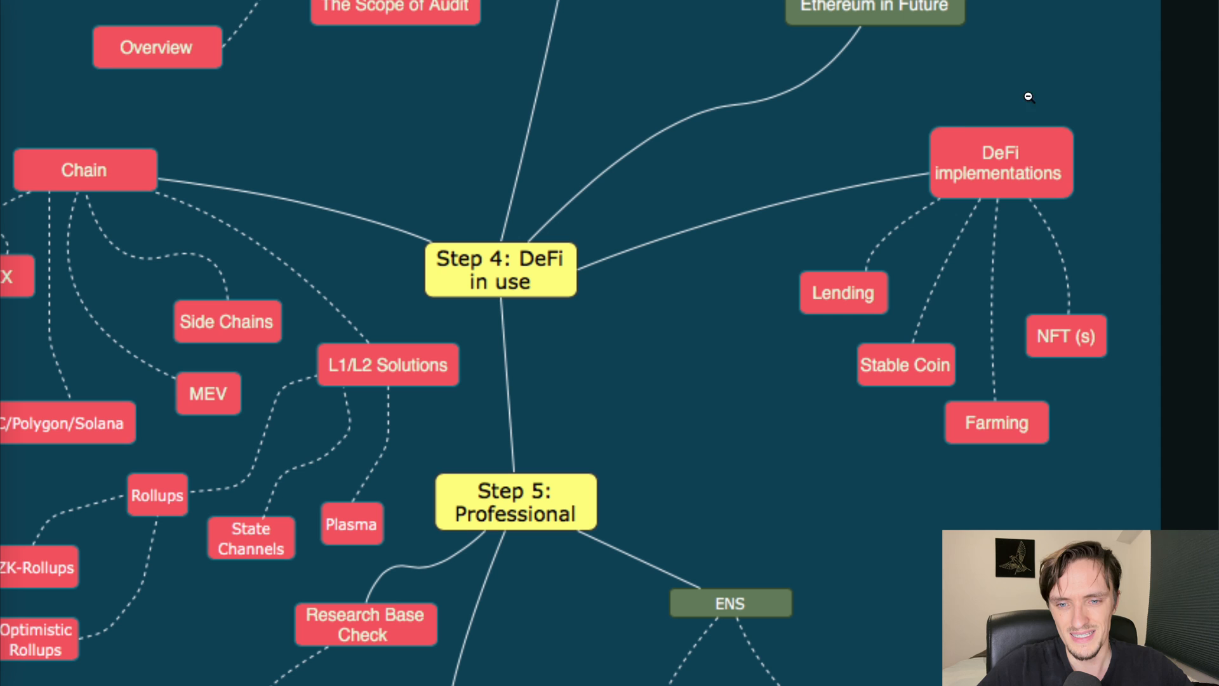
pyautogui.moveTo(1036, 434)
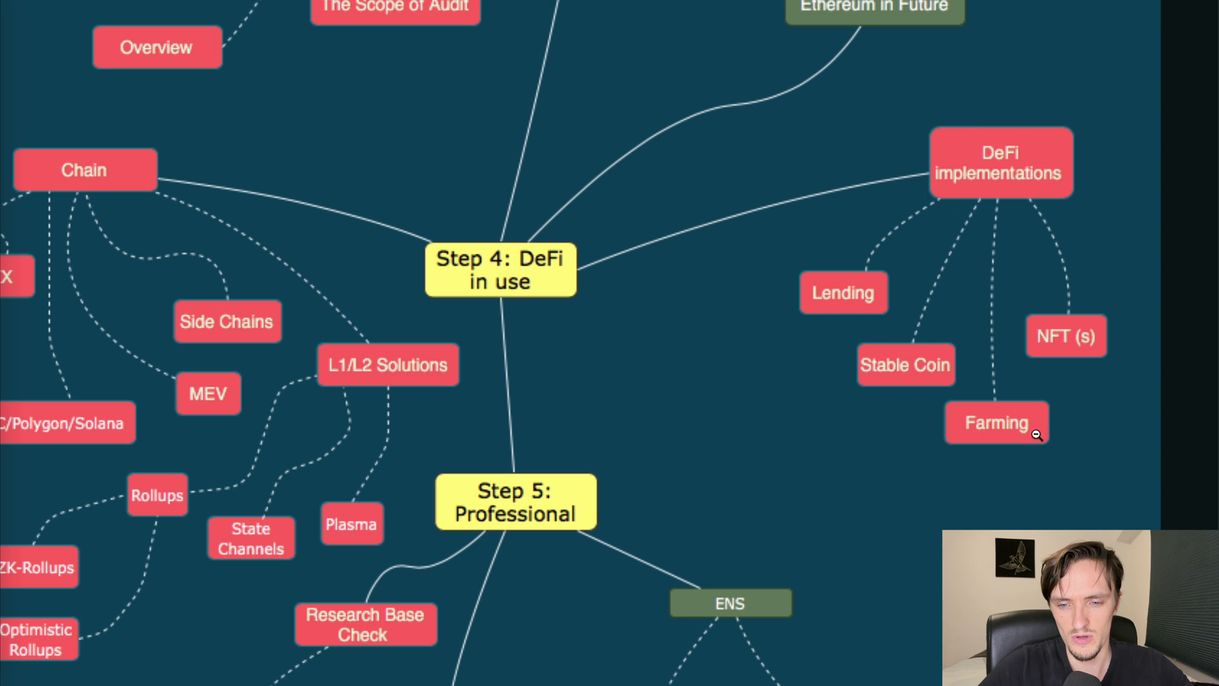
pyautogui.moveTo(740, 273)
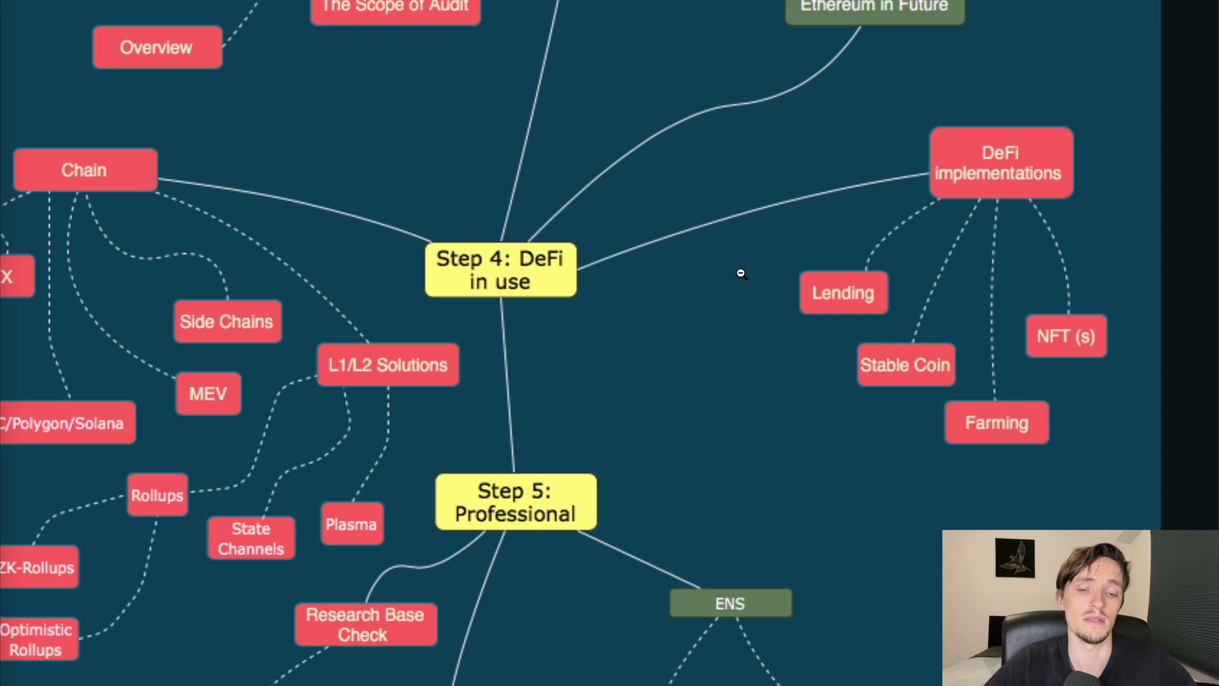
pyautogui.moveTo(946, 258)
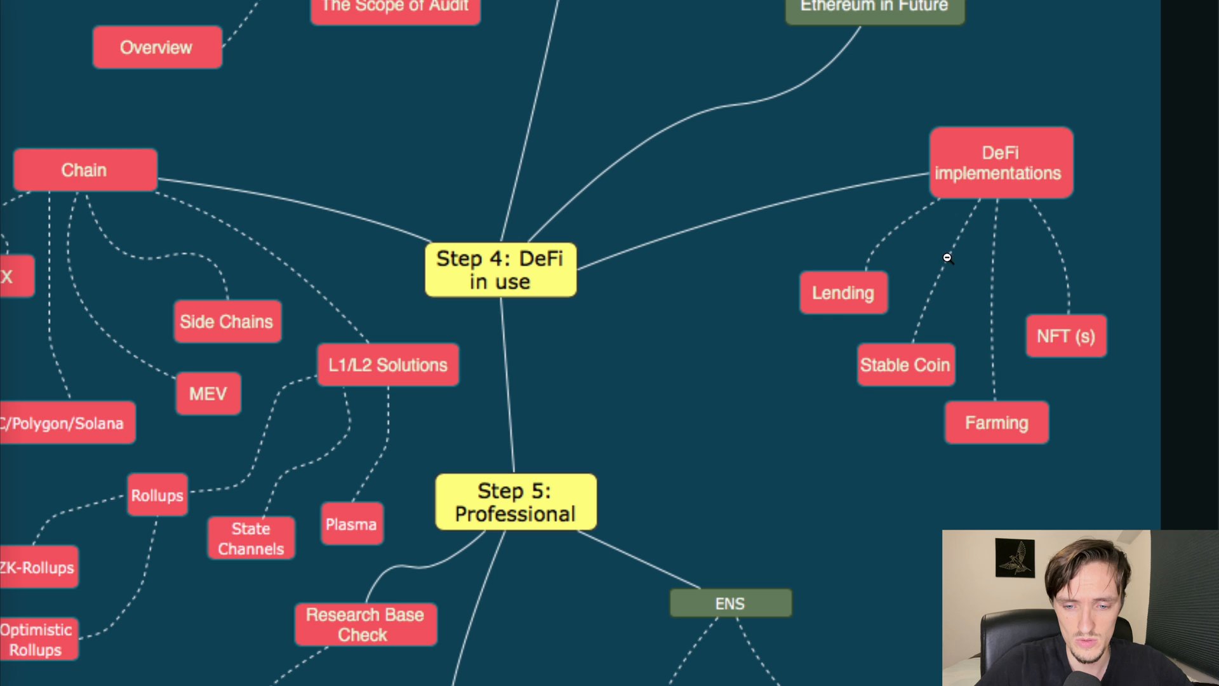
pyautogui.moveTo(1207, 474)
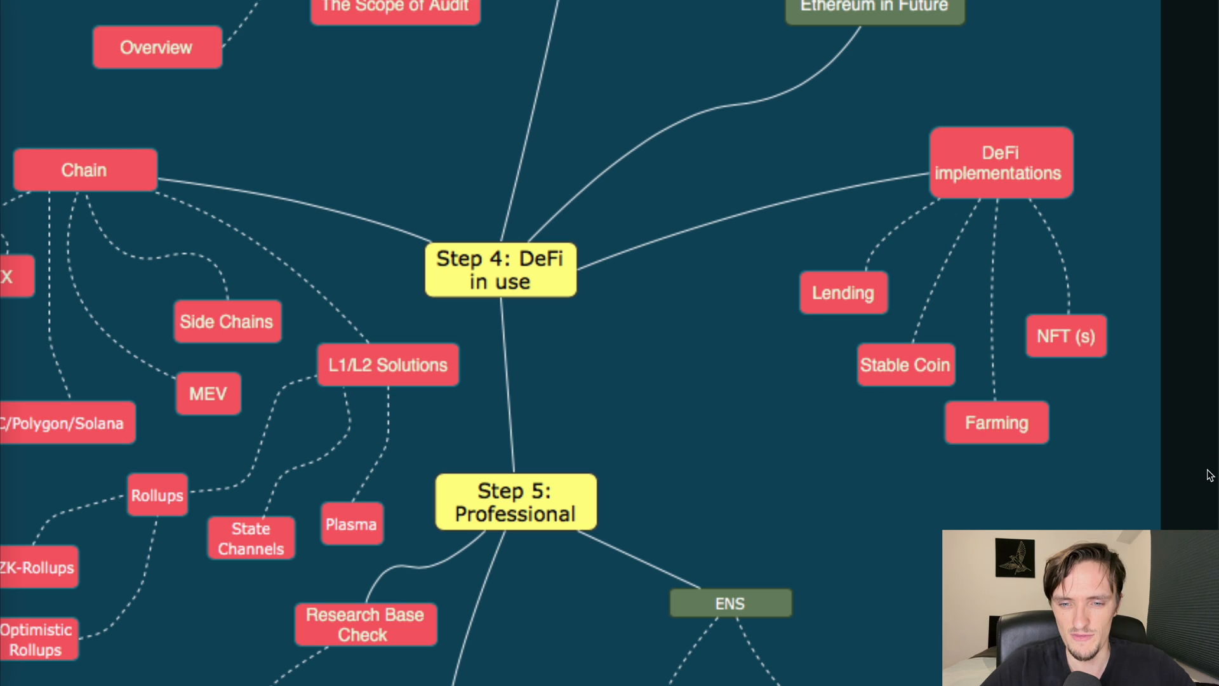
pyautogui.moveTo(909, 439)
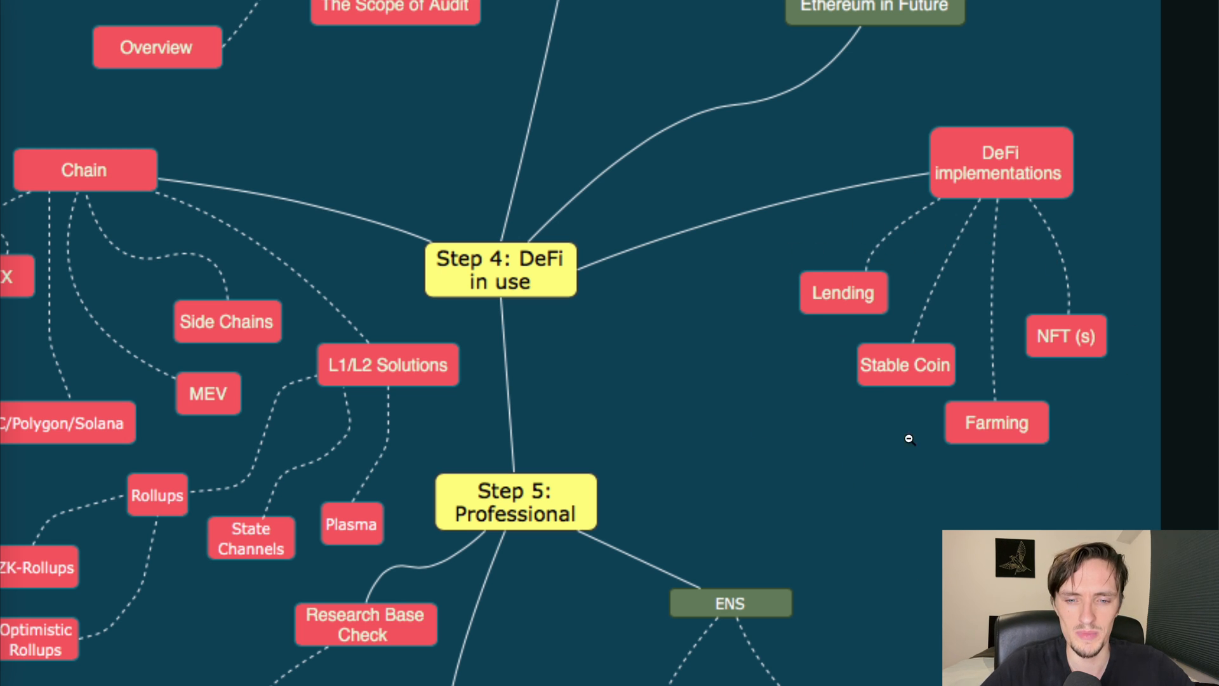
pyautogui.moveTo(1051, 337)
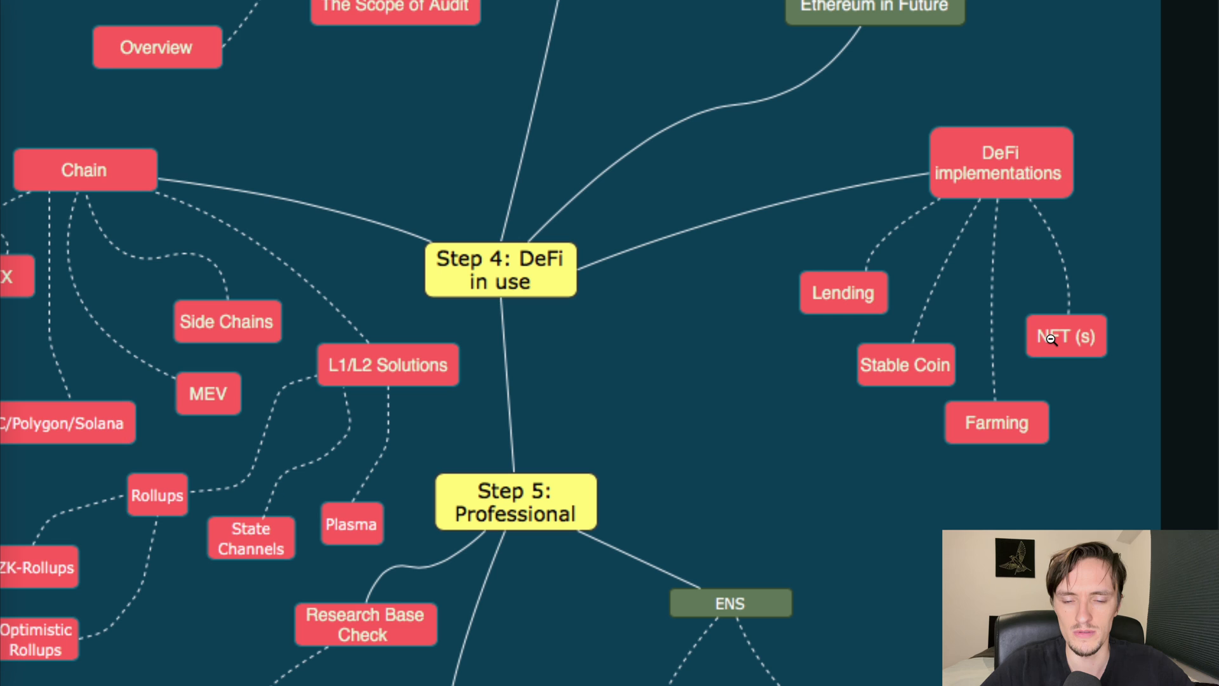
pyautogui.moveTo(823, 360)
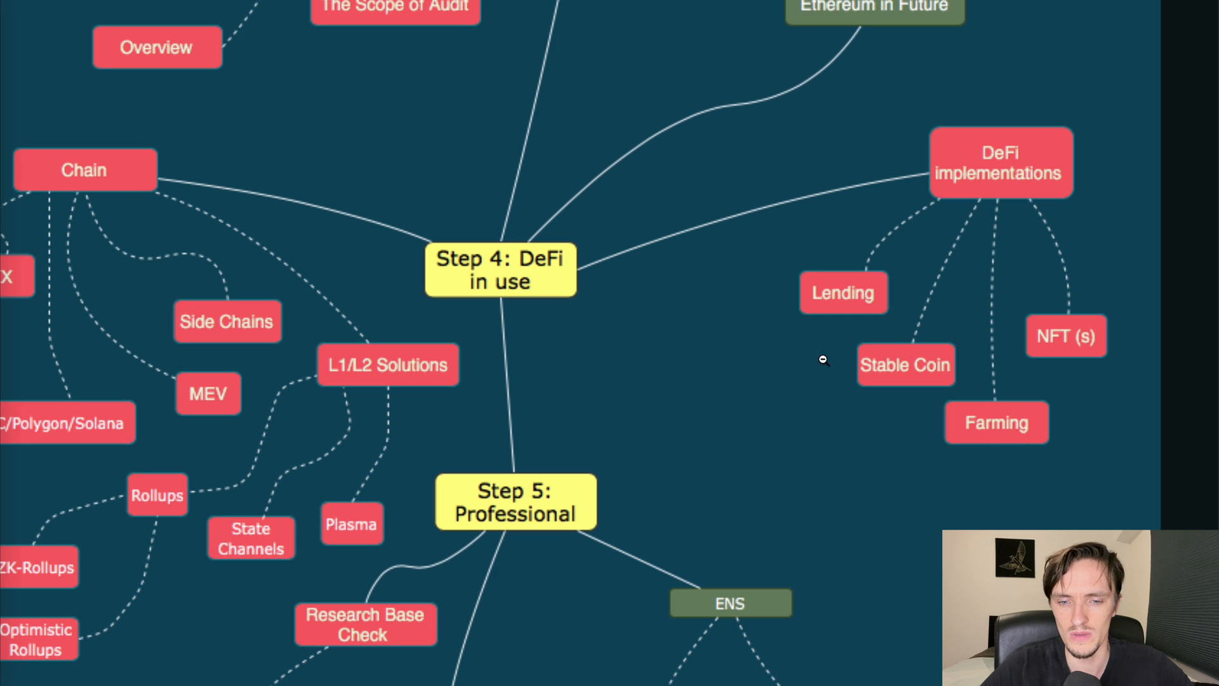
pyautogui.moveTo(805, 317)
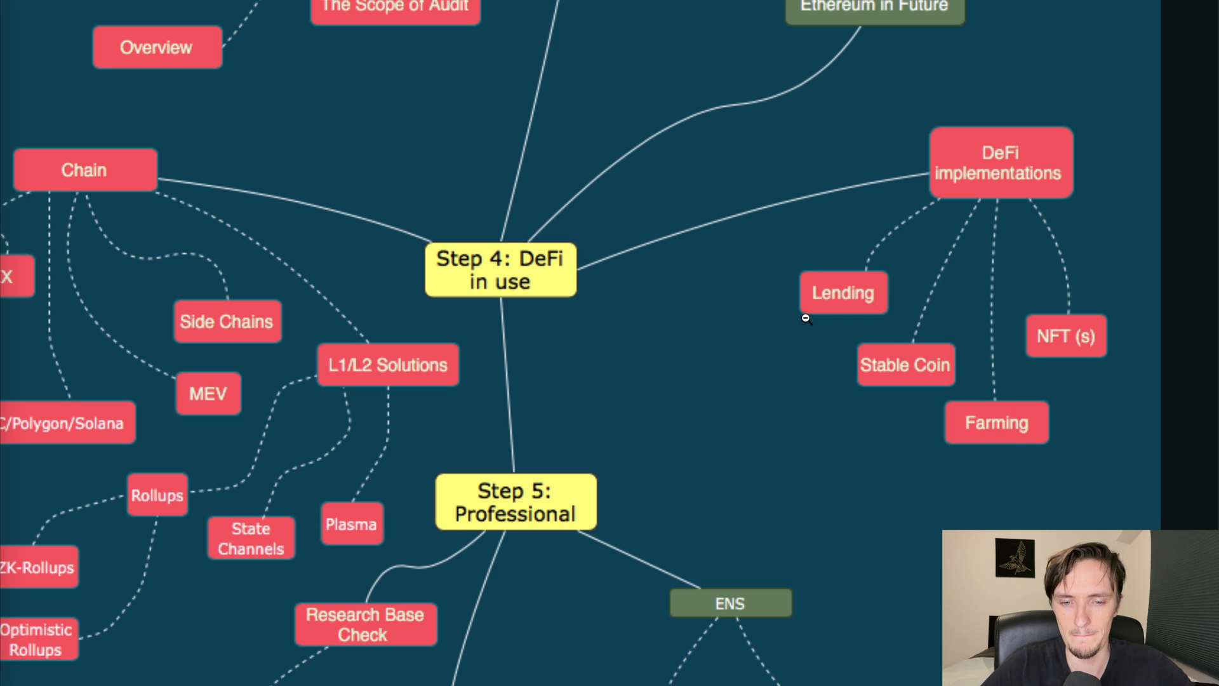
pyautogui.moveTo(1006, 389)
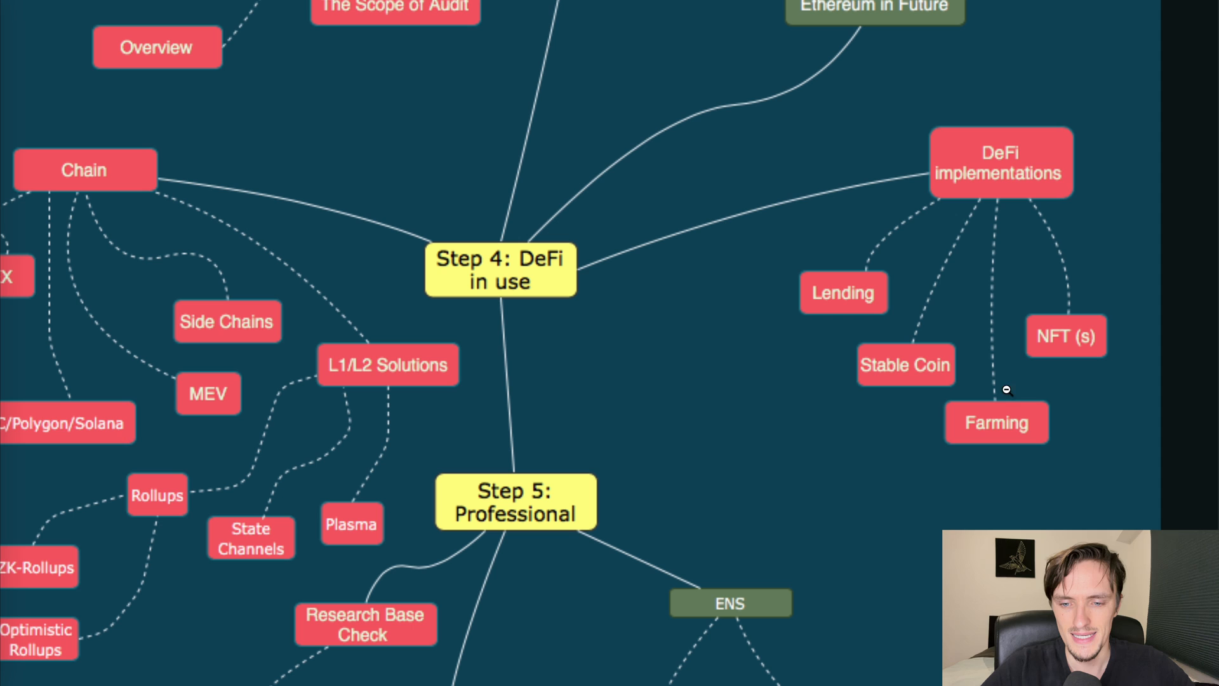
pyautogui.moveTo(942, 419)
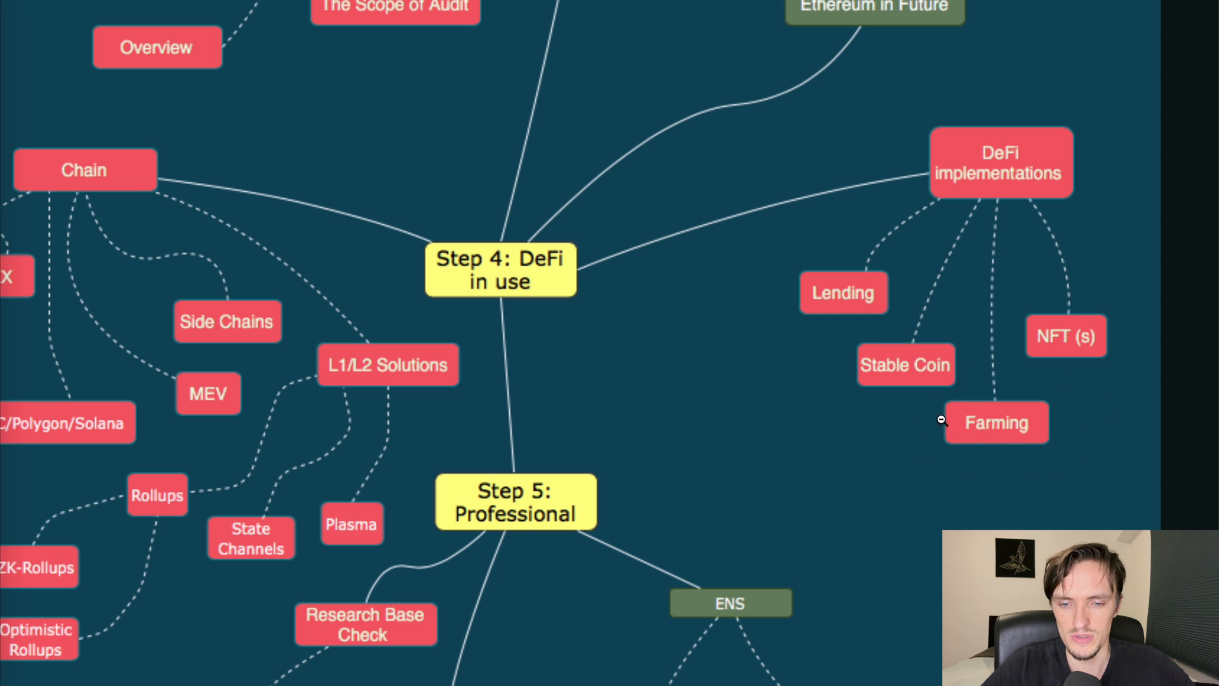
pyautogui.moveTo(1078, 379)
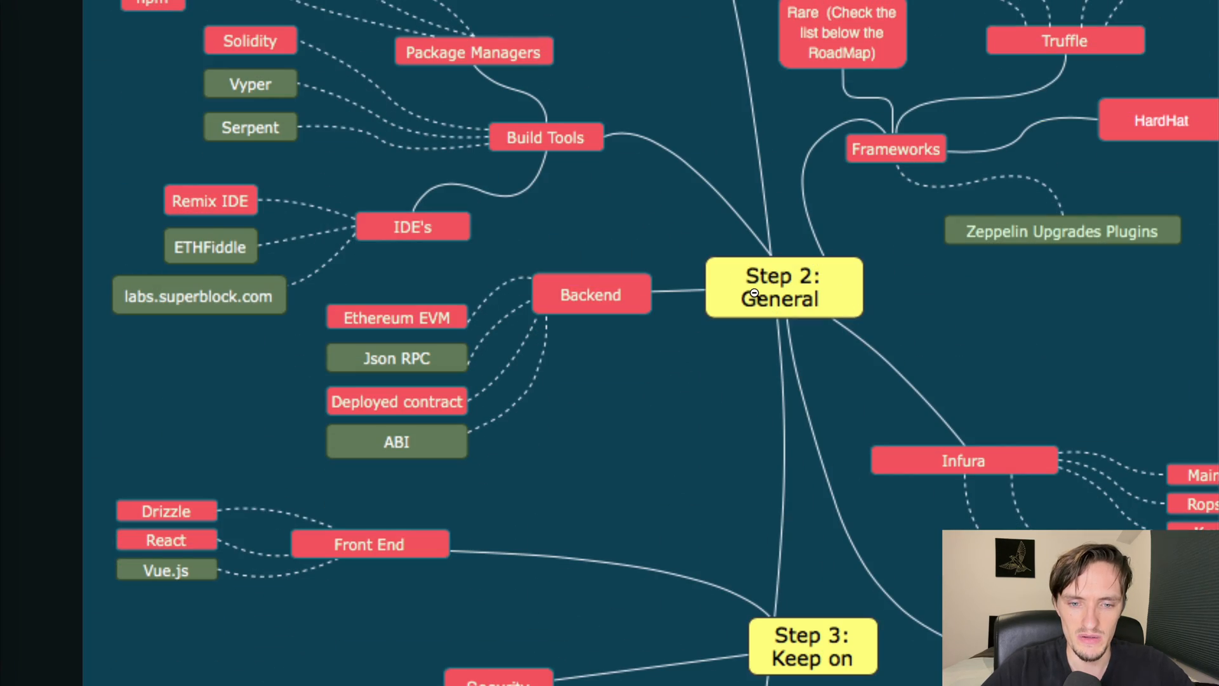
pyautogui.scroll(-3)
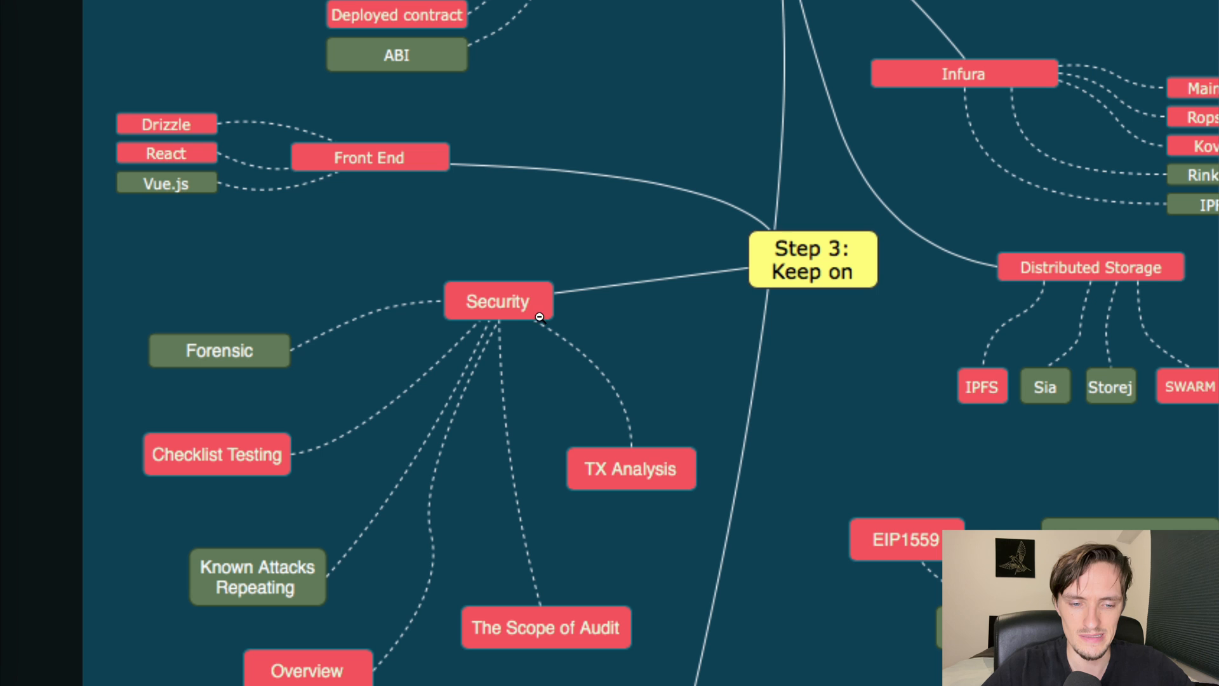
pyautogui.scroll(-3)
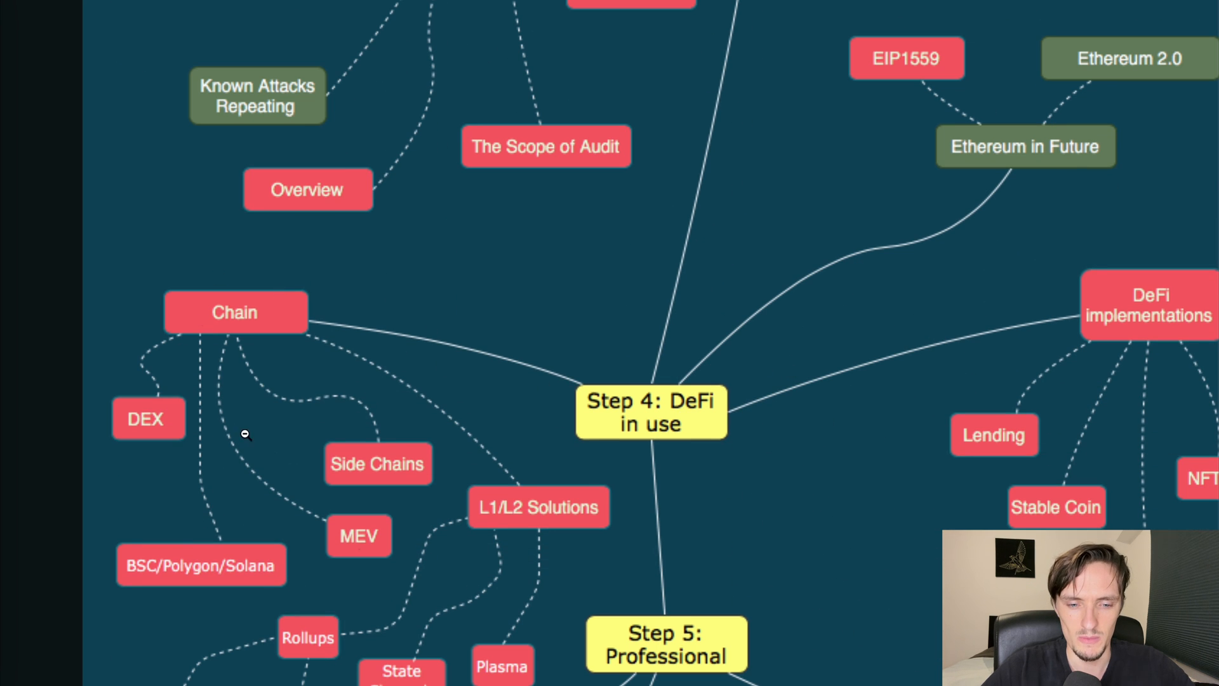
pyautogui.moveTo(1166, 449)
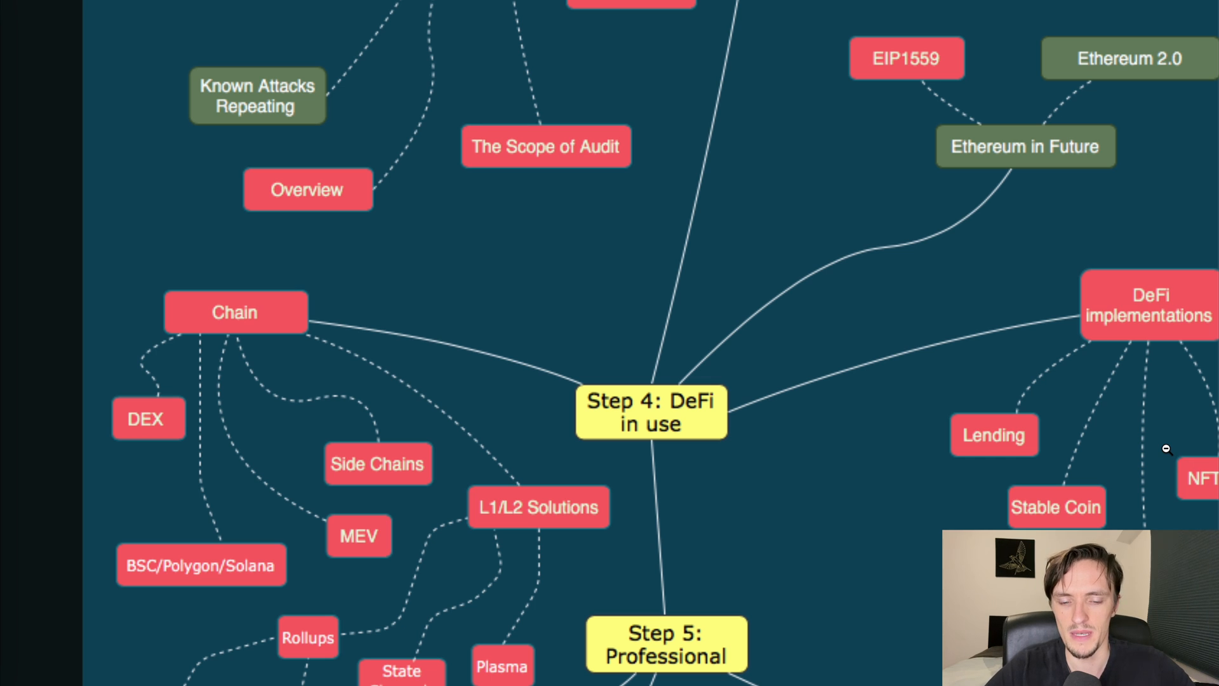
pyautogui.scroll(-3)
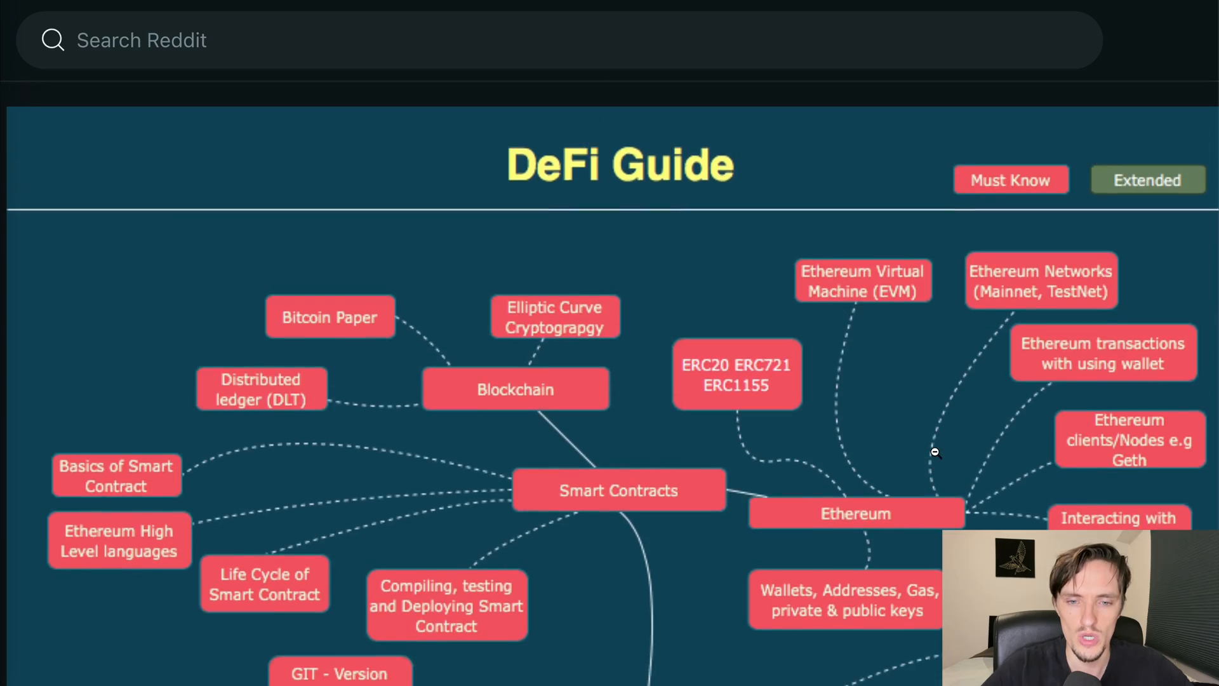
pyautogui.scroll(-3)
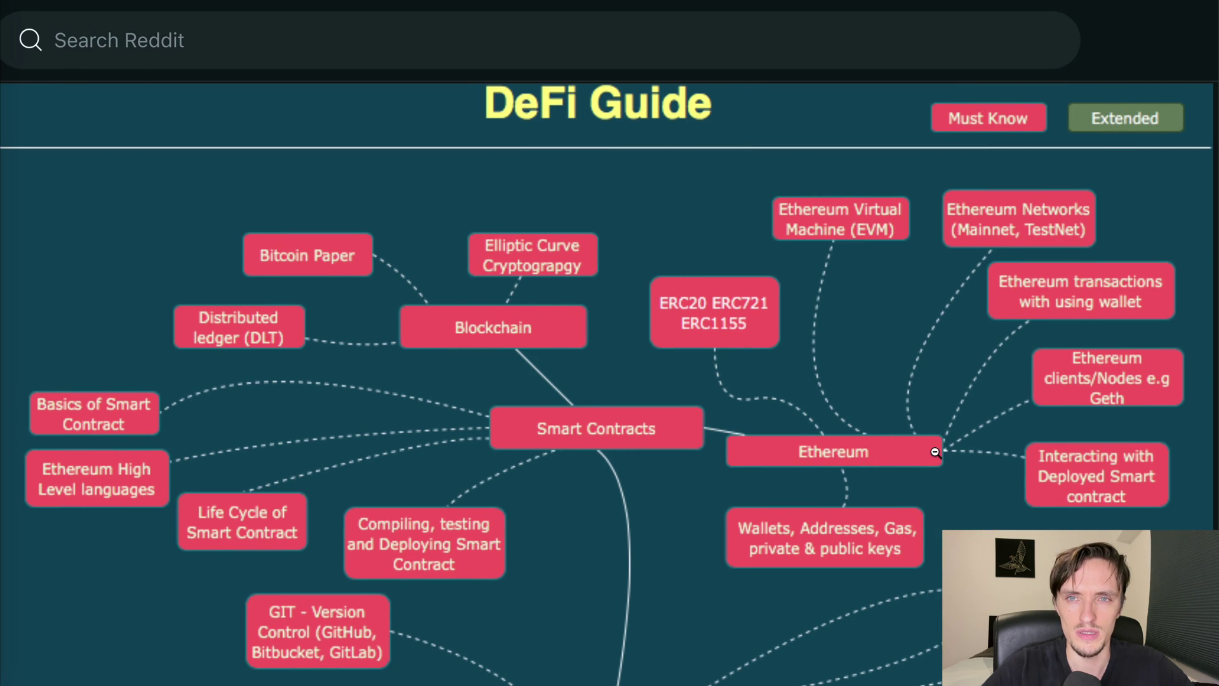
pyautogui.scroll(-3)
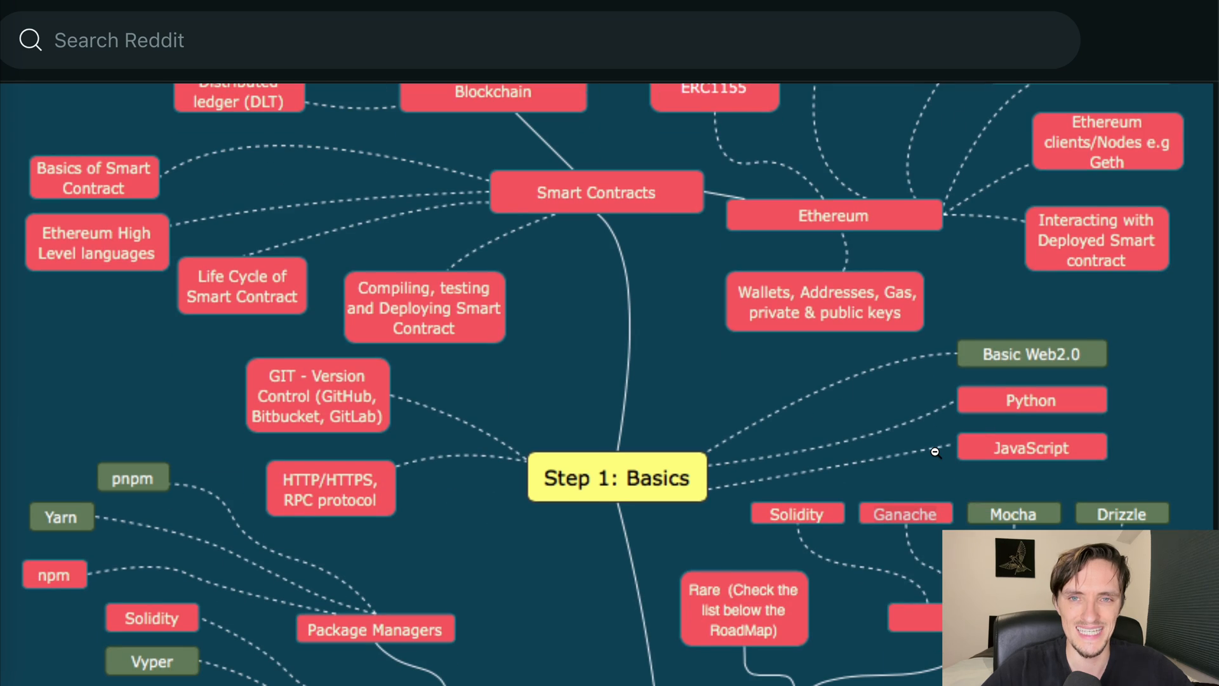